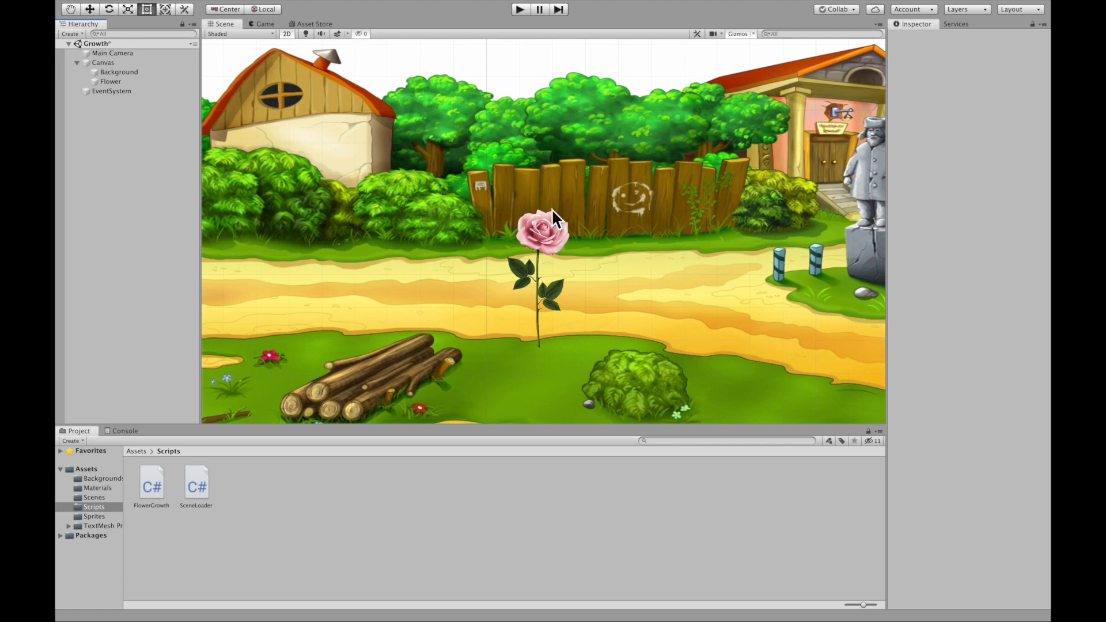
mouse_move(576, 277)
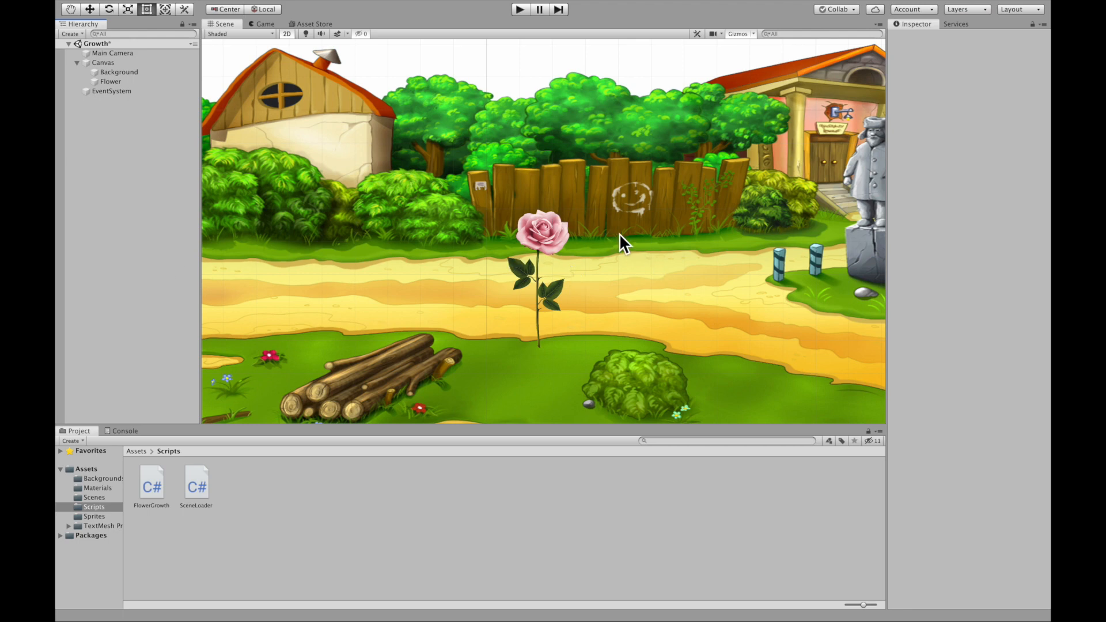
mouse_move(575, 275)
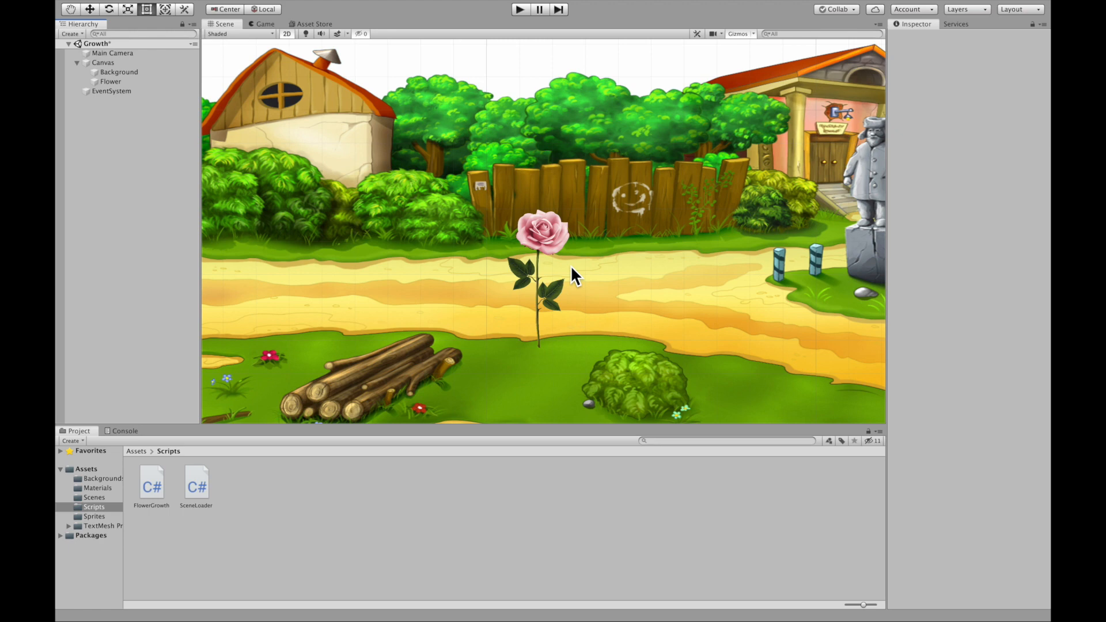
- Preview the scene in Play mode, then stop it
click(519, 10)
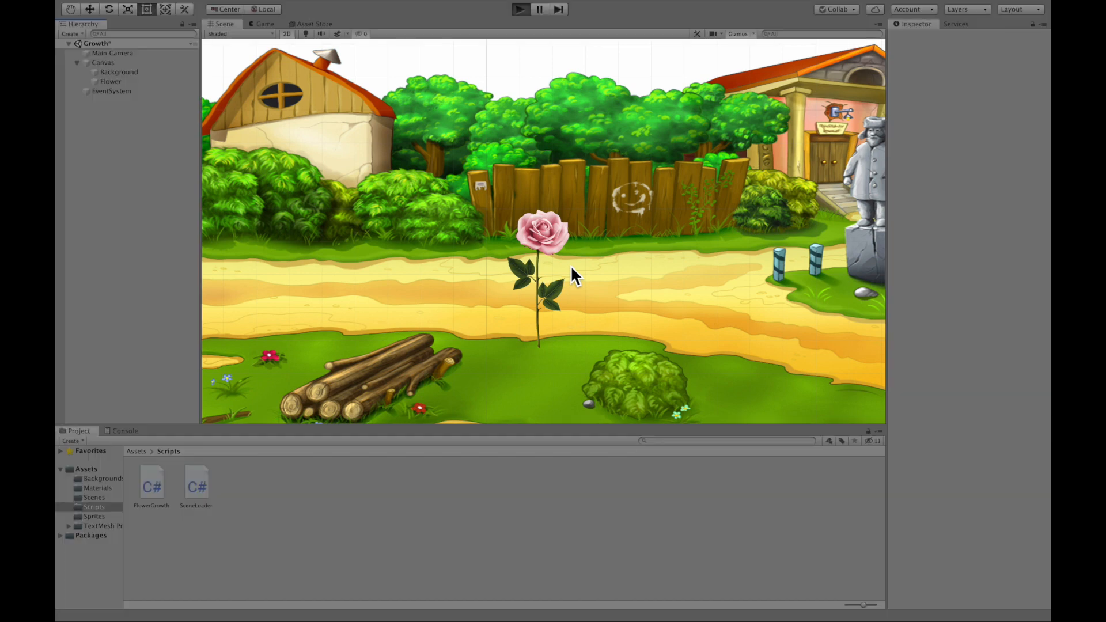
click(520, 9)
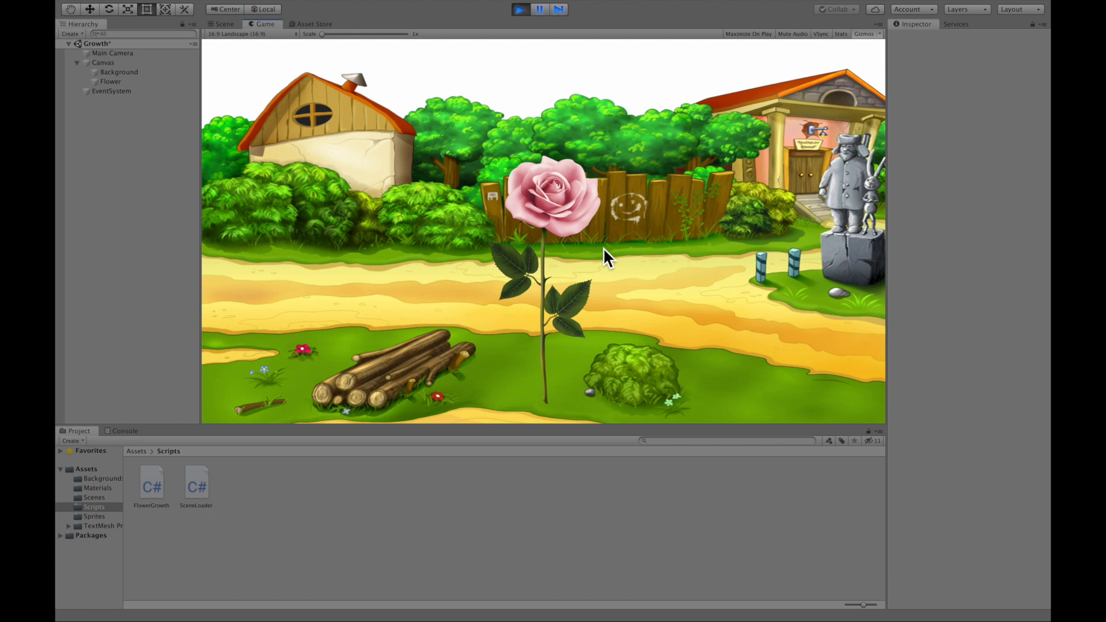
click(540, 10)
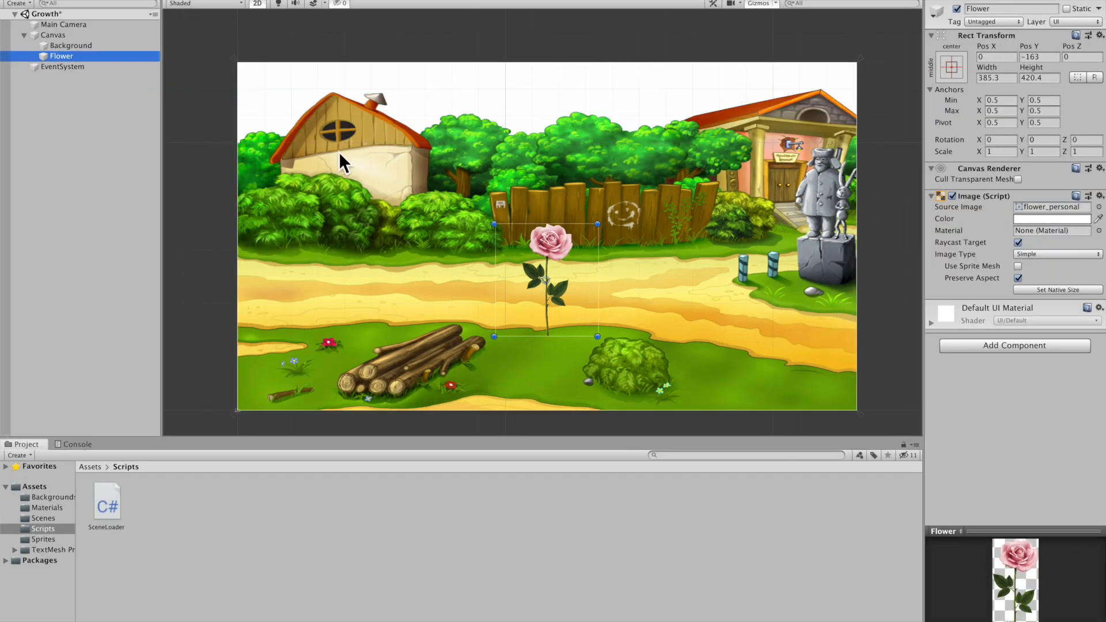
mouse_move(1014, 345)
text(FlowerGrowth)
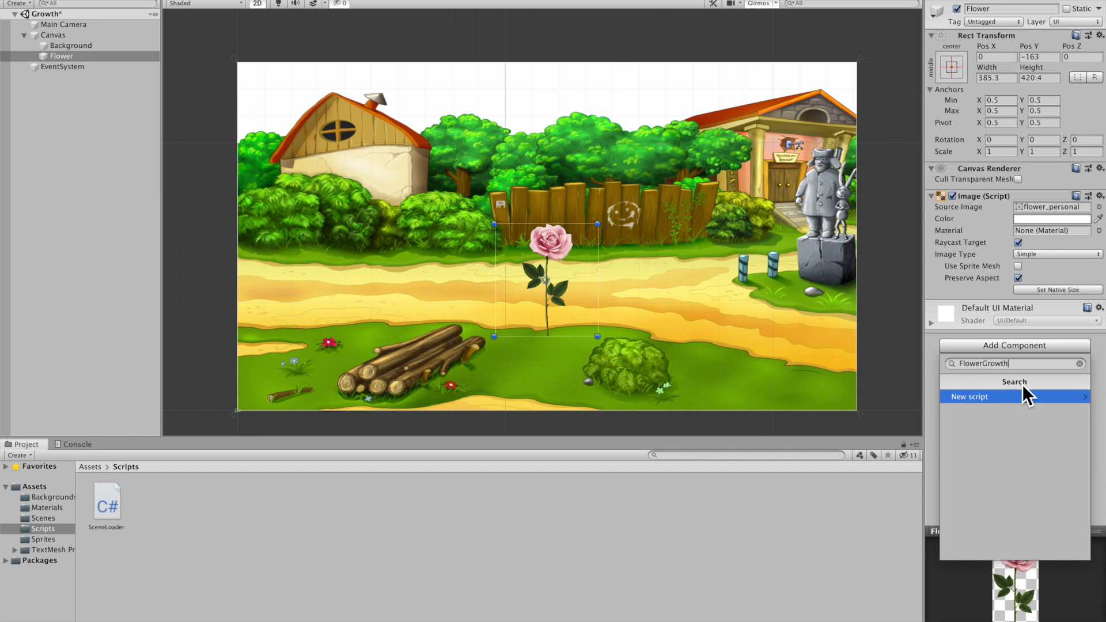
- Create a new FlowerGrowth script and attach it to the Flower image
click(977, 396)
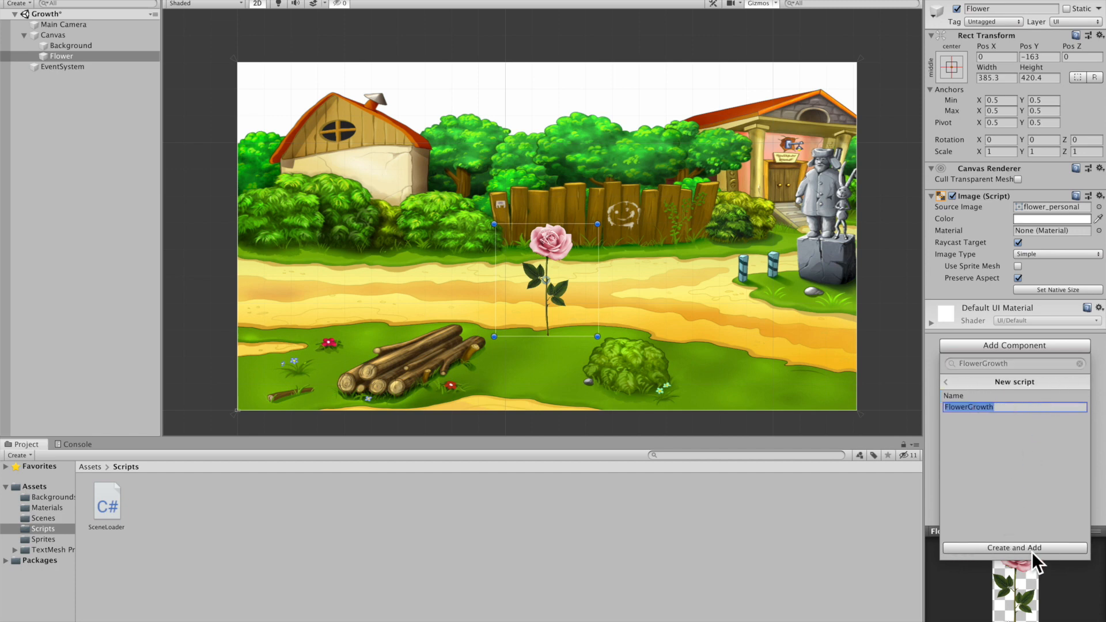
click(1014, 547)
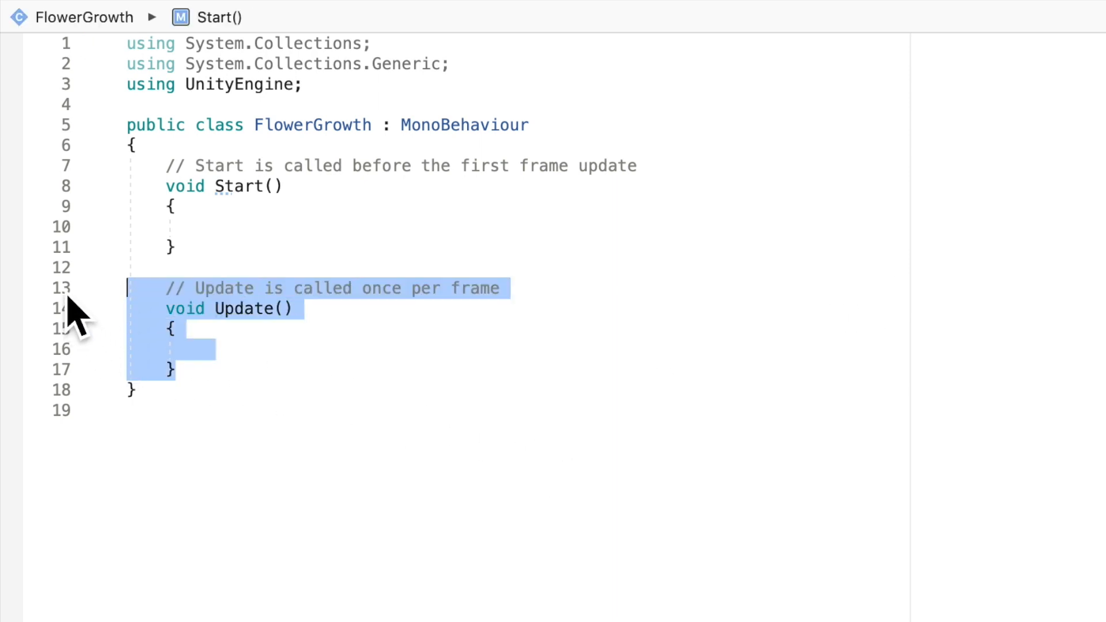
- Strip the Update method and comments, leaving only an empty Start method in the class
key(Delete)
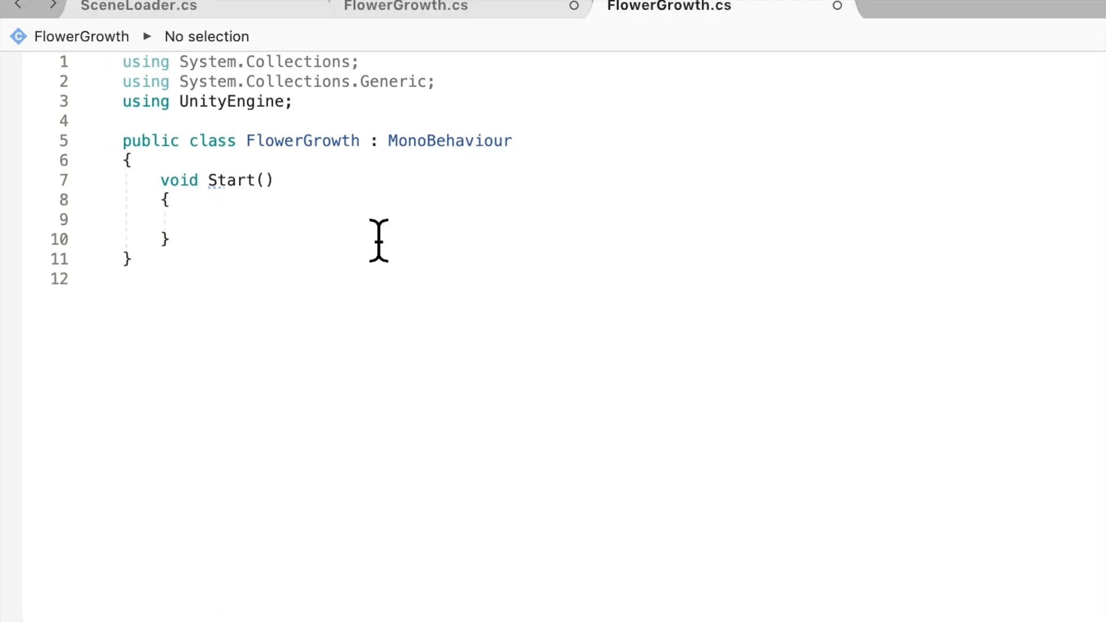
mouse_move(295, 180)
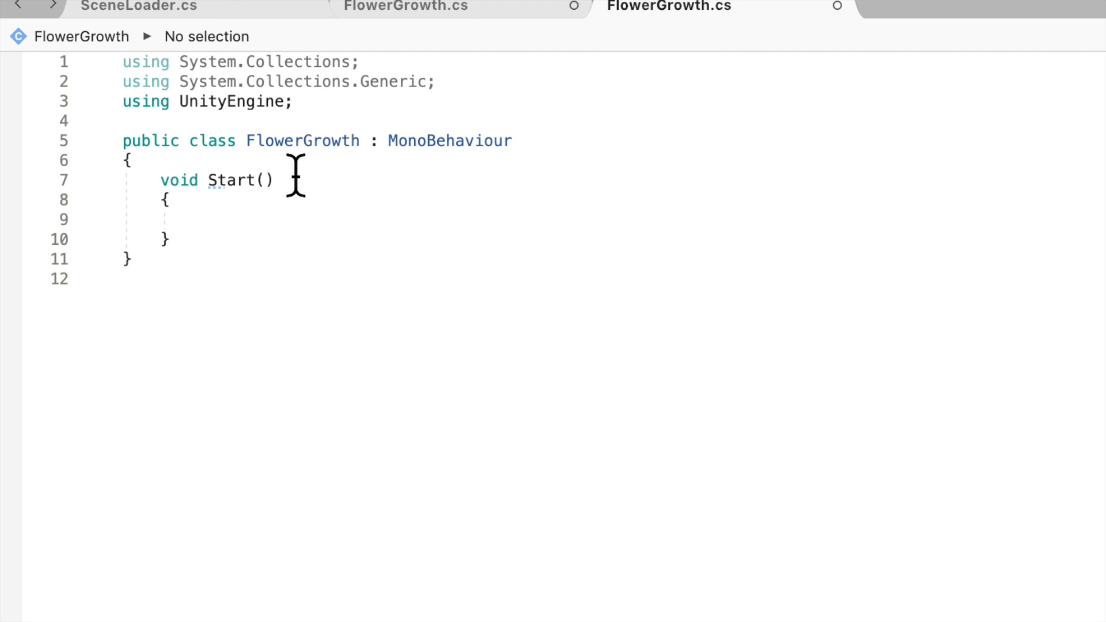
click(132, 160)
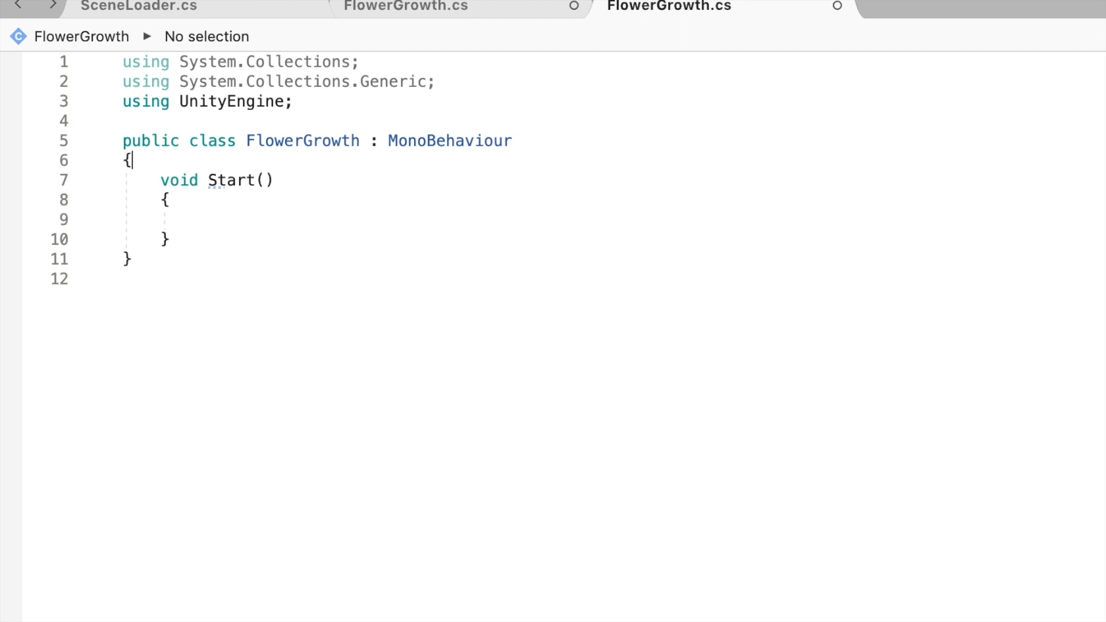
- Declare public float fields timer = 0f and growTime = 6f
key(enter)
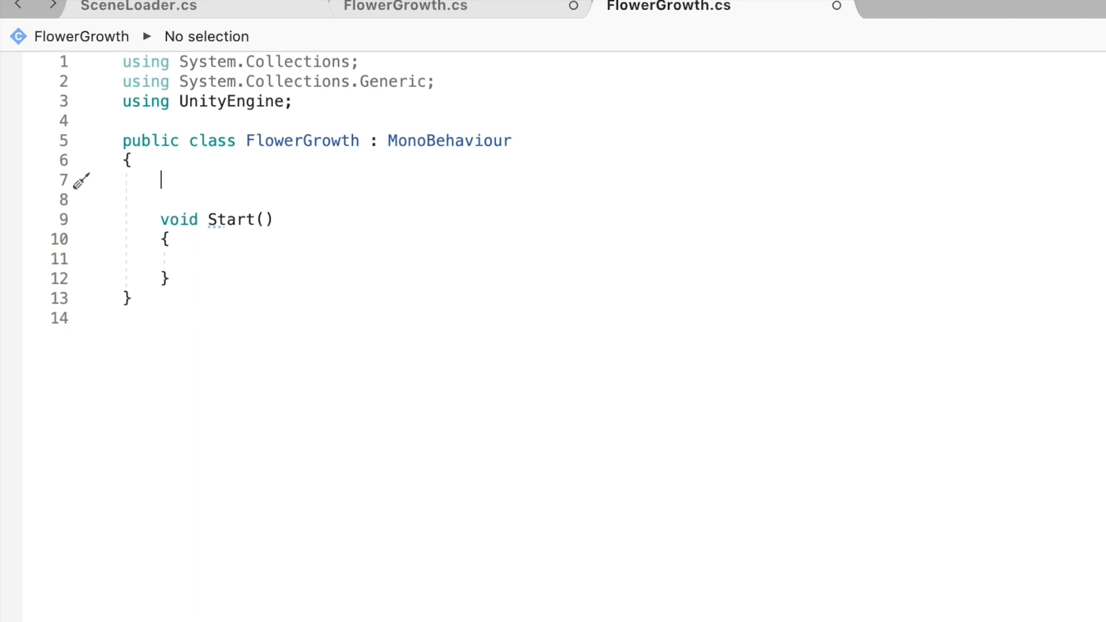
text(public floa)
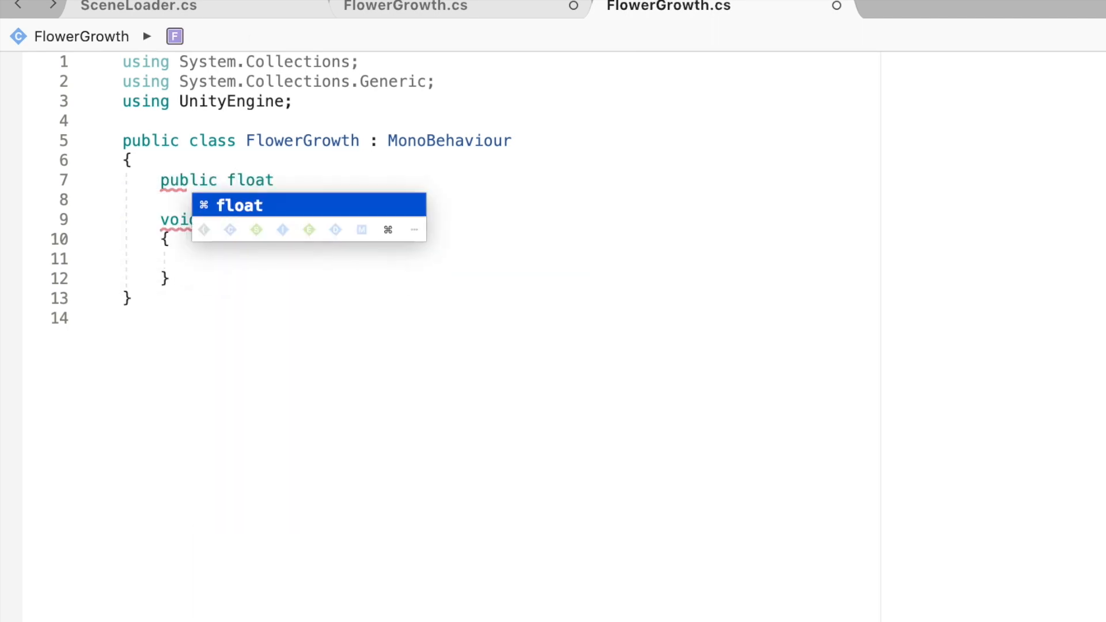
text(timer)
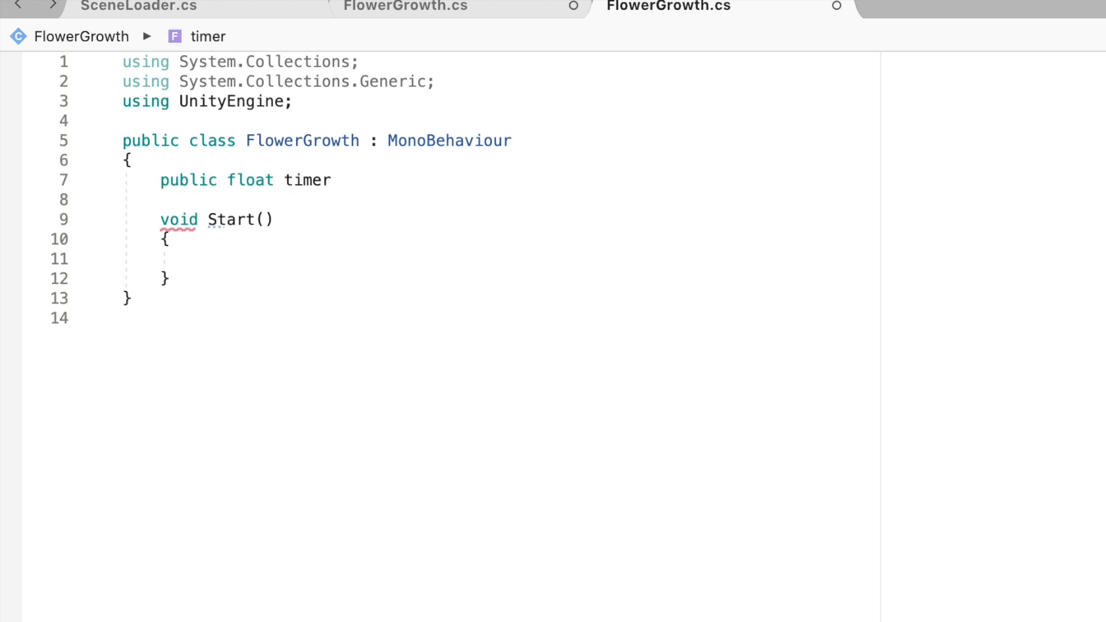
text(=)
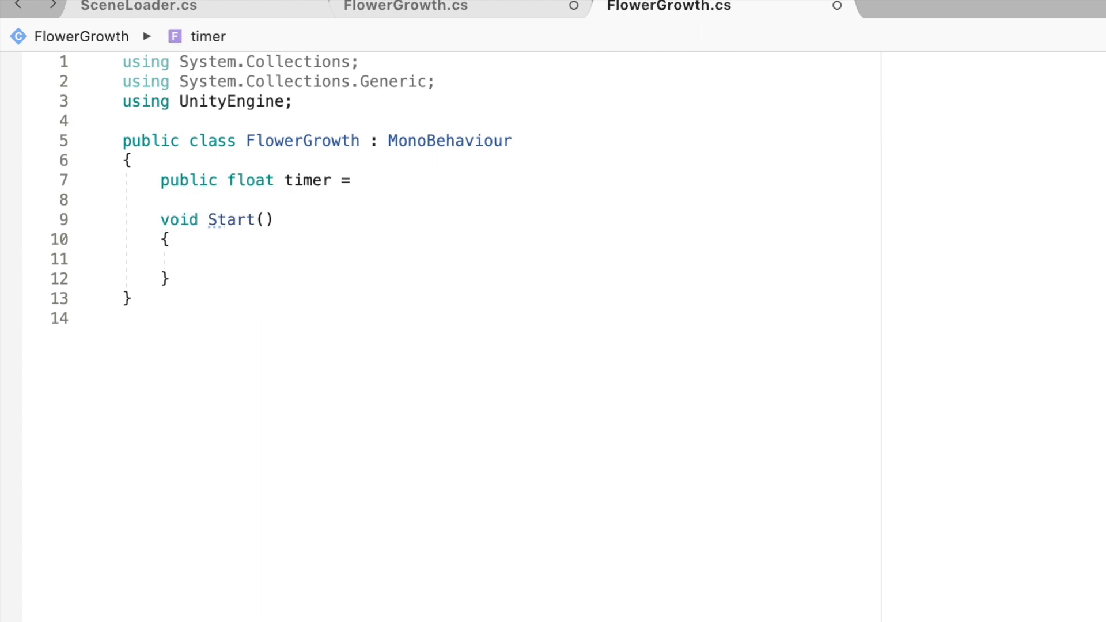
text(0f;)
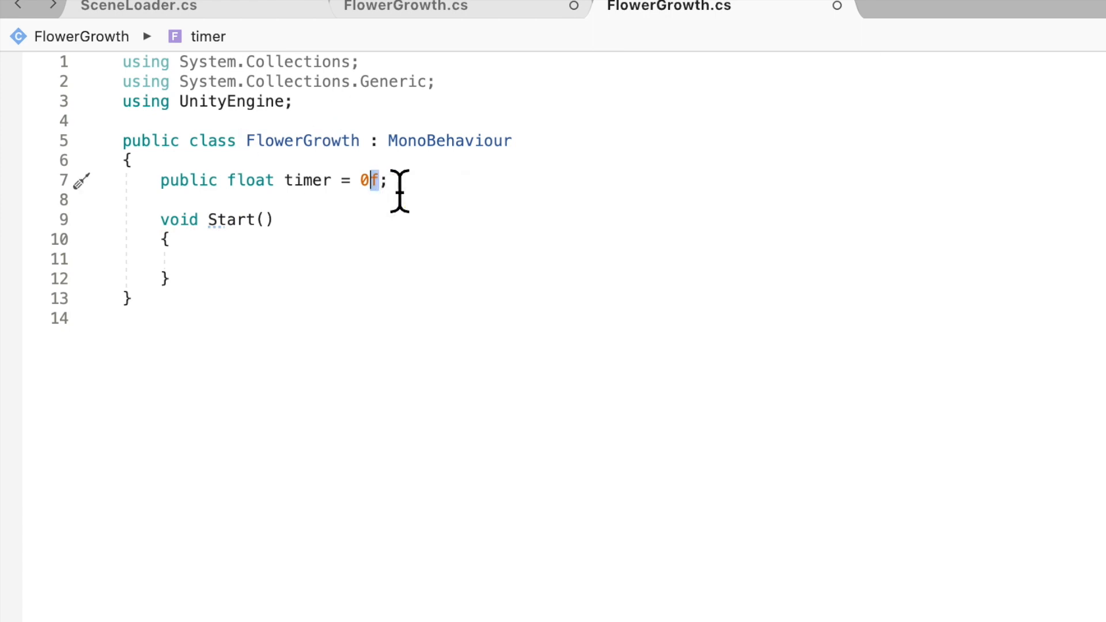
key(Return)
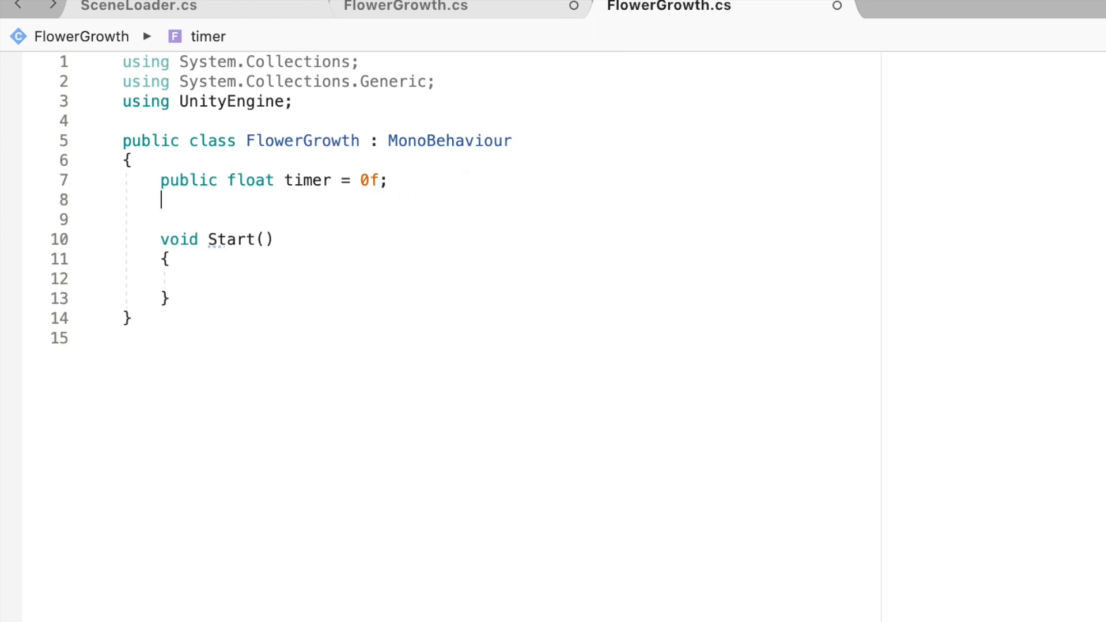
text(public float)
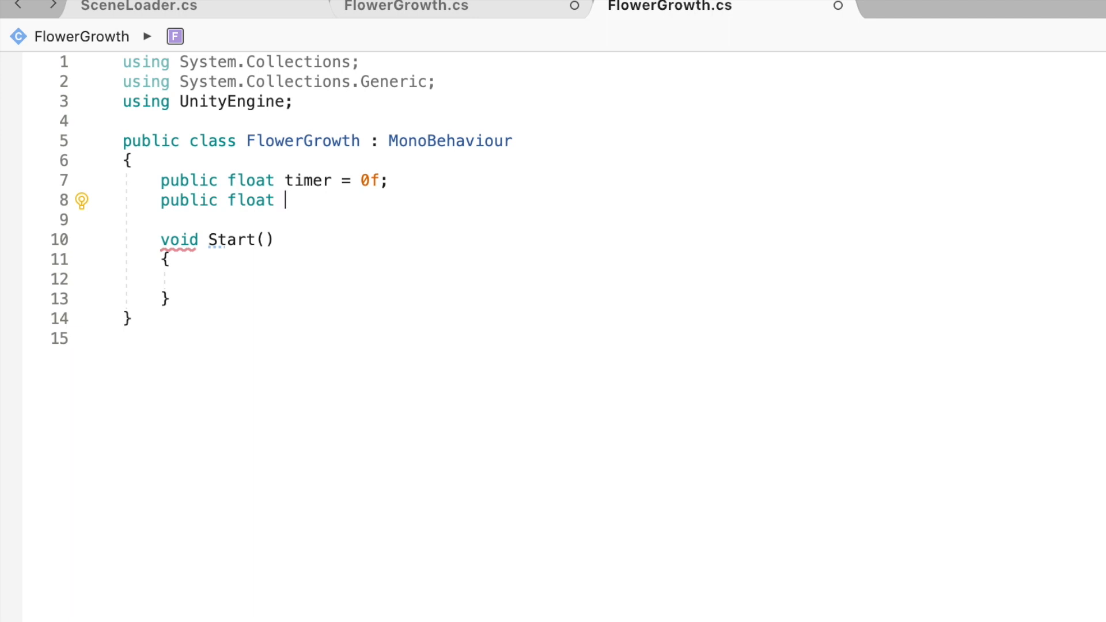
text(g)
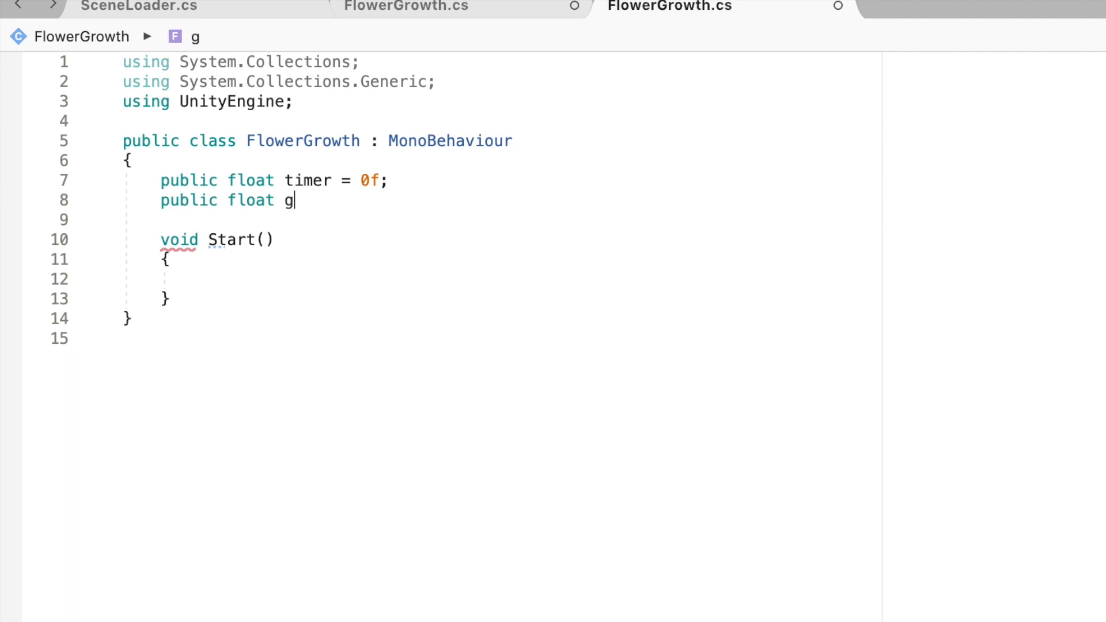
text(rowTime =)
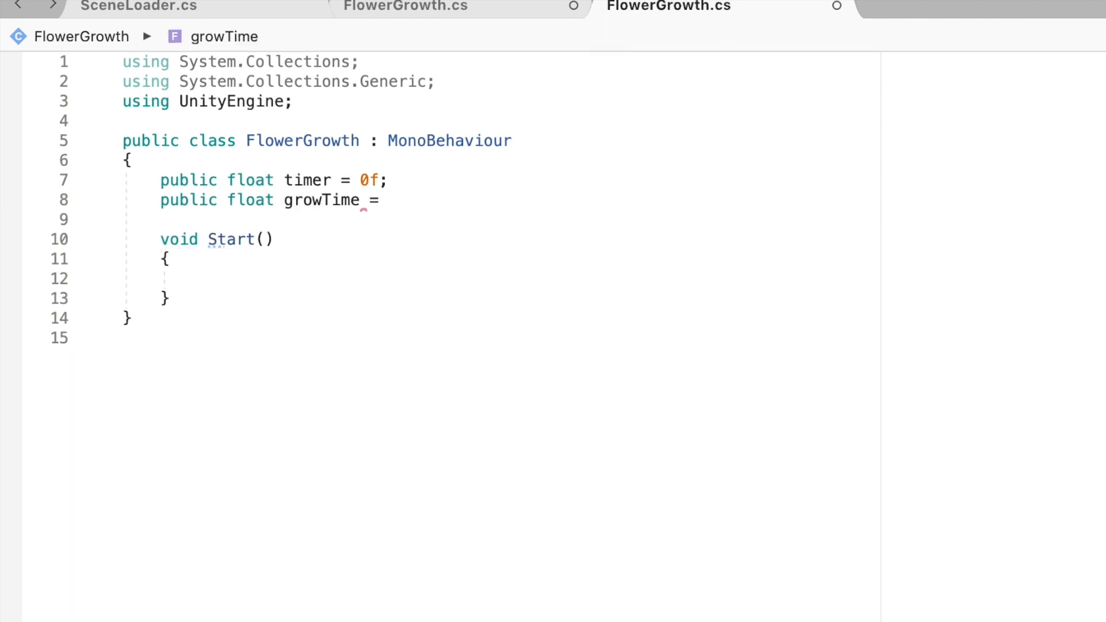
text(6f;)
click(500, 220)
text(p)
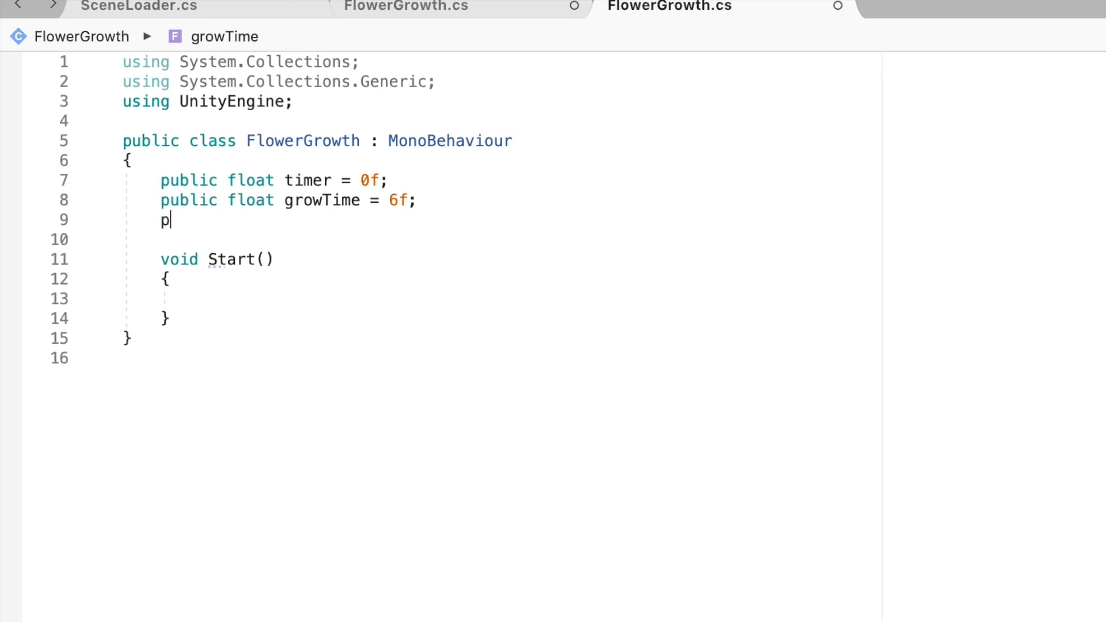
- Declare public float maxSize = 2f and public bool isMaxSize = false
text(ublic float)
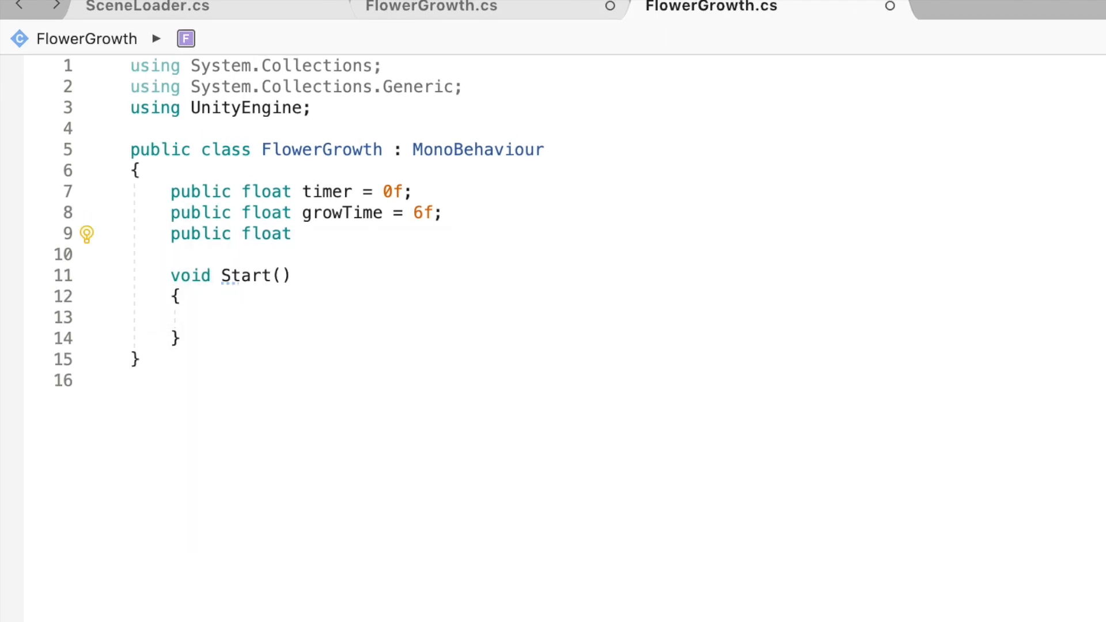
text(maxSize)
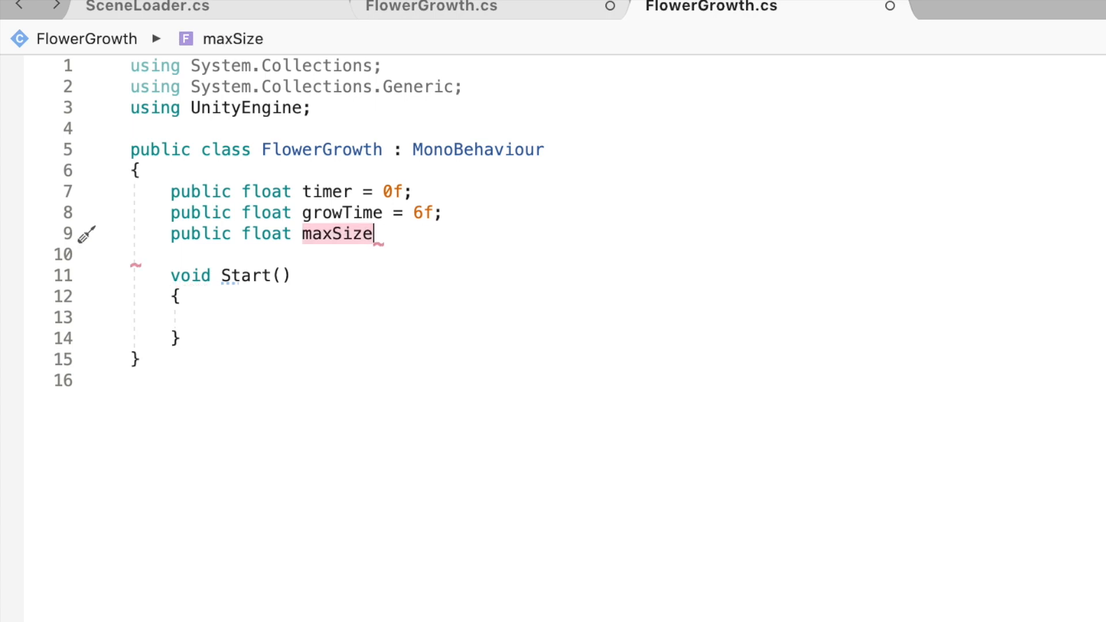
text(=)
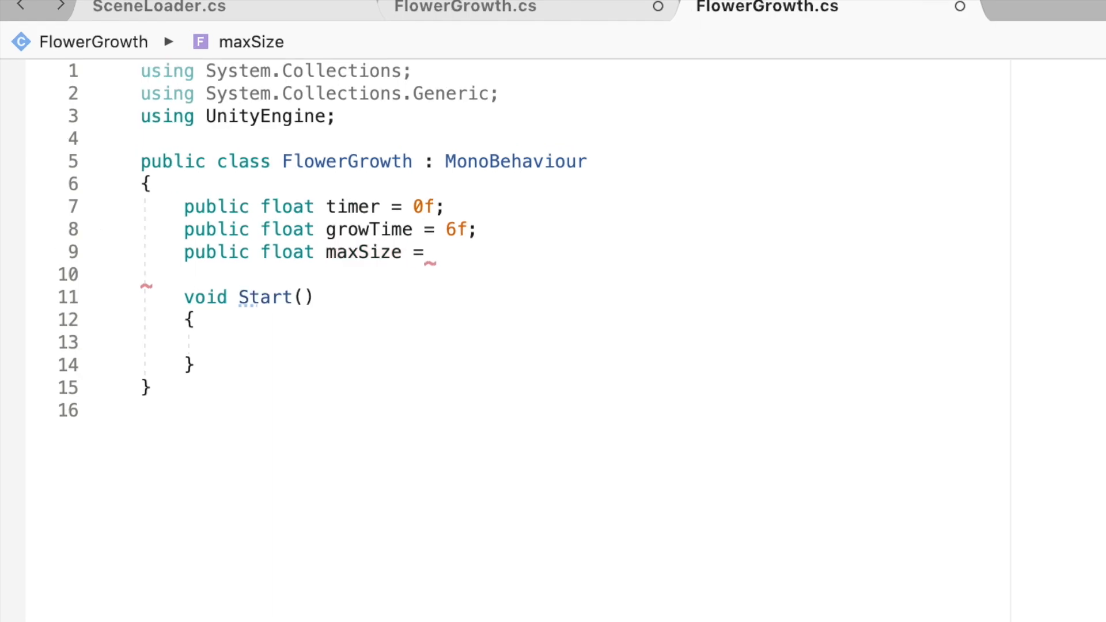
text(2f)
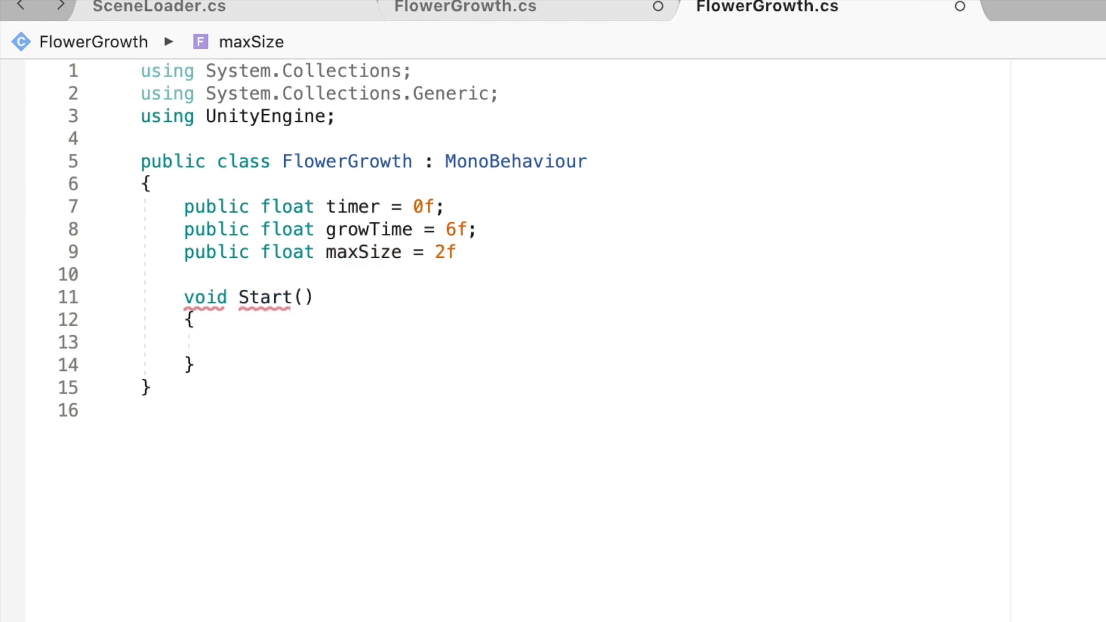
text(public bool)
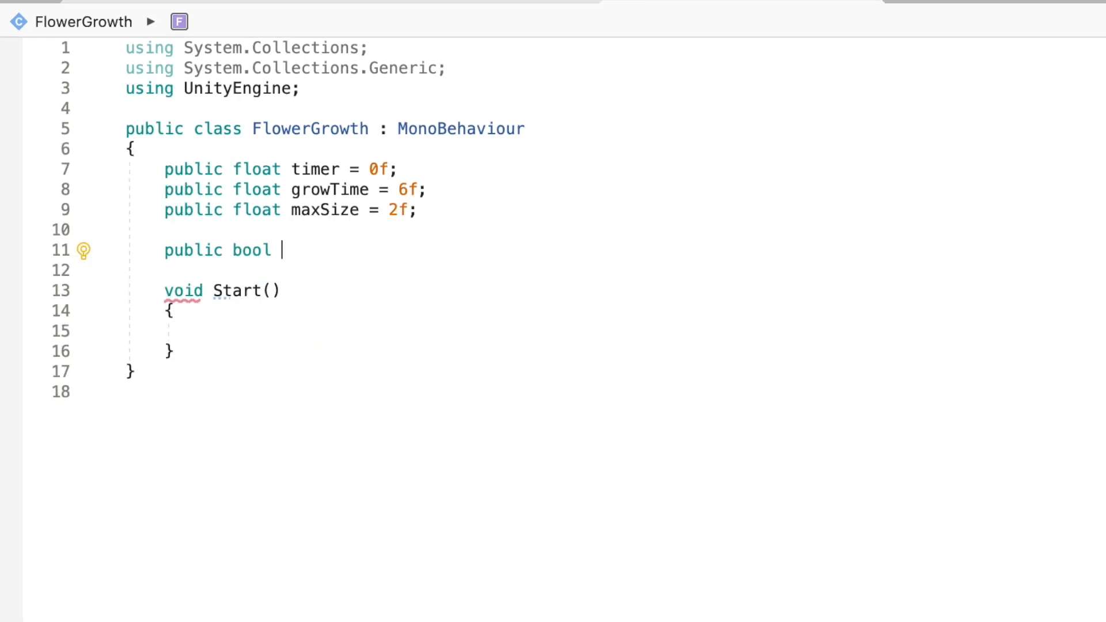
text(isMax)
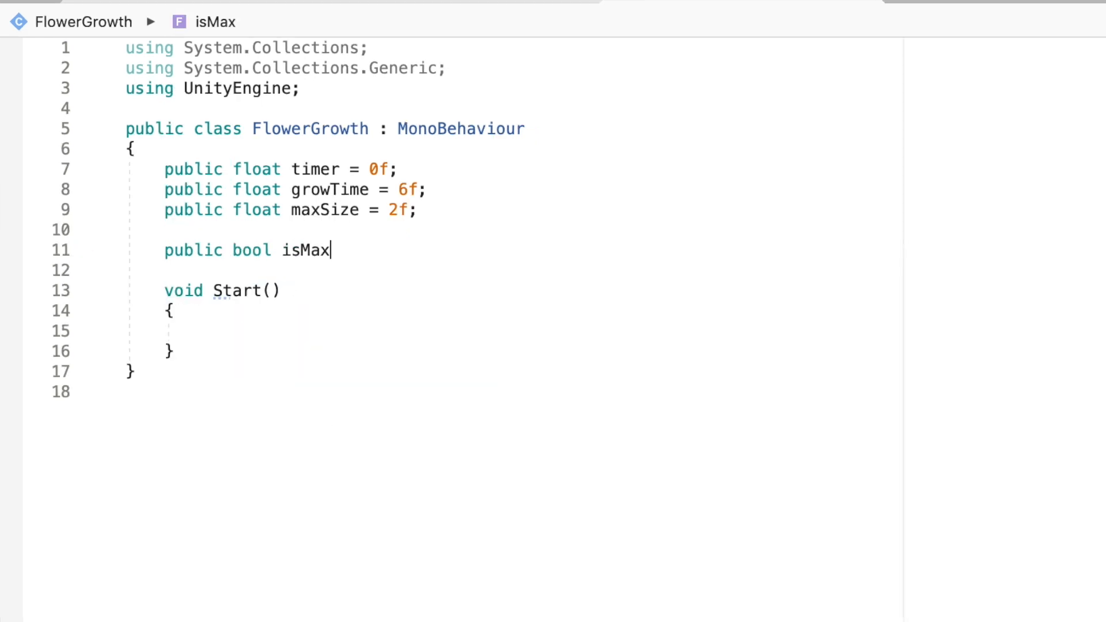
text(Size =)
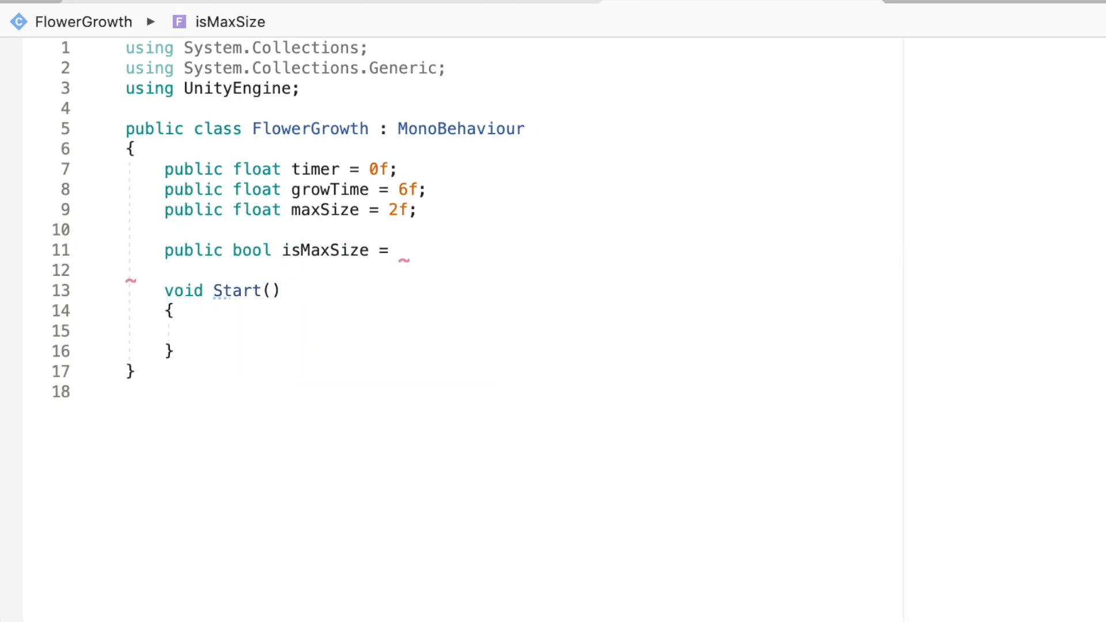
text(false;)
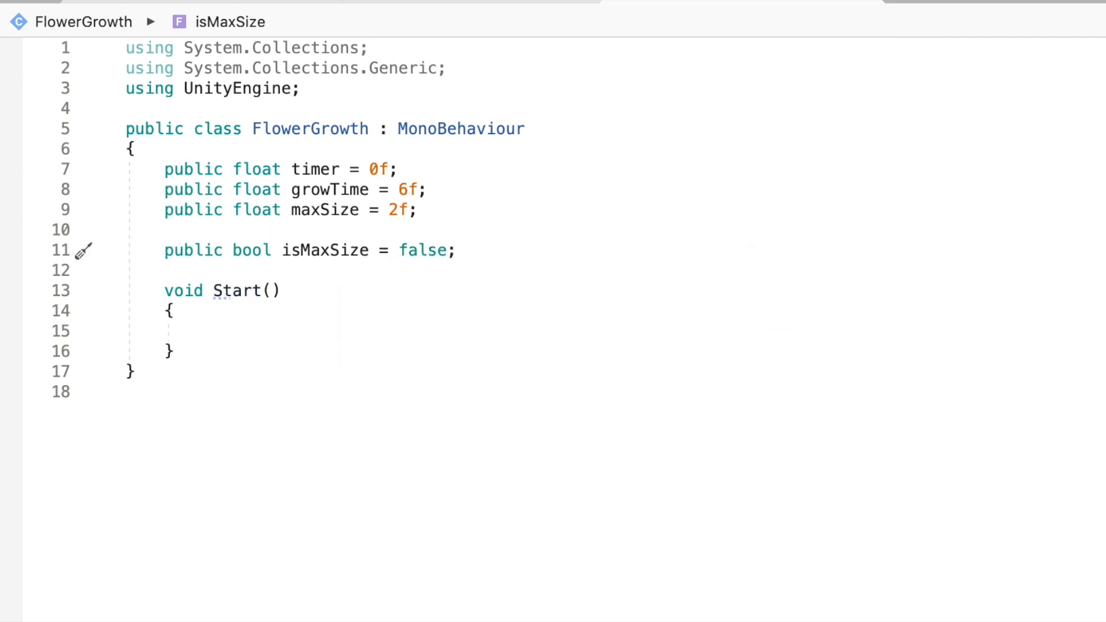
mouse_move(316, 366)
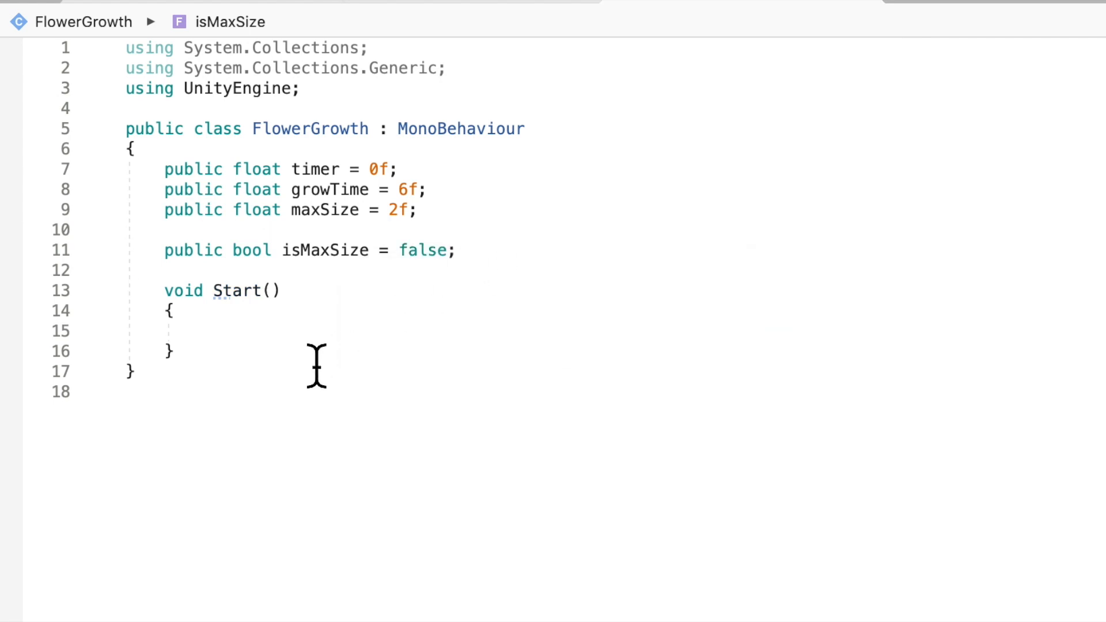
- Add an empty private IEnumerator Grow() method below Start
key(enter)
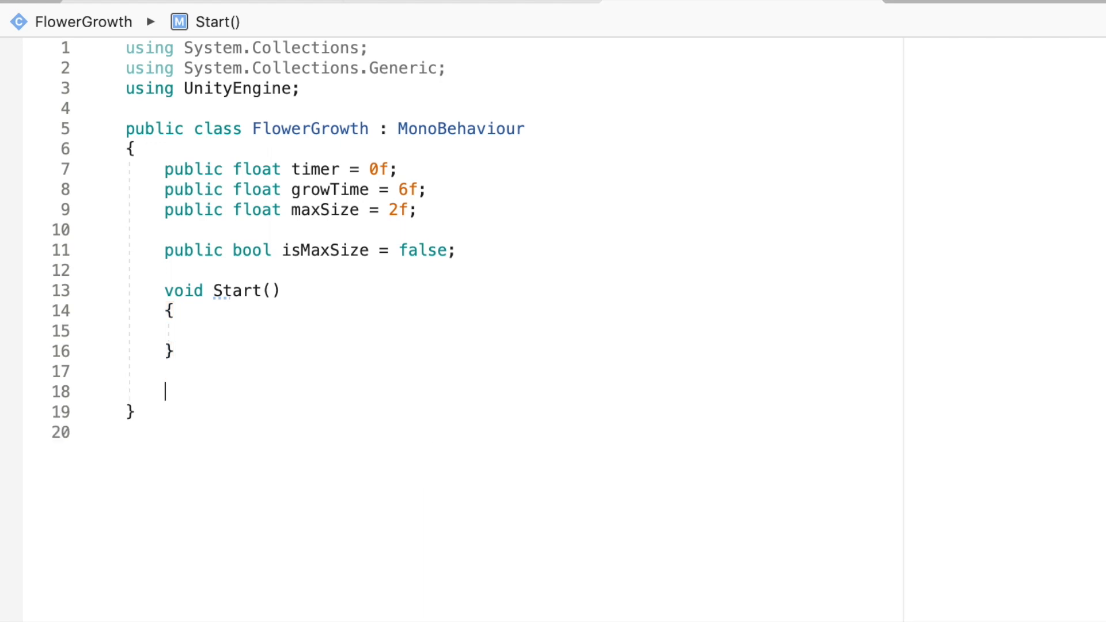
mouse_move(436, 449)
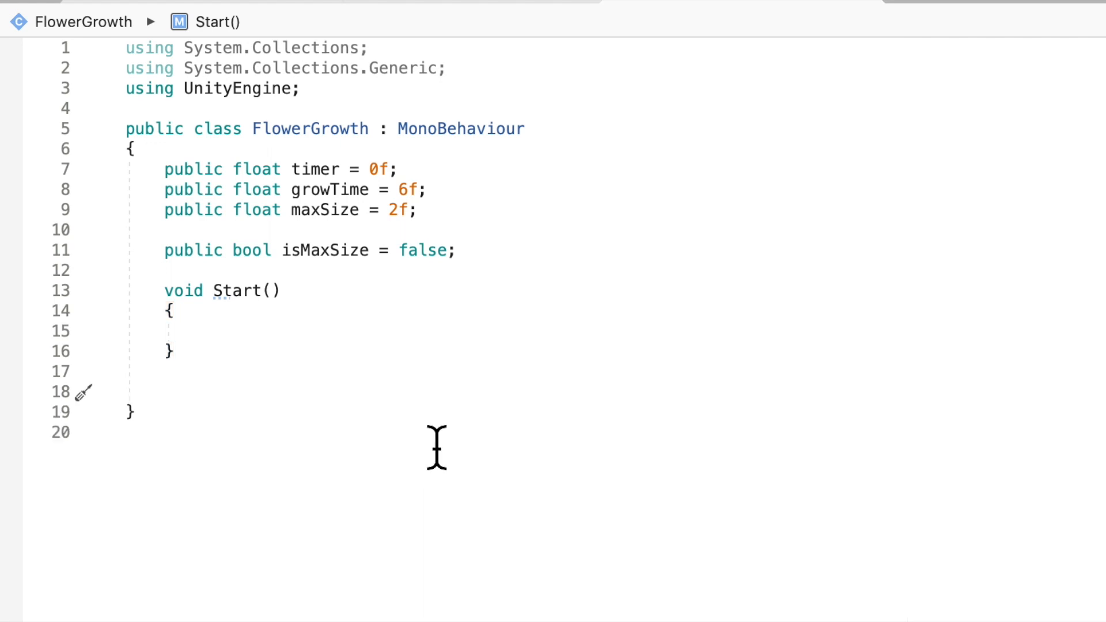
text(private)
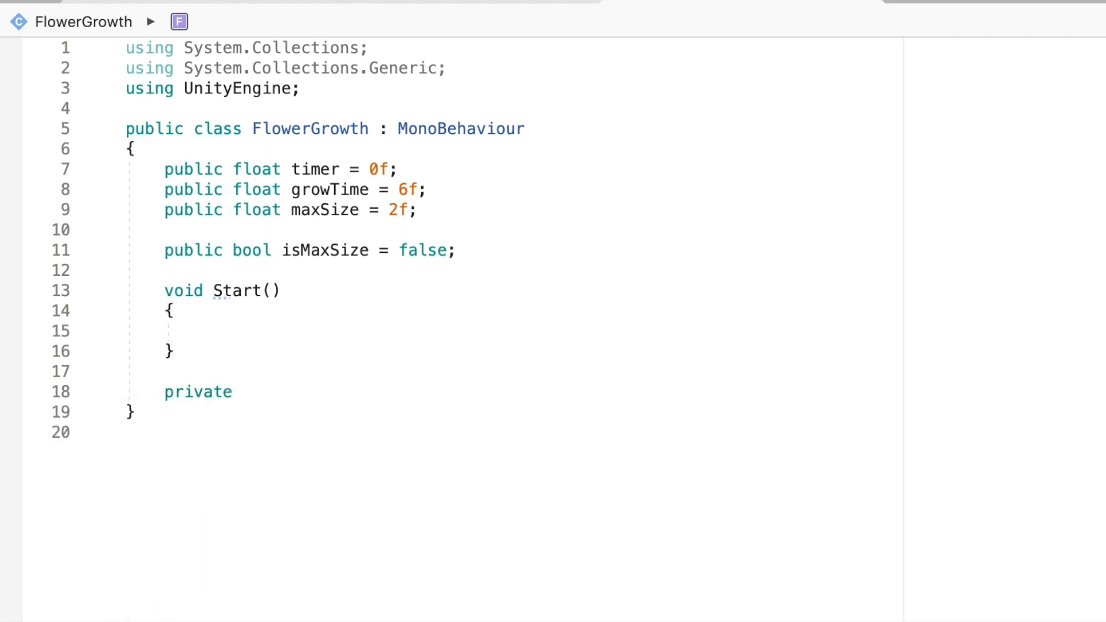
text(IEmu)
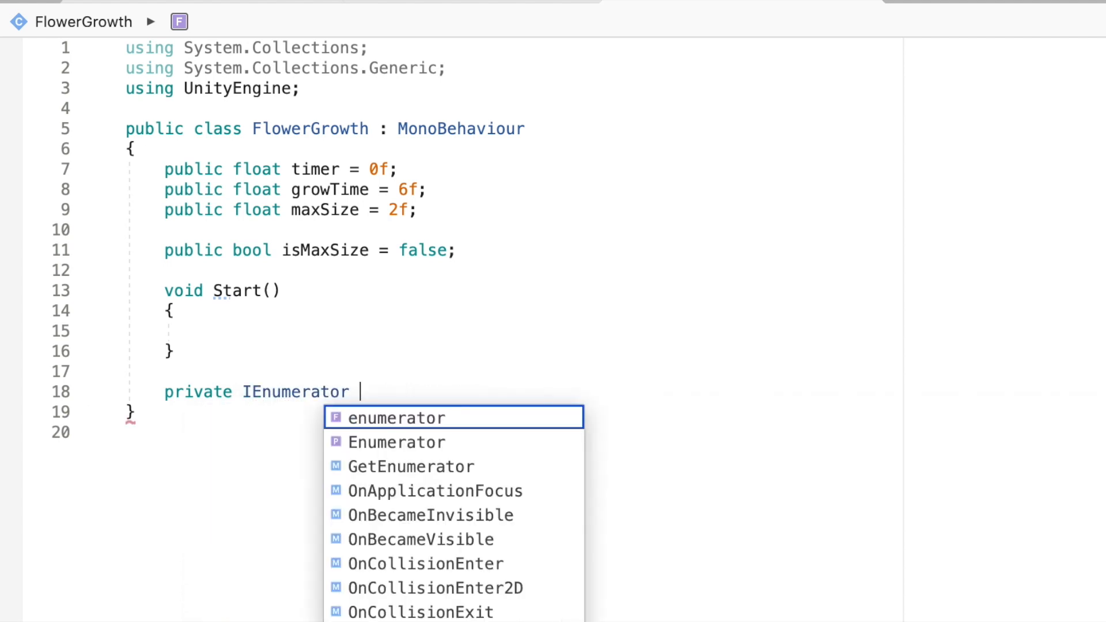
text(Grow())
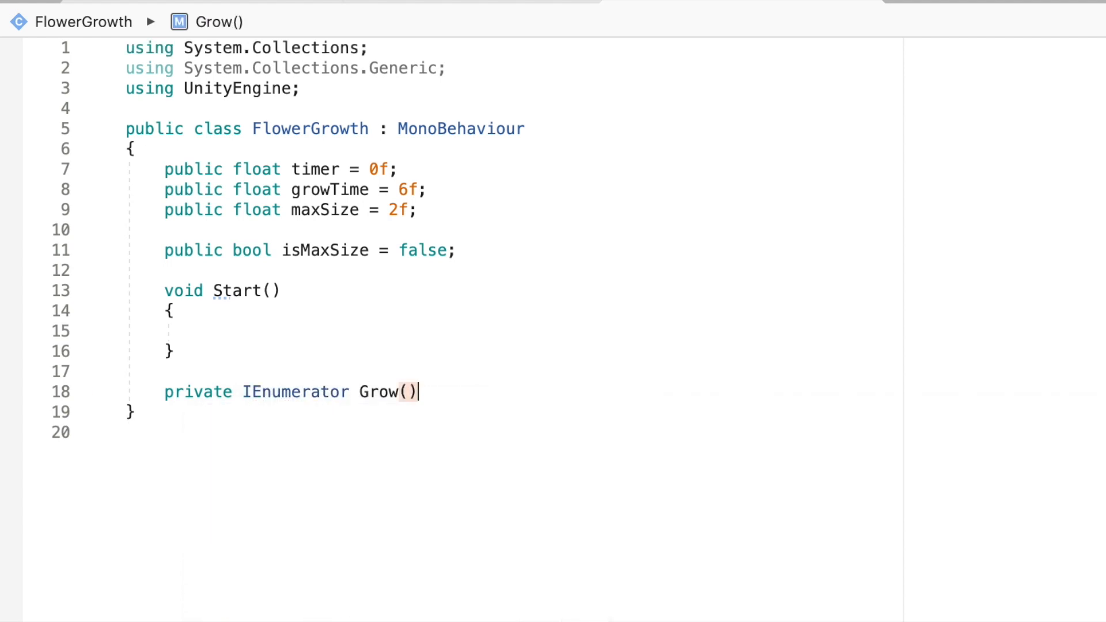
key(enter)
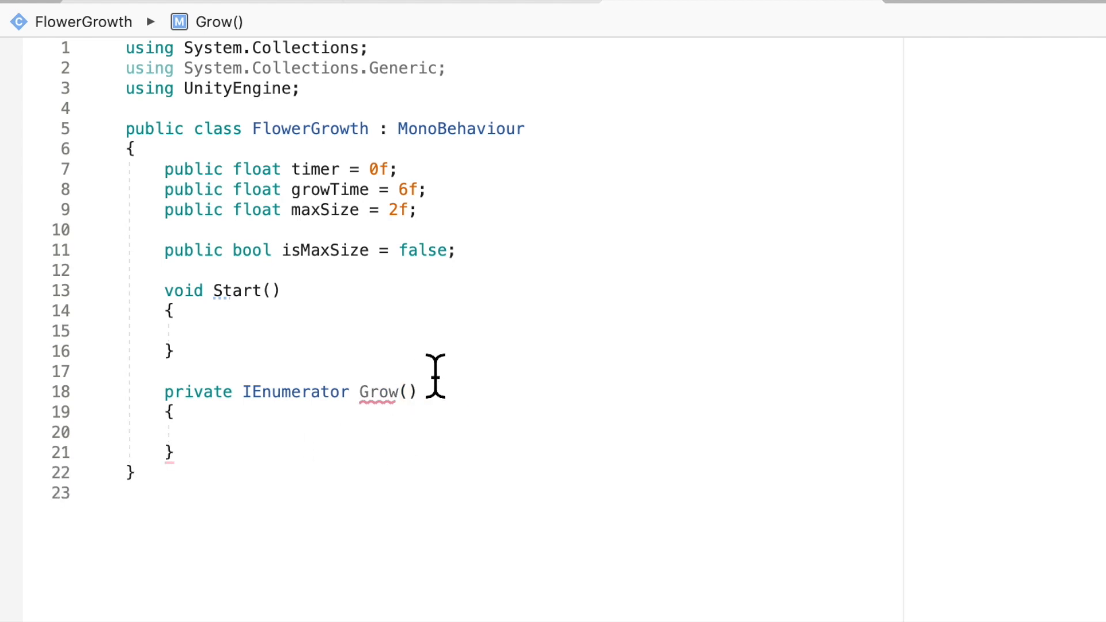
double_click(295, 392)
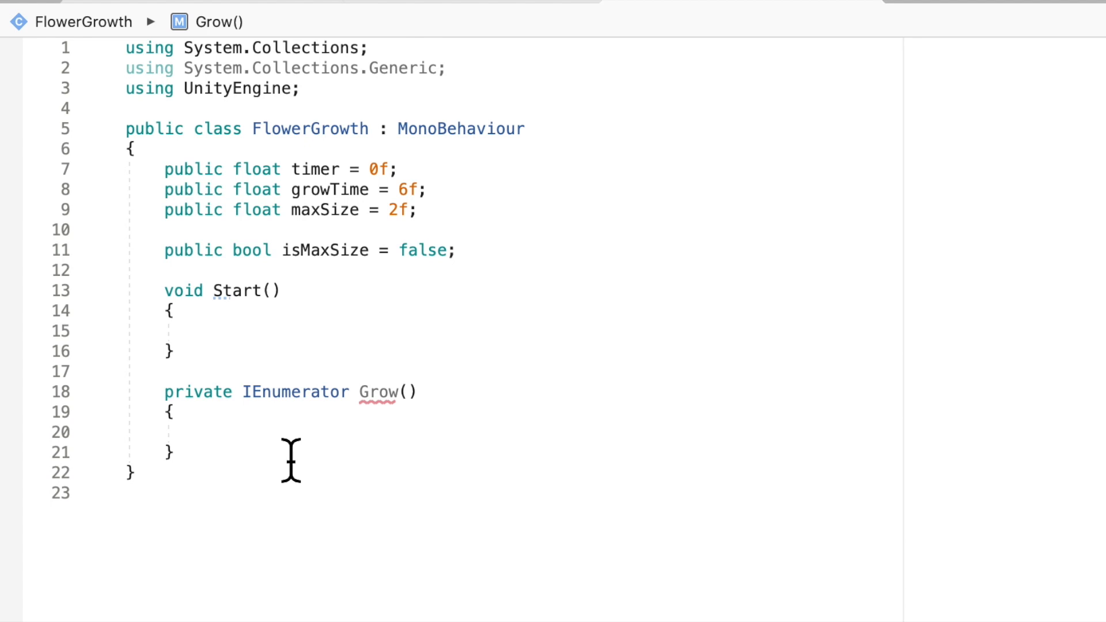
click(203, 431)
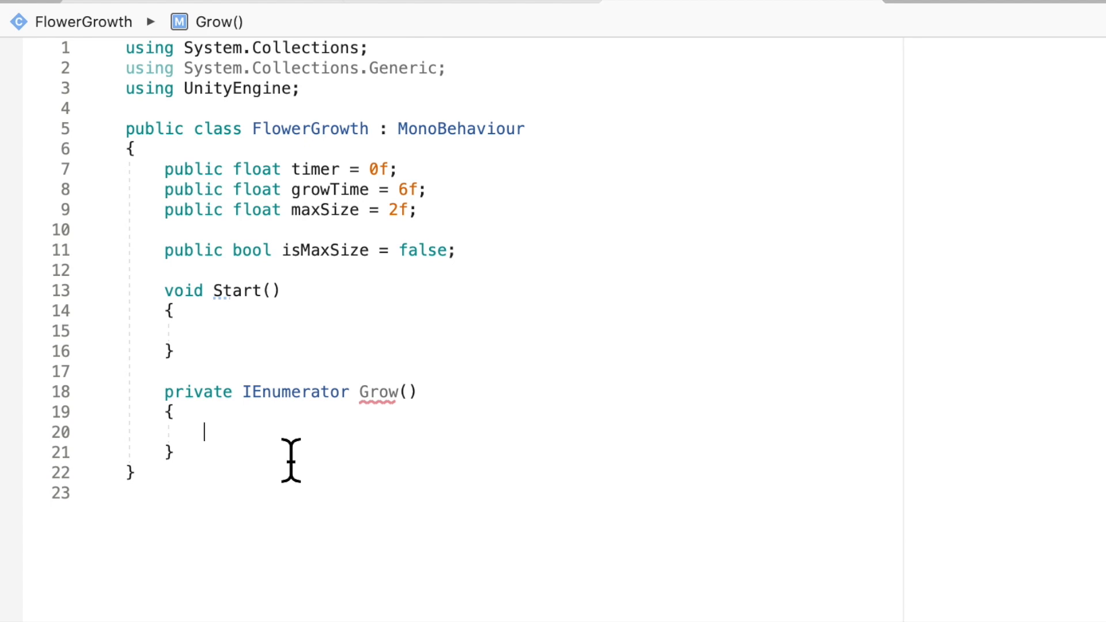
- Declare Vector2 startSize from transform.localScale inside Grow()
text(Vect)
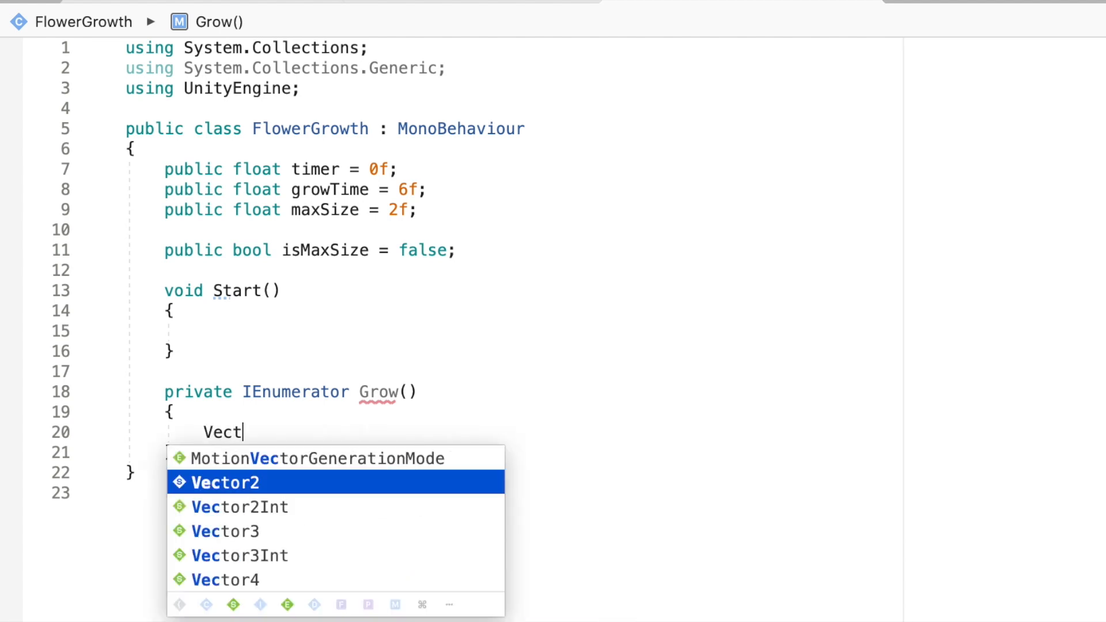
click(226, 483)
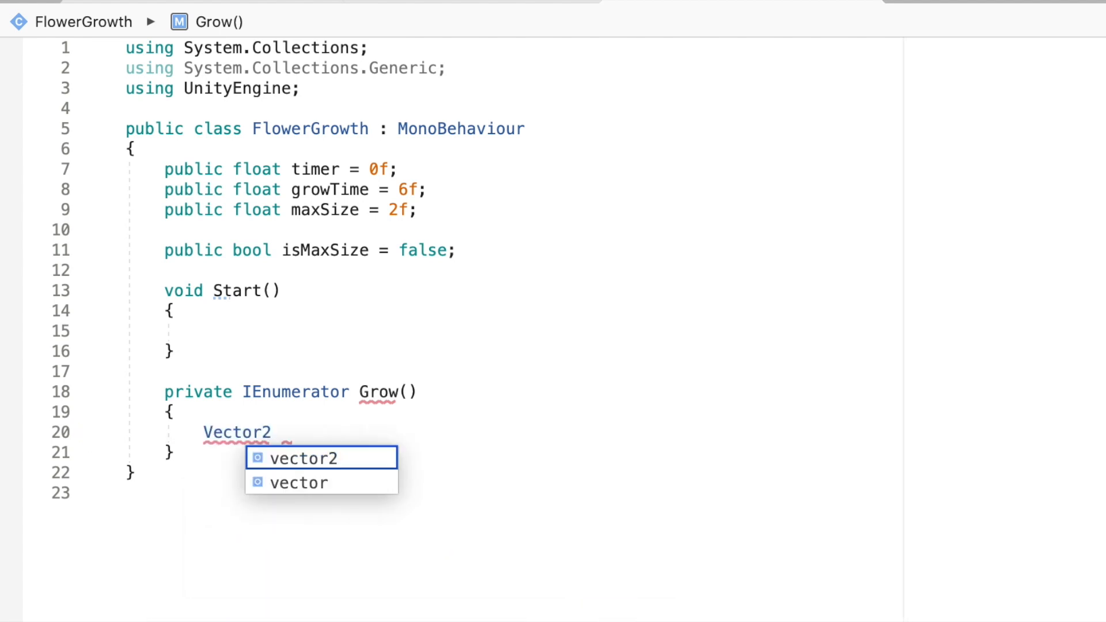
text(start)
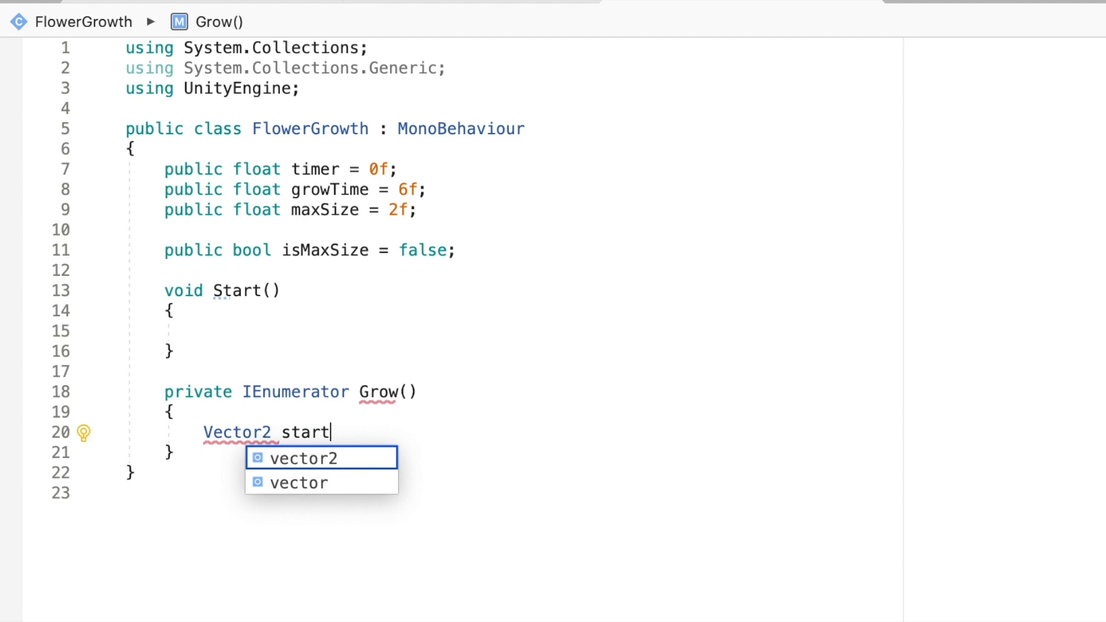
text(Size =)
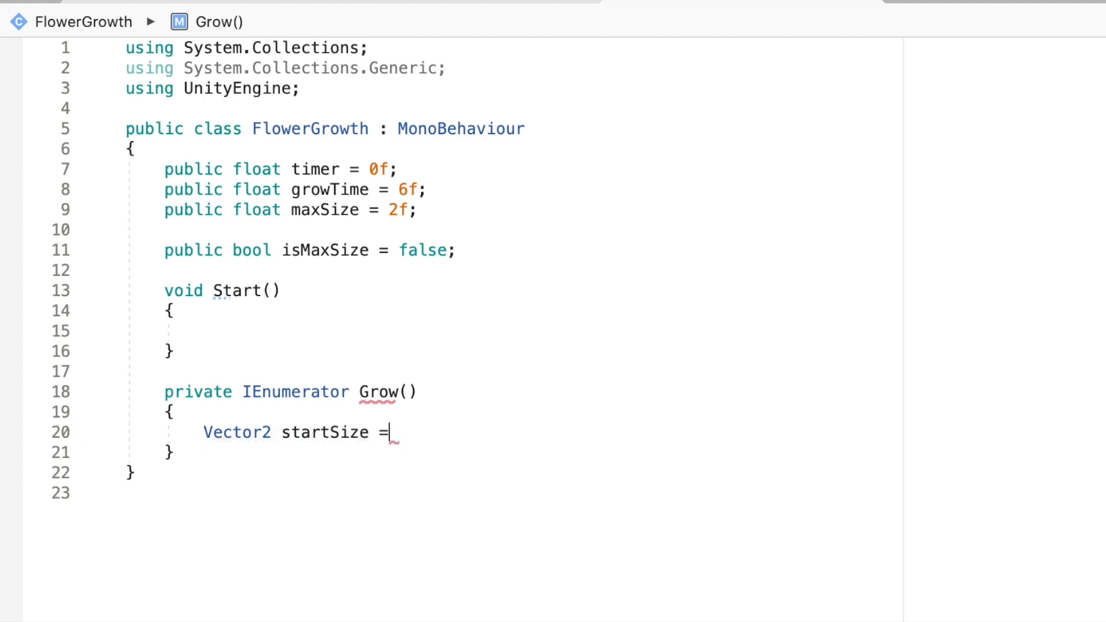
text(transform)
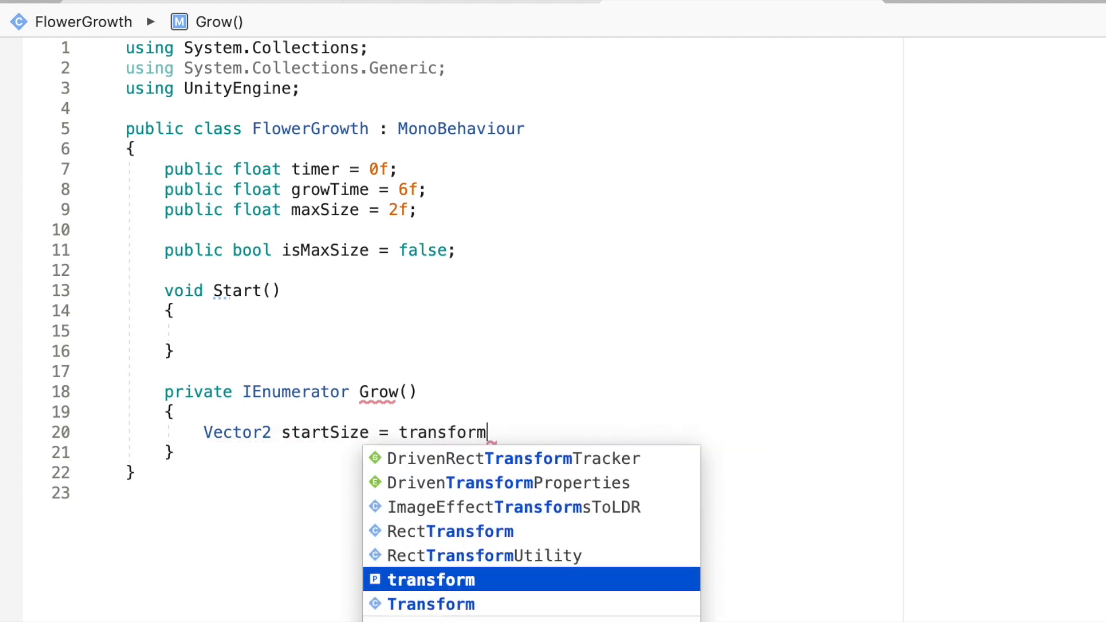
text(.localScale;)
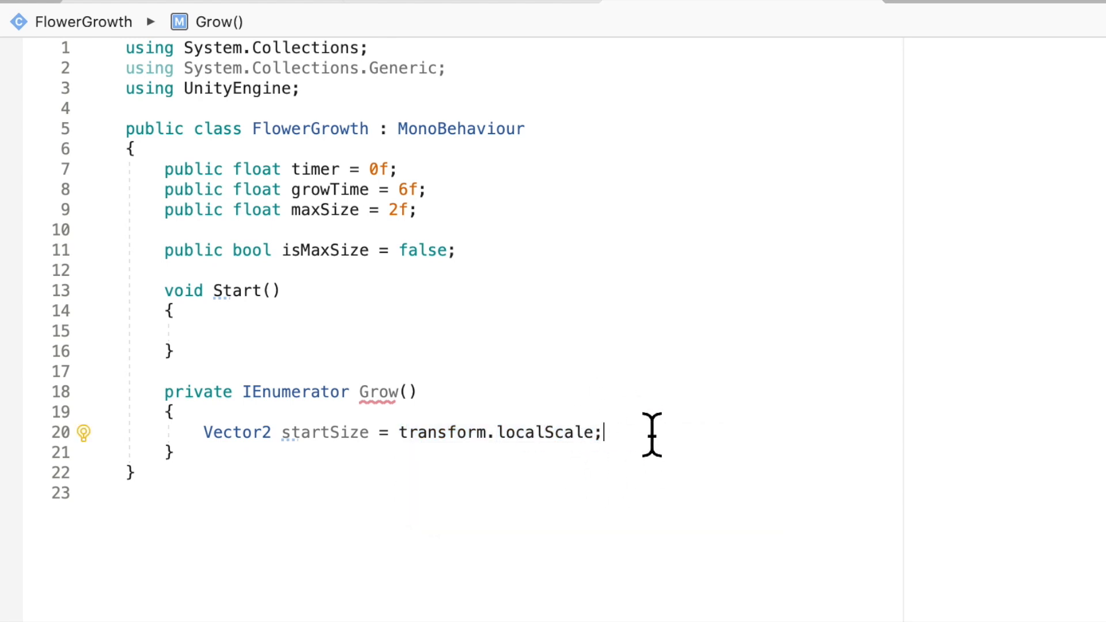
- Declare Vector2 maxScale as new Vector2(maxSize, maxSize)
text(Vector2)
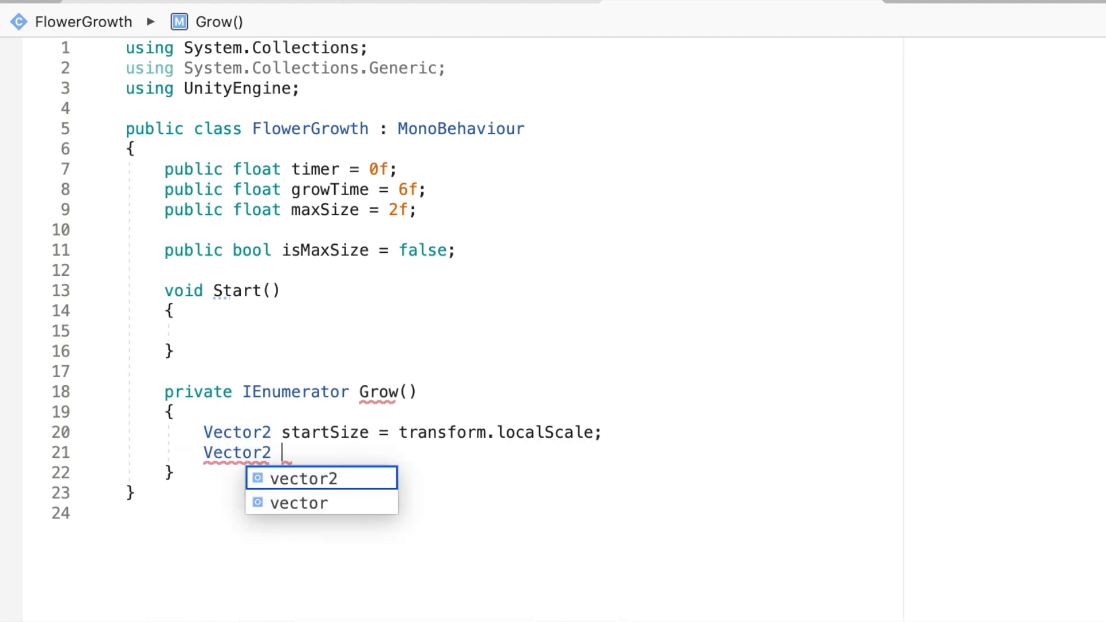
text(maxS)
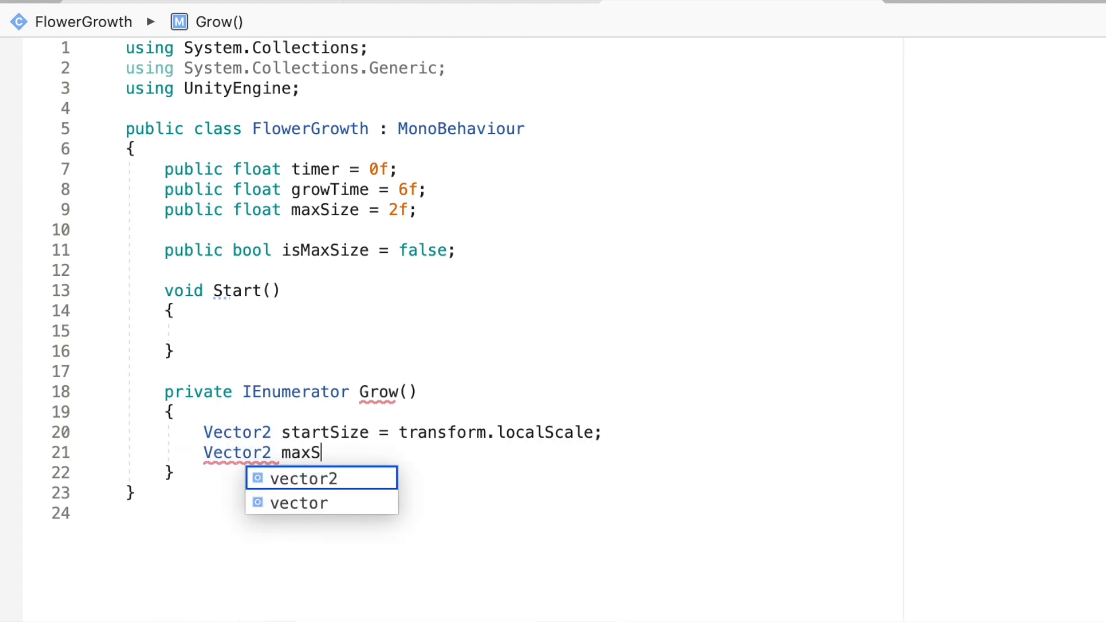
text(ize =)
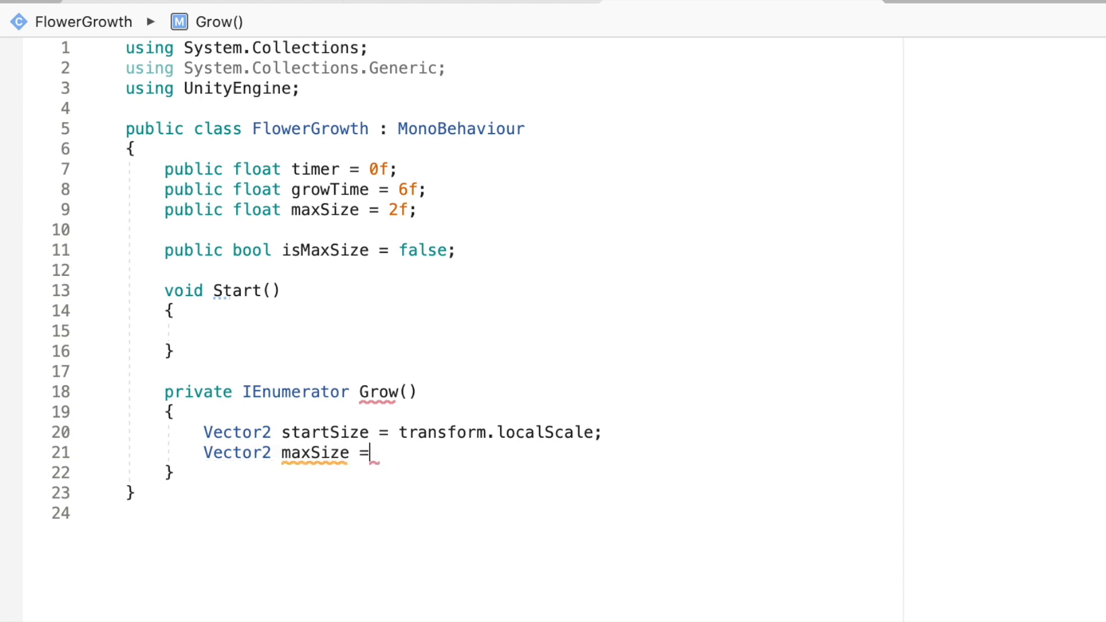
text(new Vector2()
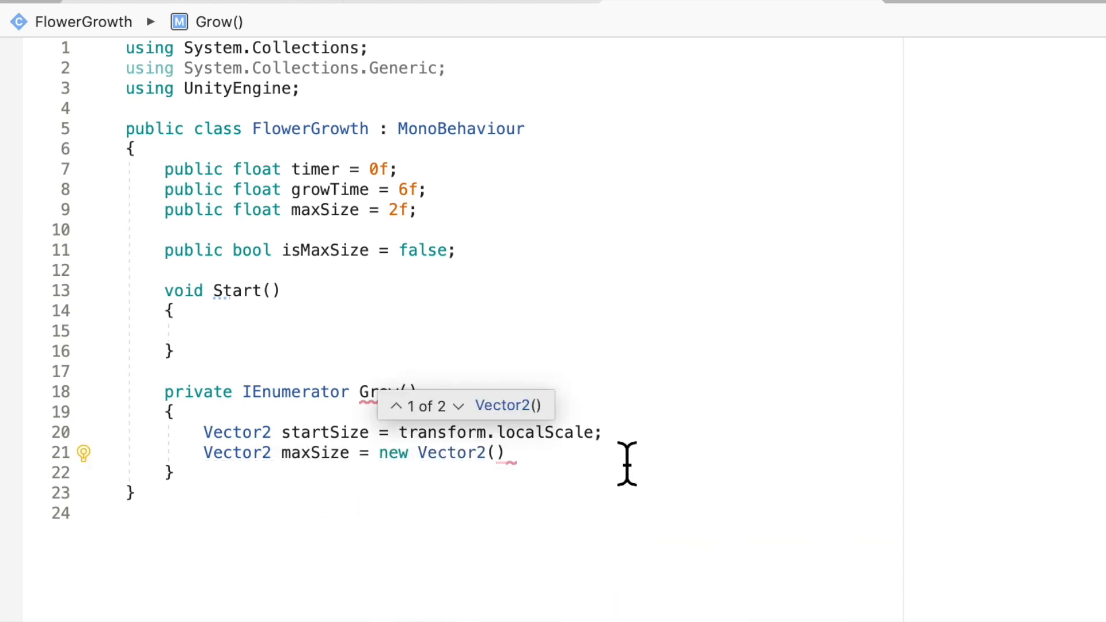
mouse_move(592, 498)
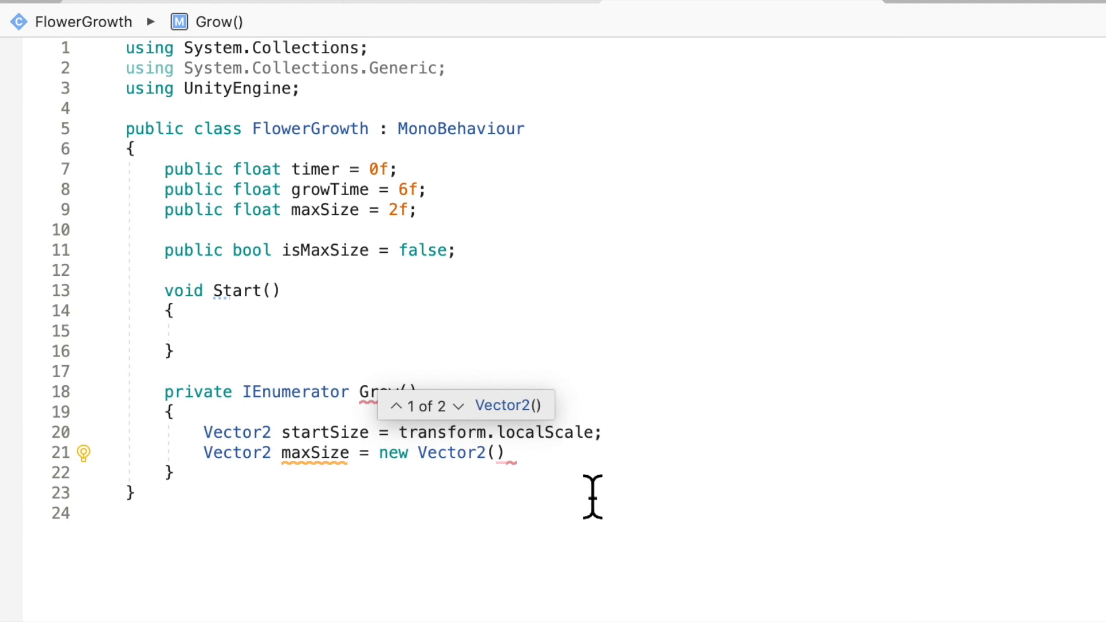
mouse_move(468, 354)
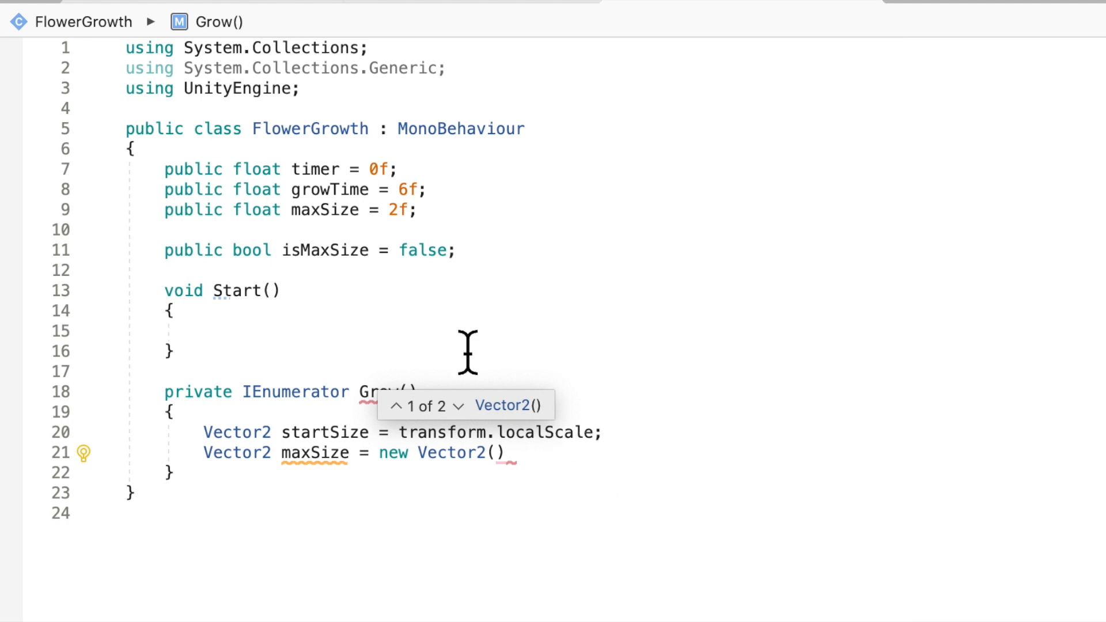
double_click(325, 210)
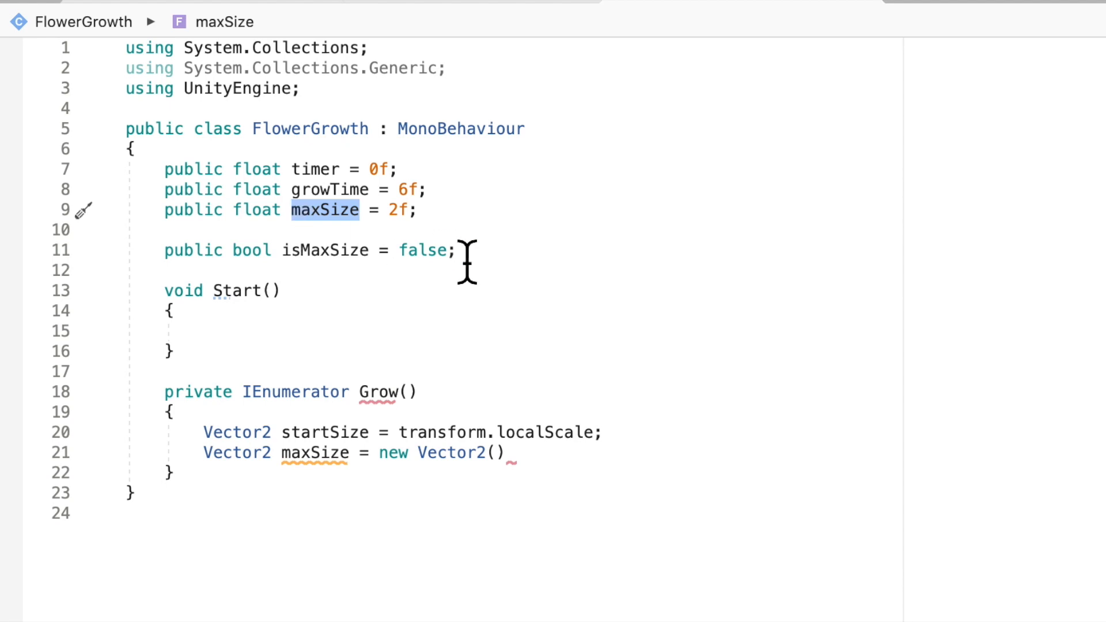
click(457, 250)
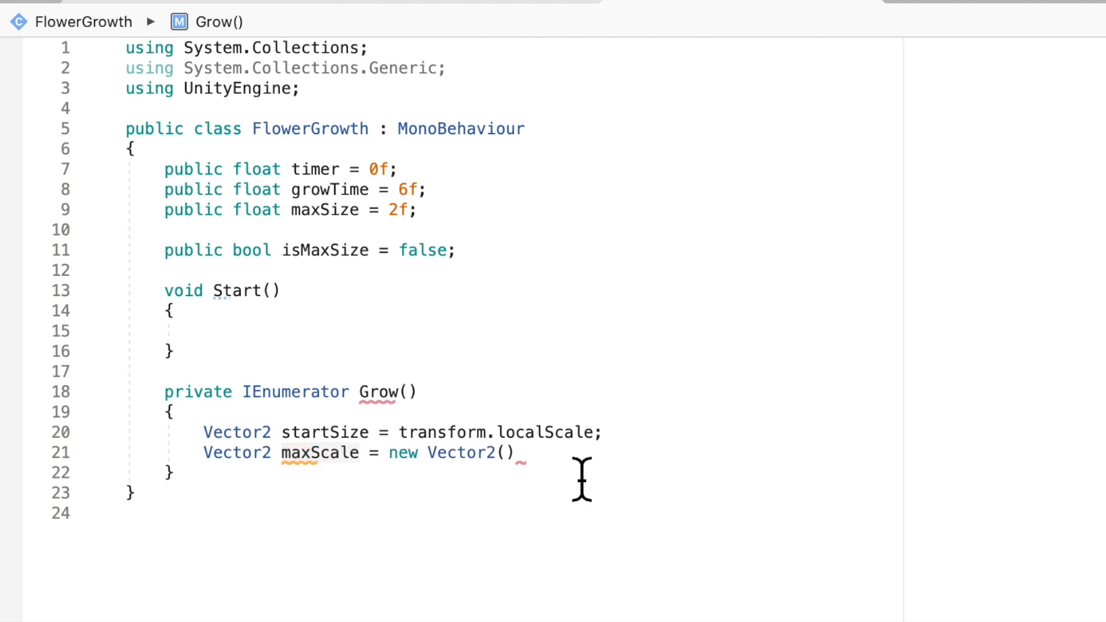
click(507, 452)
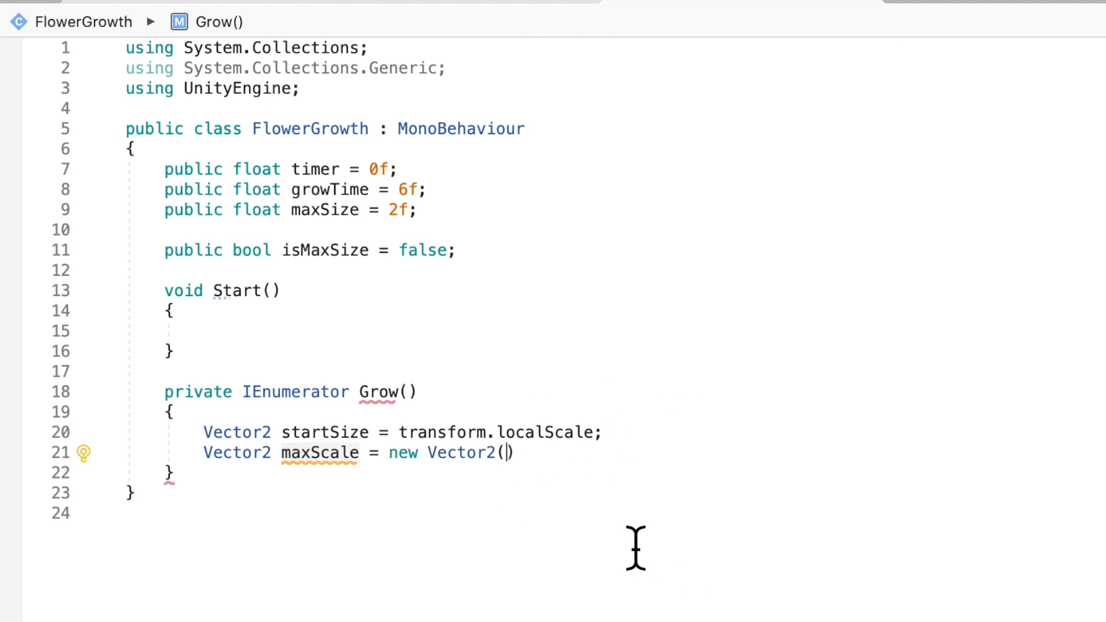
text(maxSize, m)
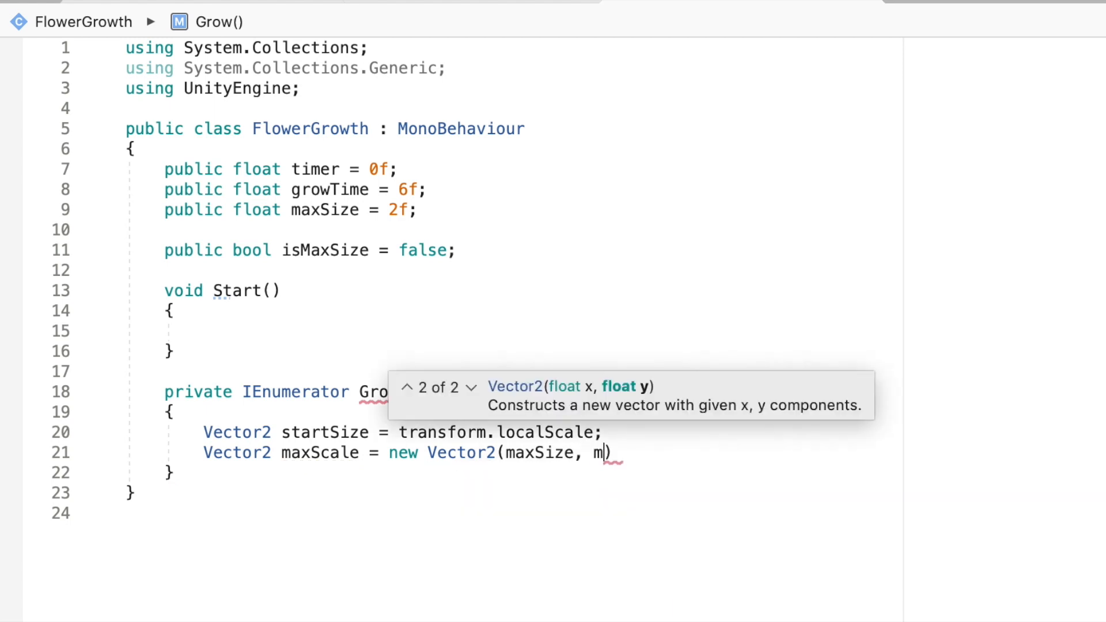
text(axSize)
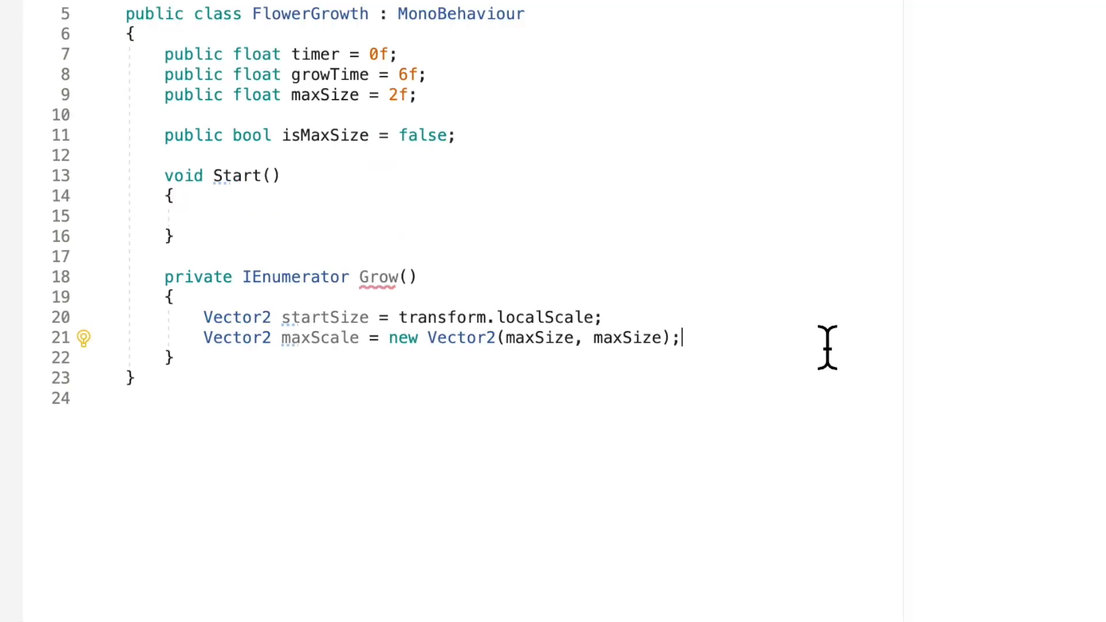
- Add an empty do { } while (); loop after the maxScale declaration
key(enter)
text(do)
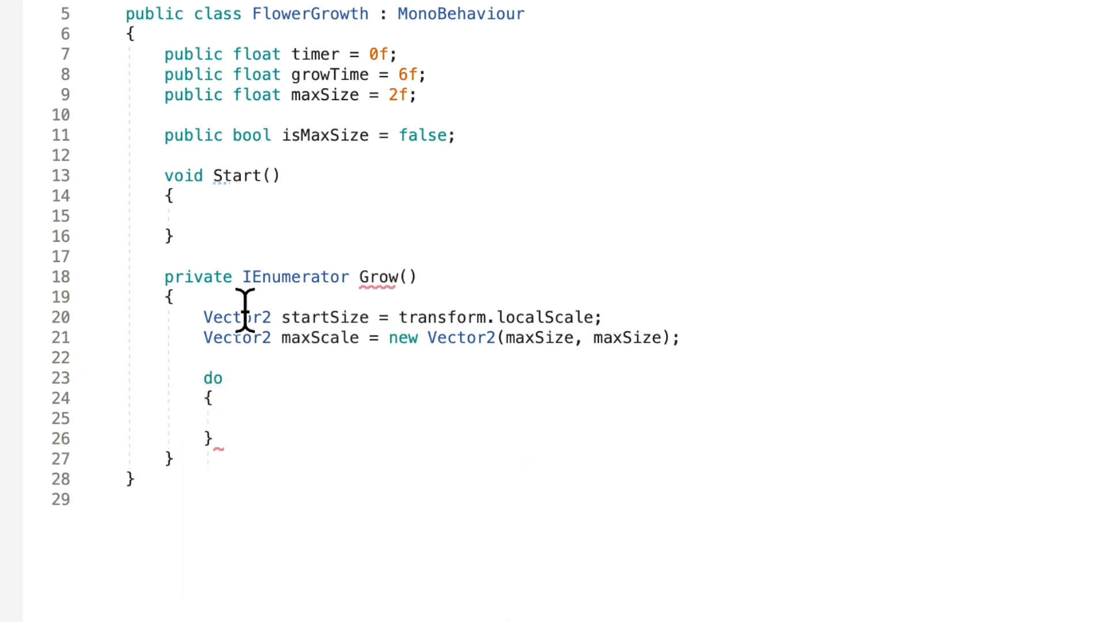
mouse_move(536, 543)
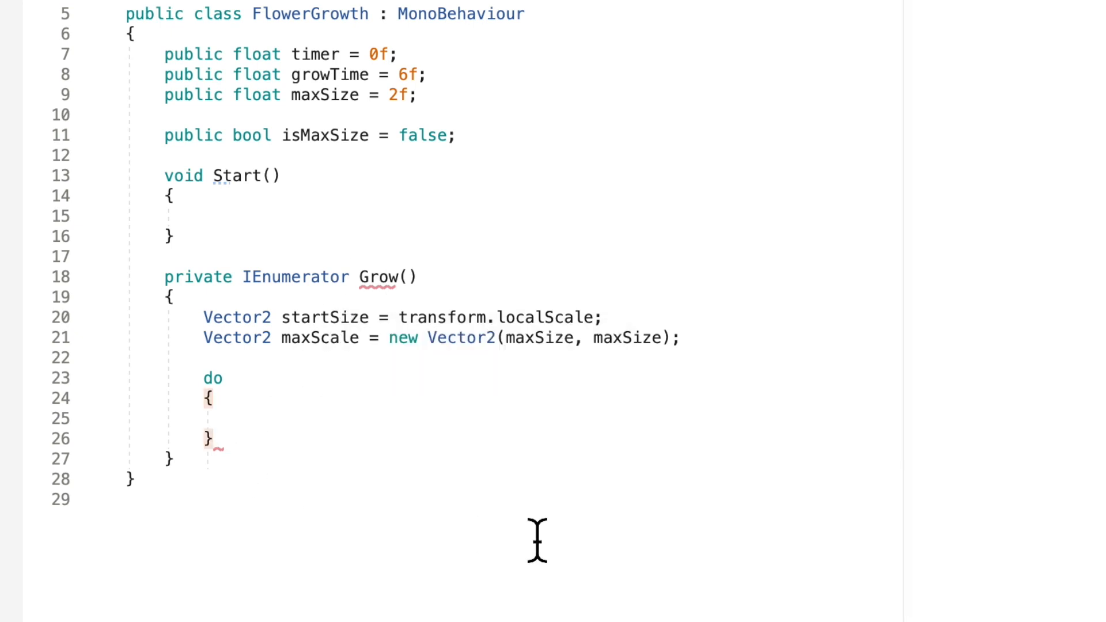
text(while()
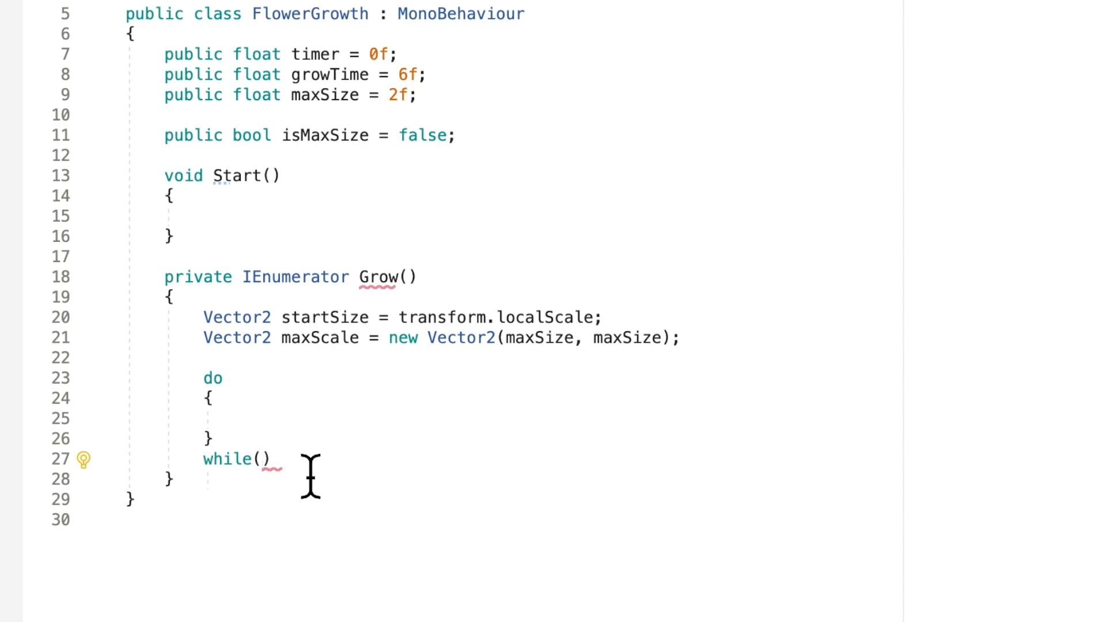
text(;)
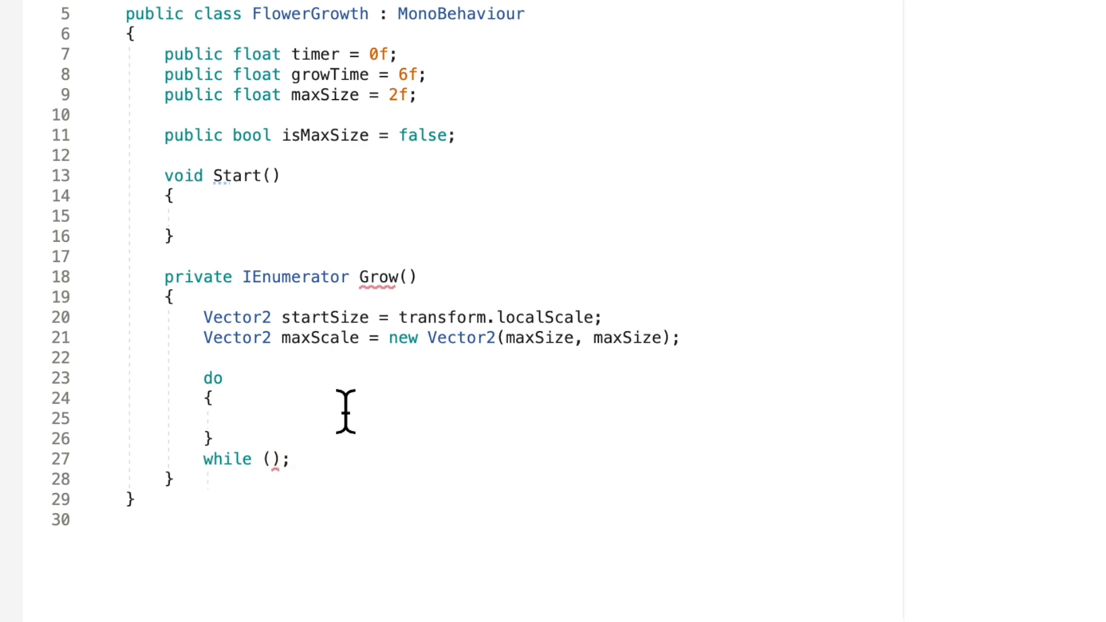
click(243, 418)
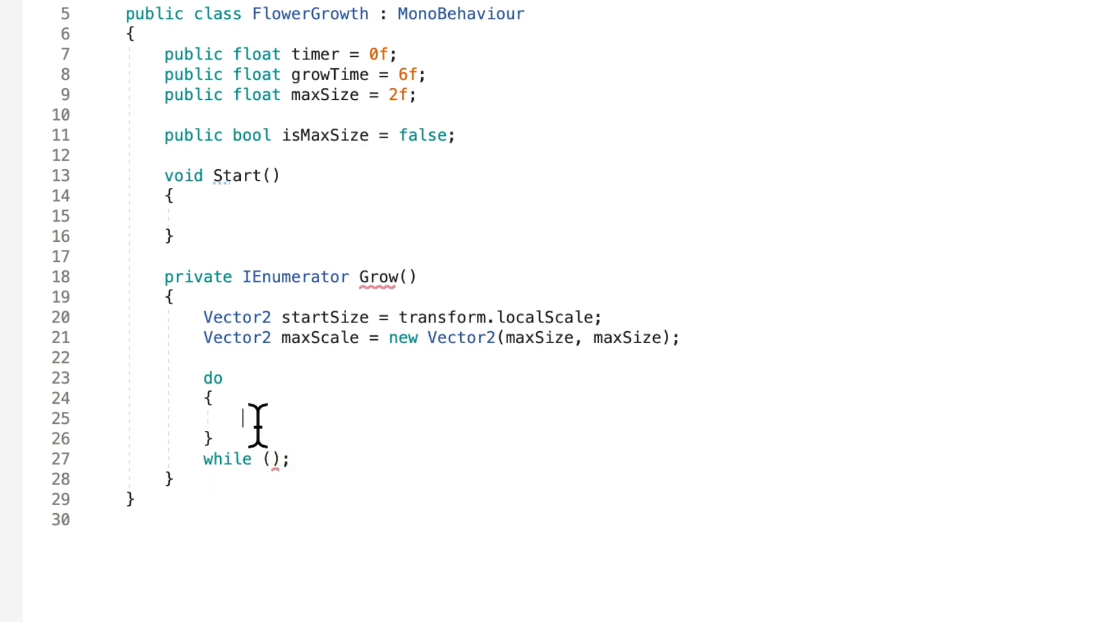
- Write //Grow, //Increment timer and //yeild comments inside the loop, then begin replacing Grow with transform
text(//Grow)
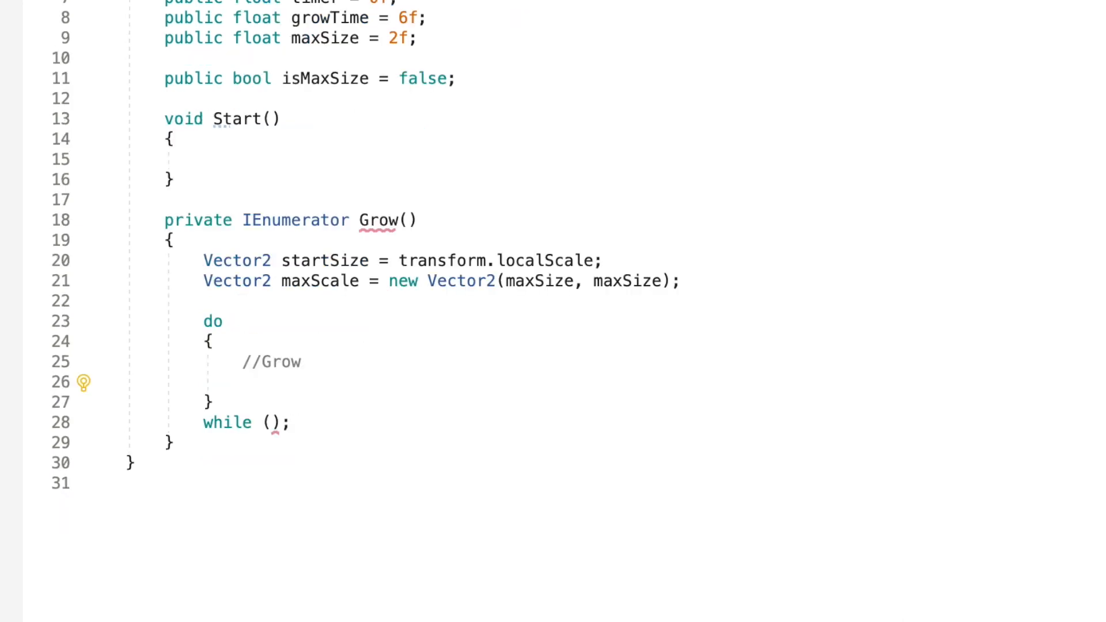
text(//I)
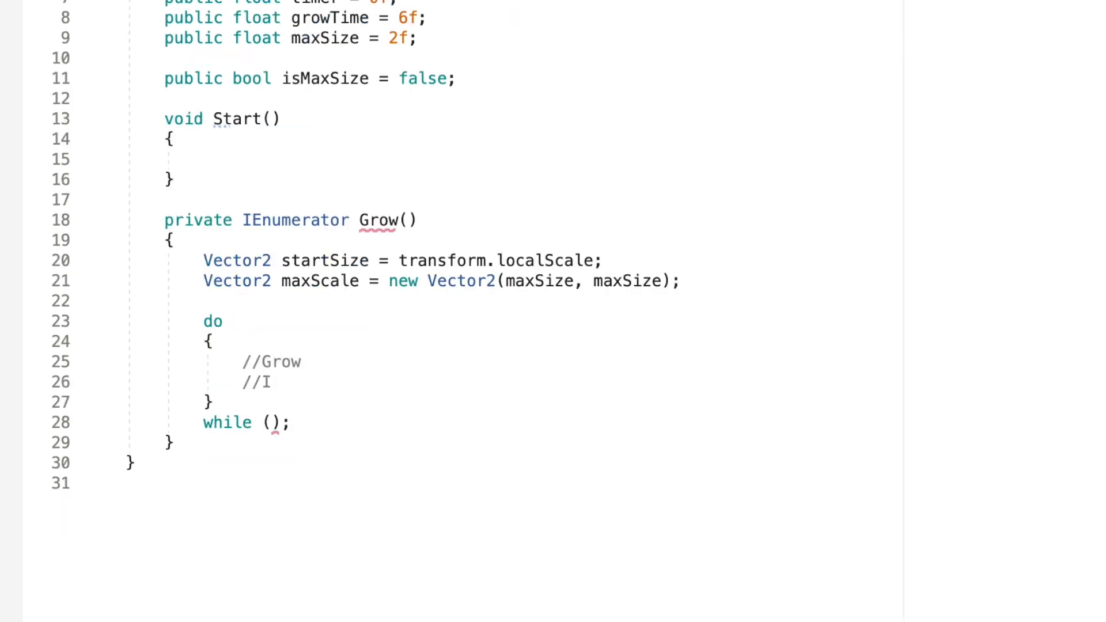
text(ncreme)
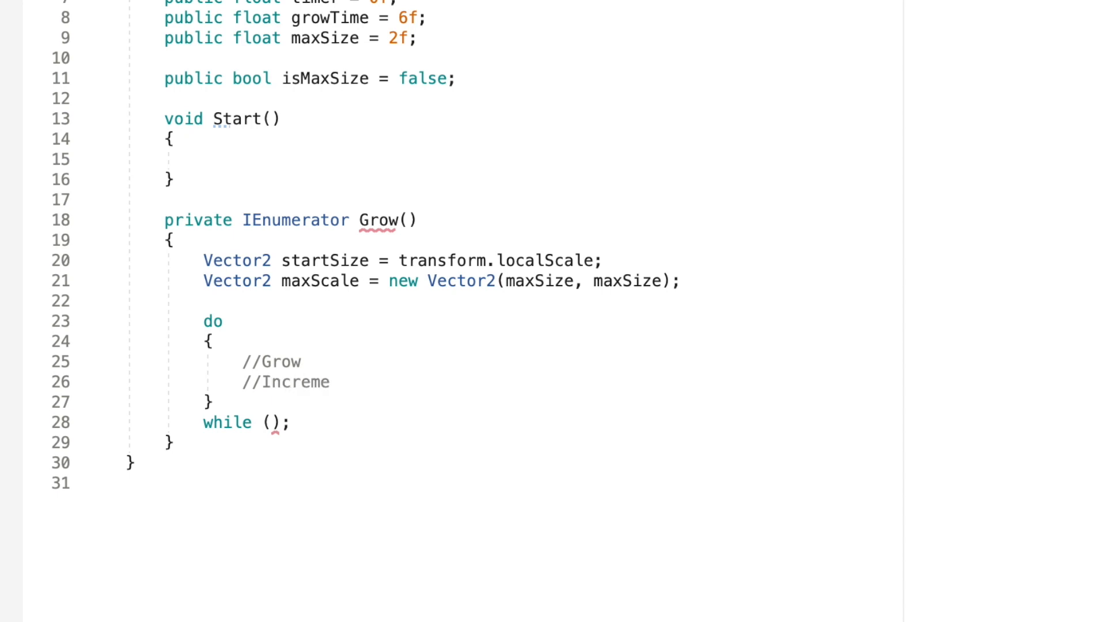
text(nt timer)
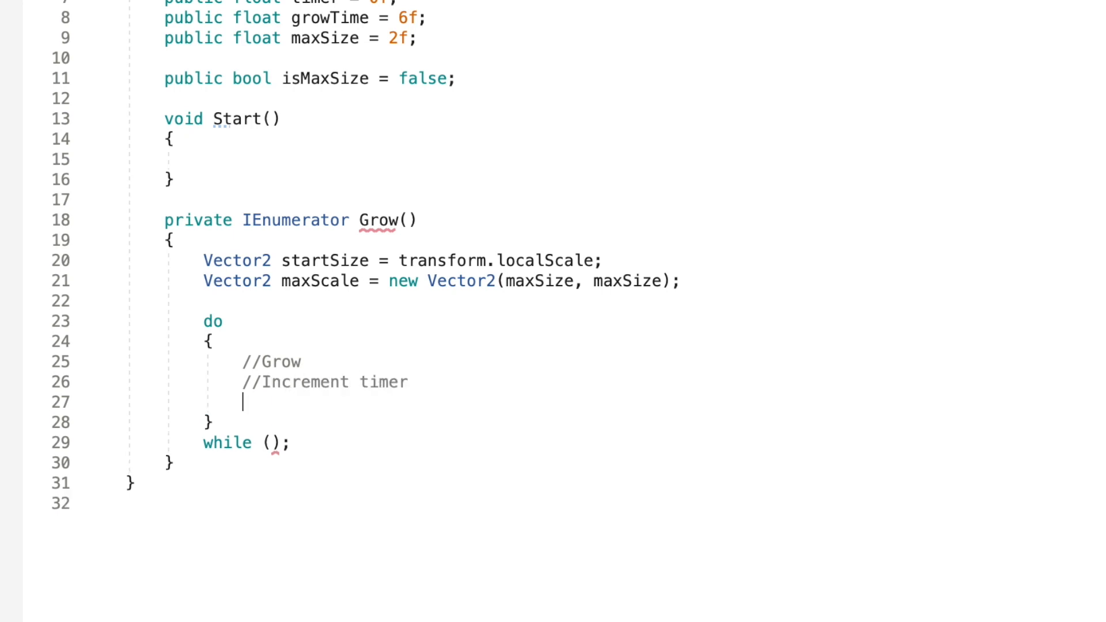
text(//yeild)
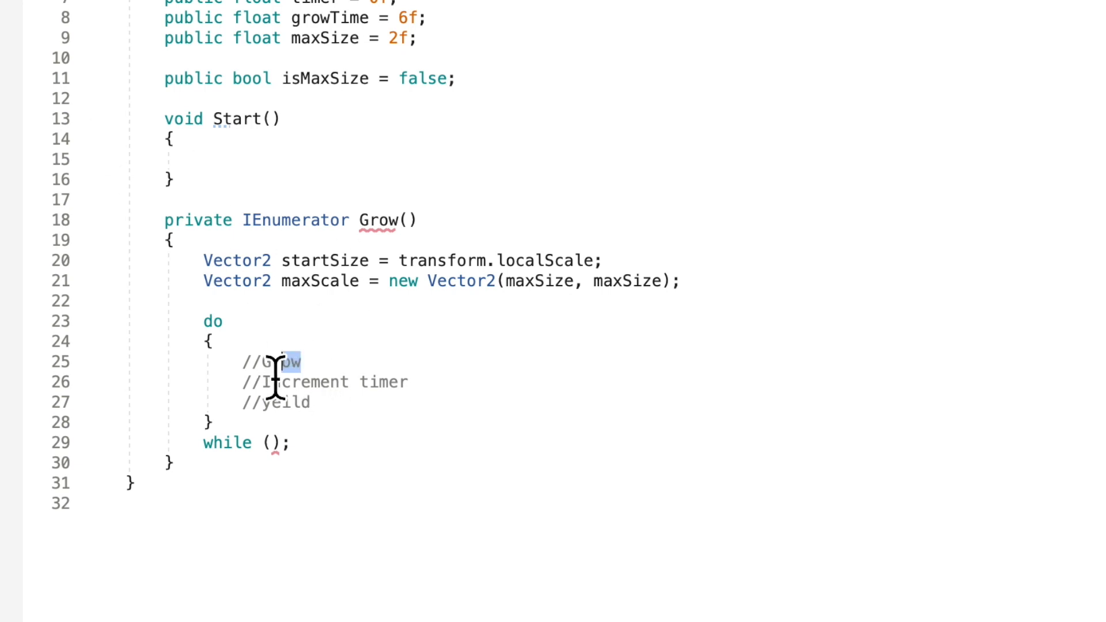
double_click(270, 362)
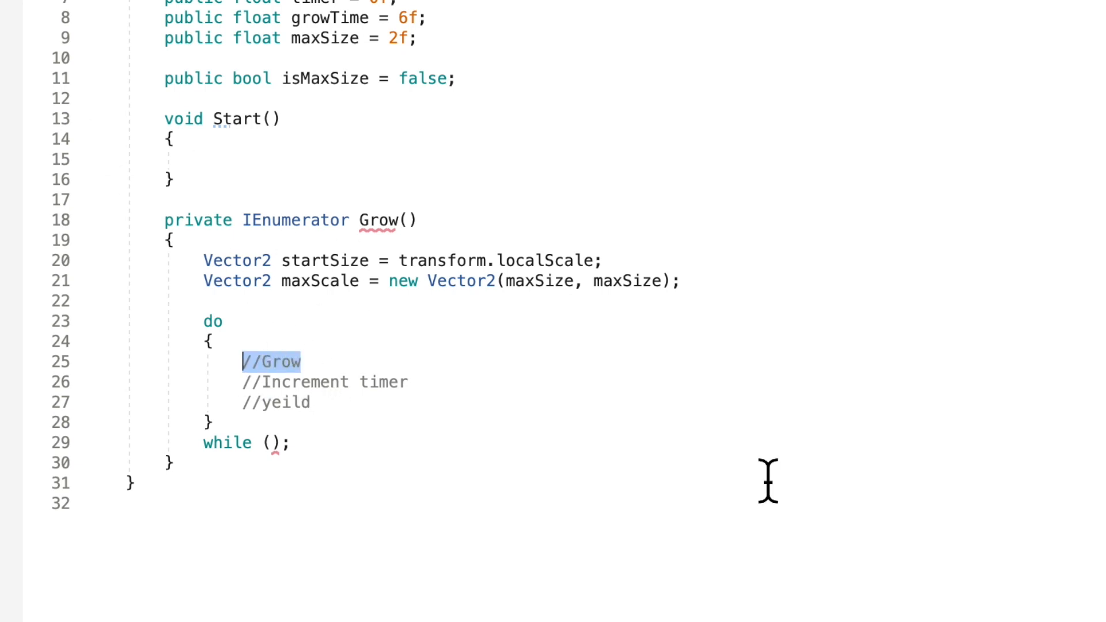
text(tran)
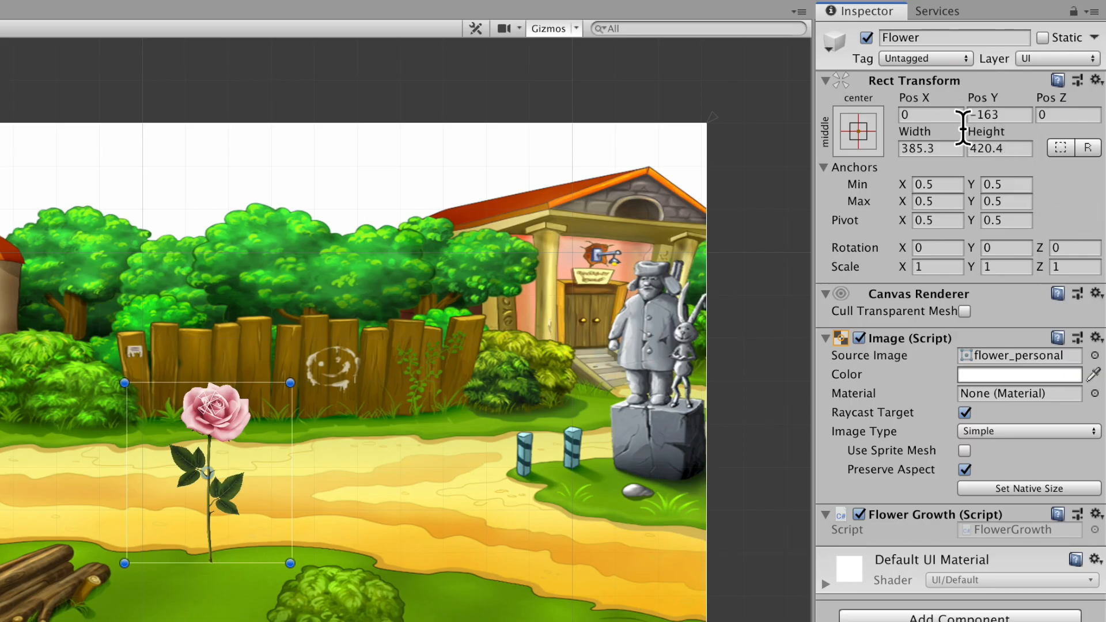
mouse_move(1072, 152)
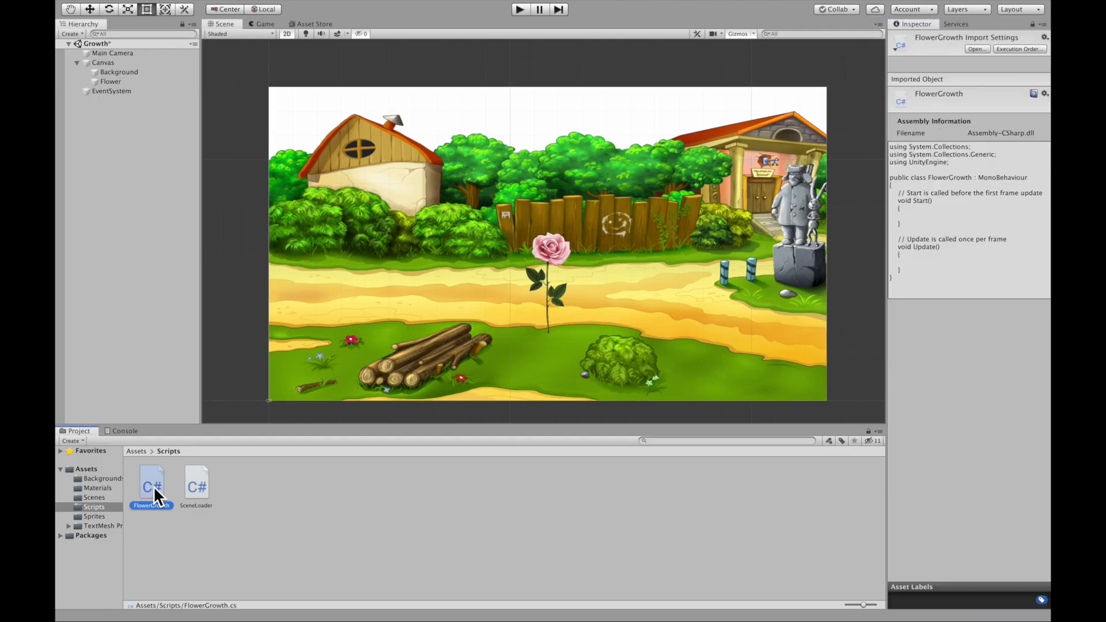
- Reopen FlowerGrowth.cs from the Assets/Scripts folder in the code editor
double_click(151, 486)
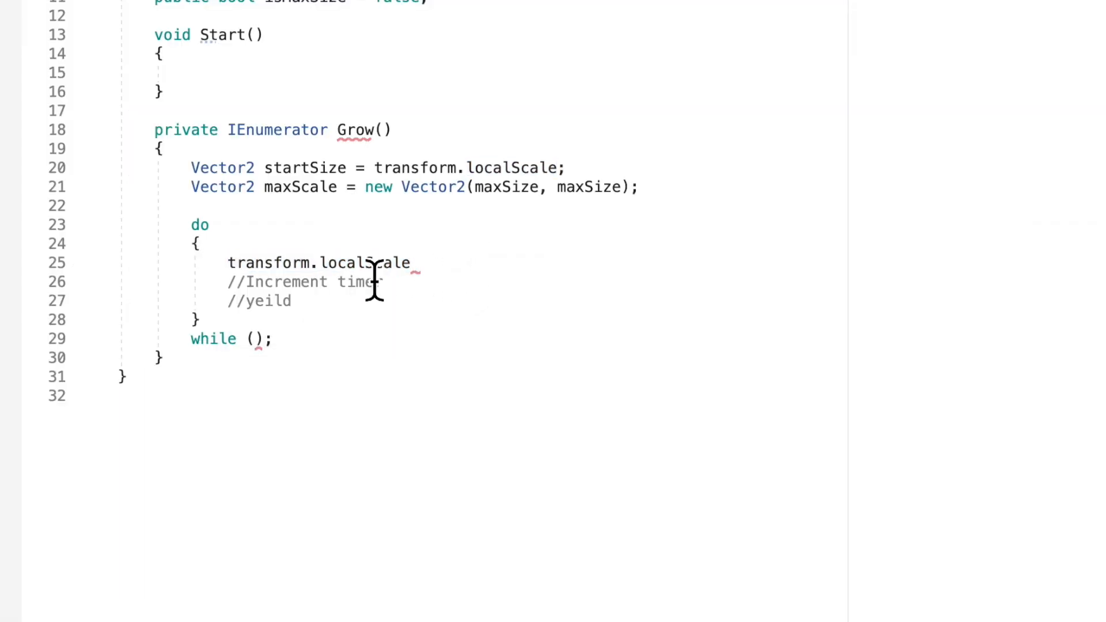
- Write transform.localScale = new Vector3.Lerp() as the loop's first line and check the size fields
double_click(365, 263)
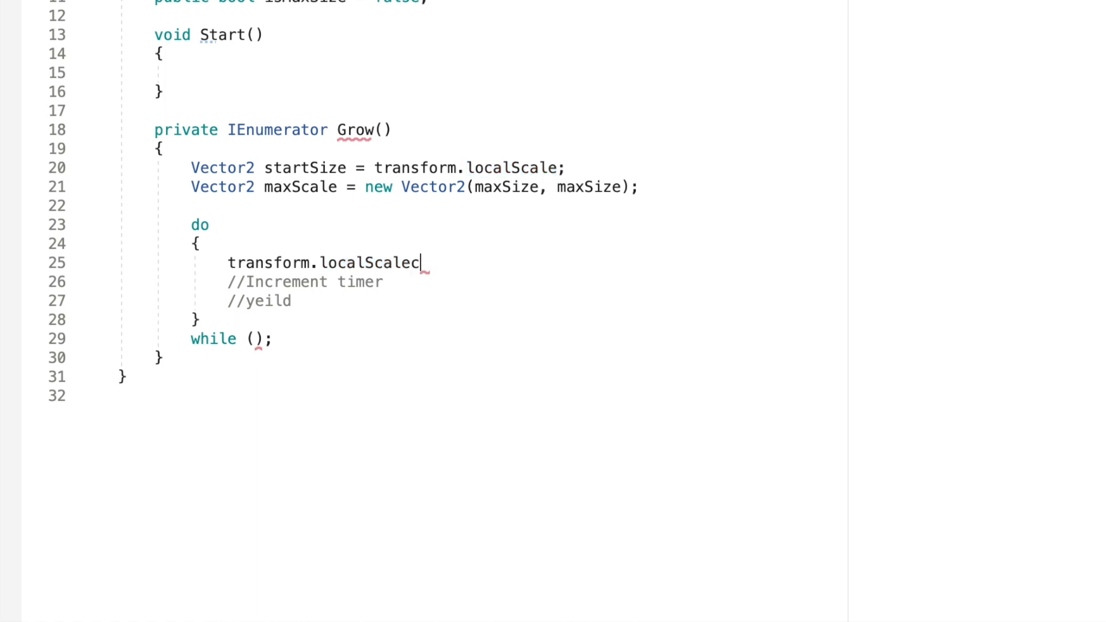
text(= new)
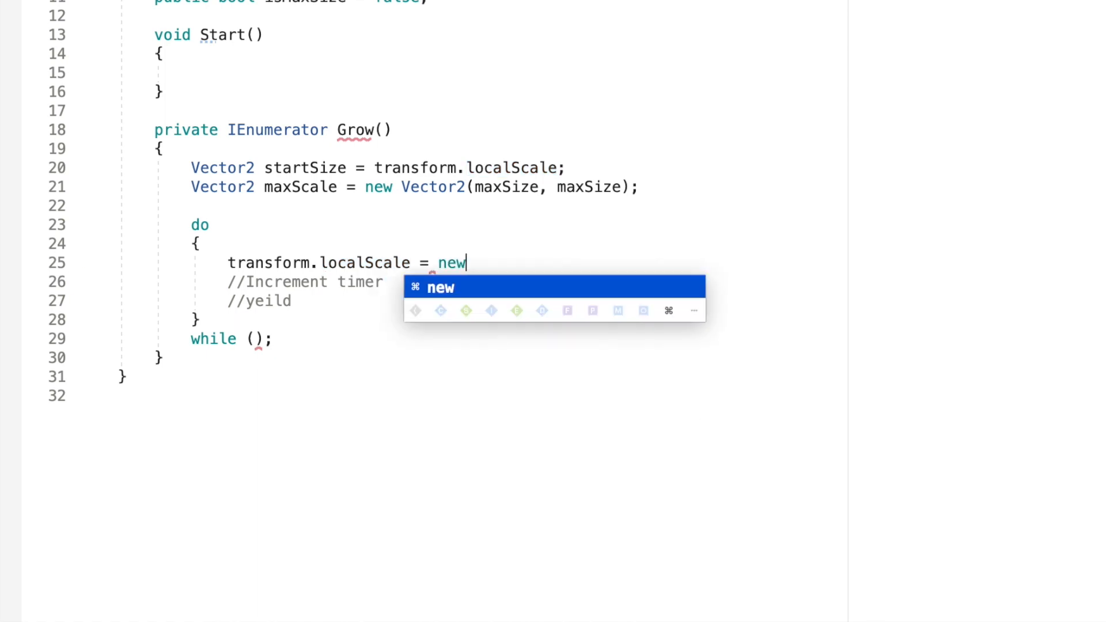
text(Vector3)
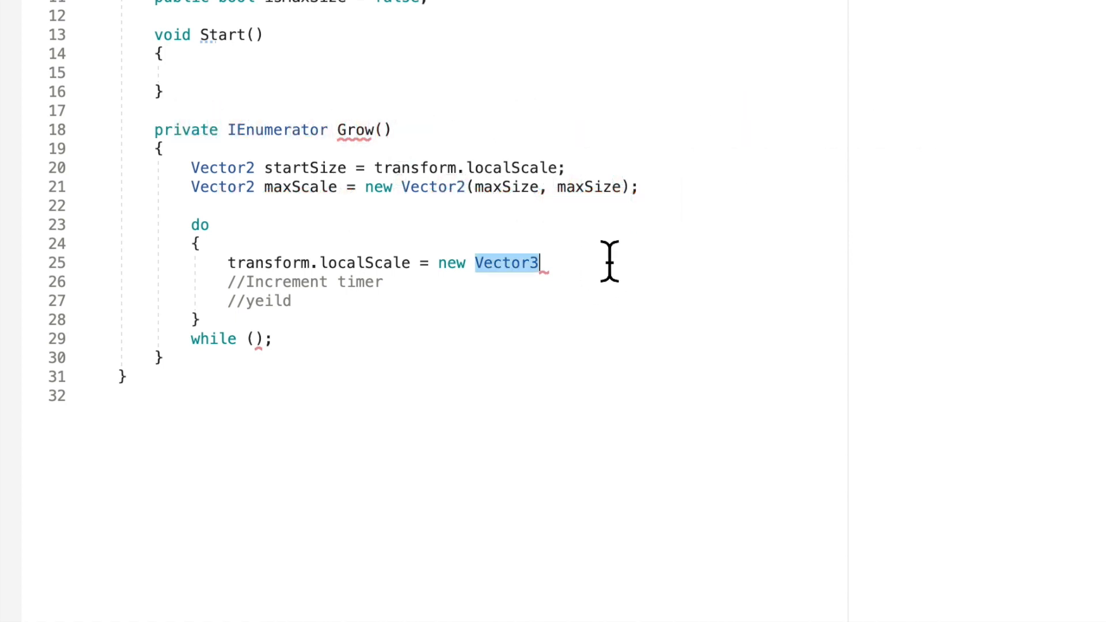
text(.Lerp)
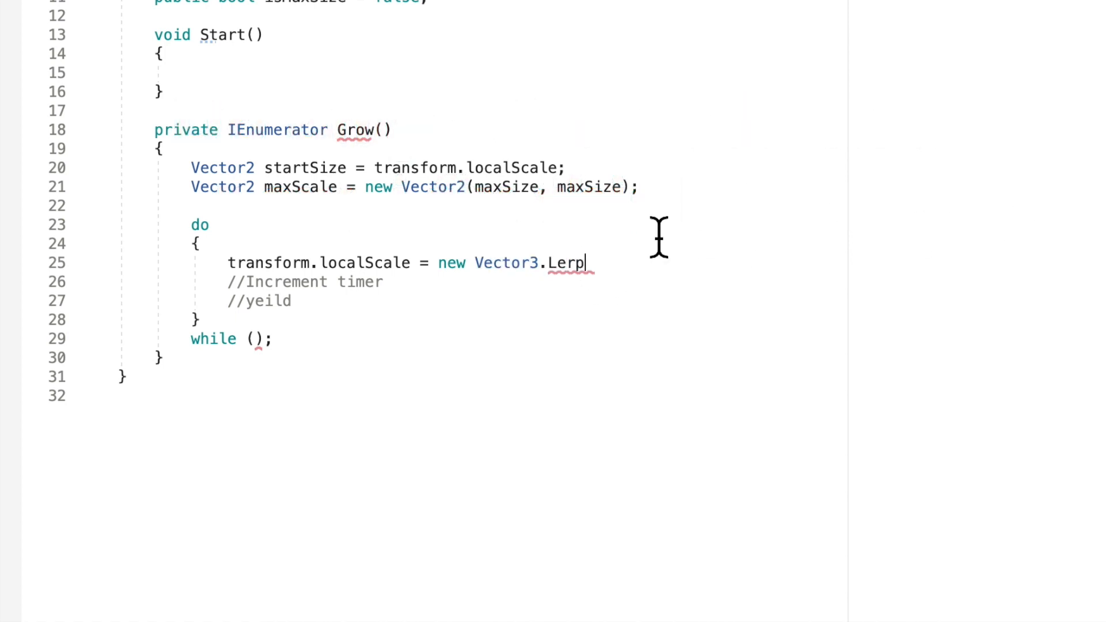
text(())
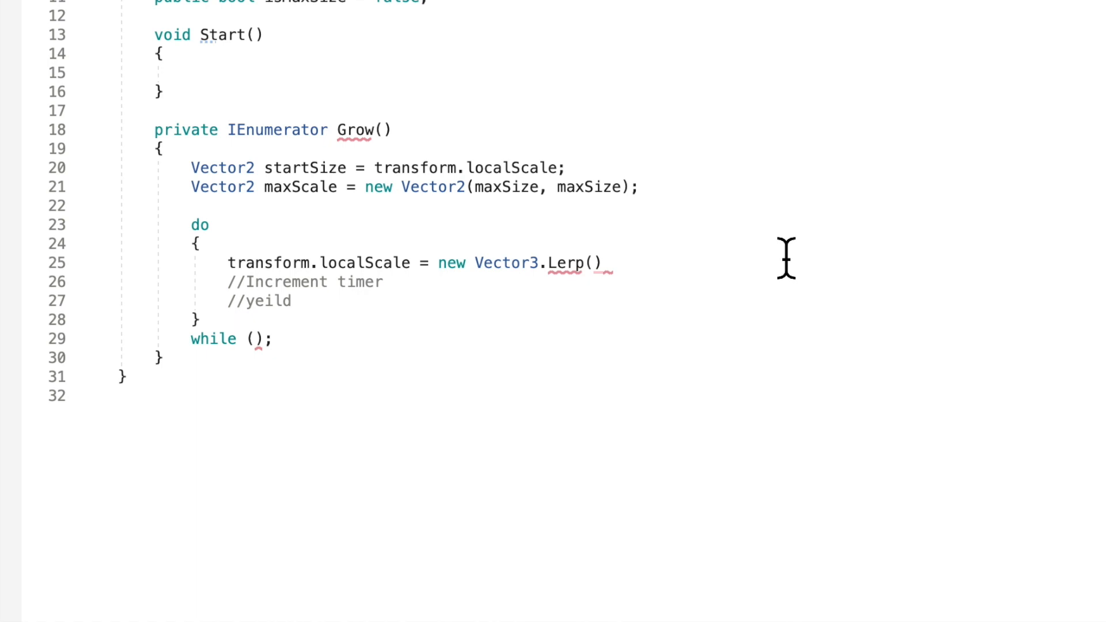
scroll(up, 3)
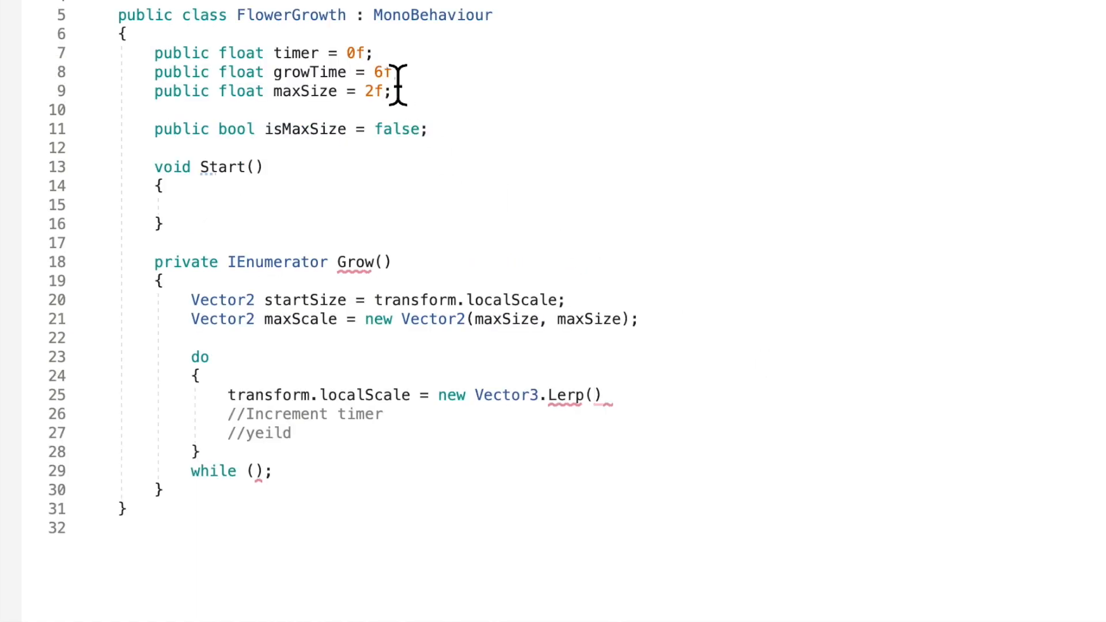
scroll(down, 3)
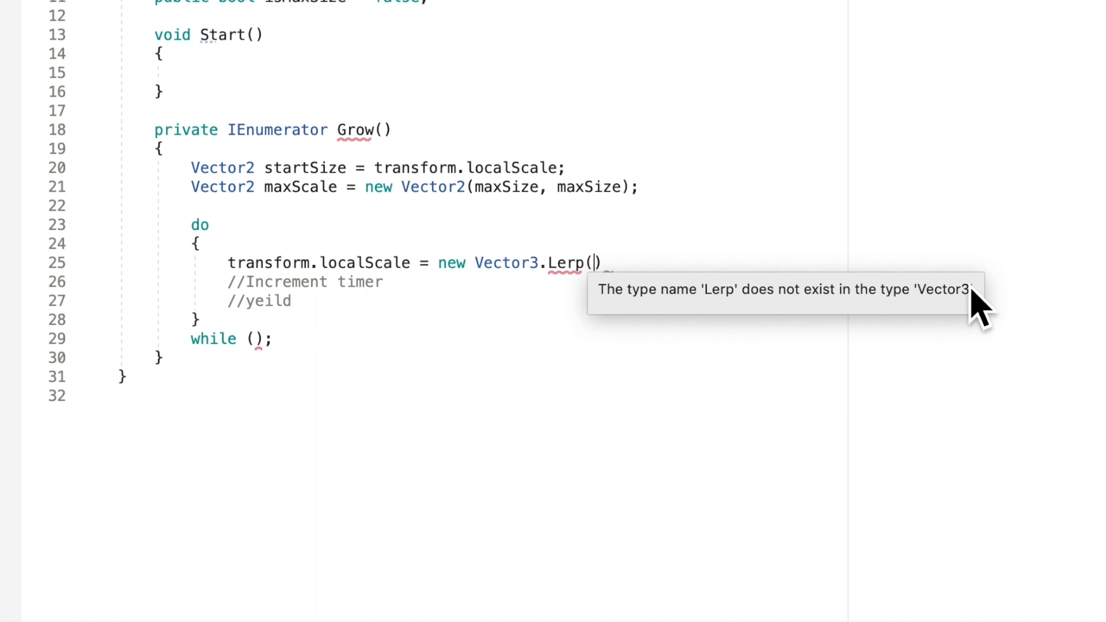
- Complete the Lerp call with startSize, maxScale and timer / growTime
text(startScale)
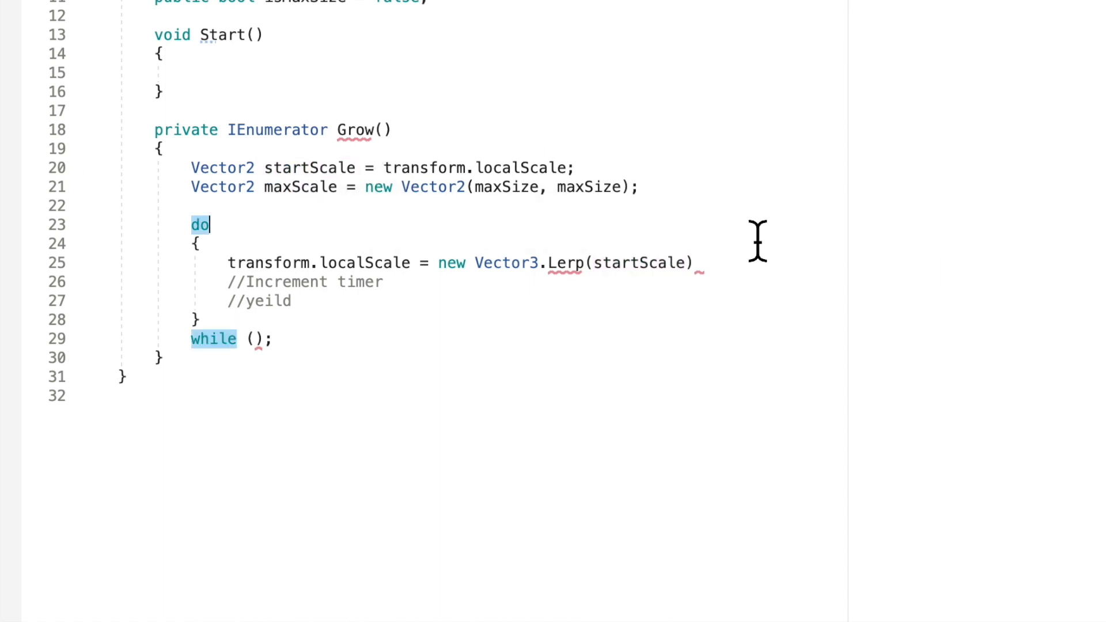
mouse_move(639, 262)
text(, )
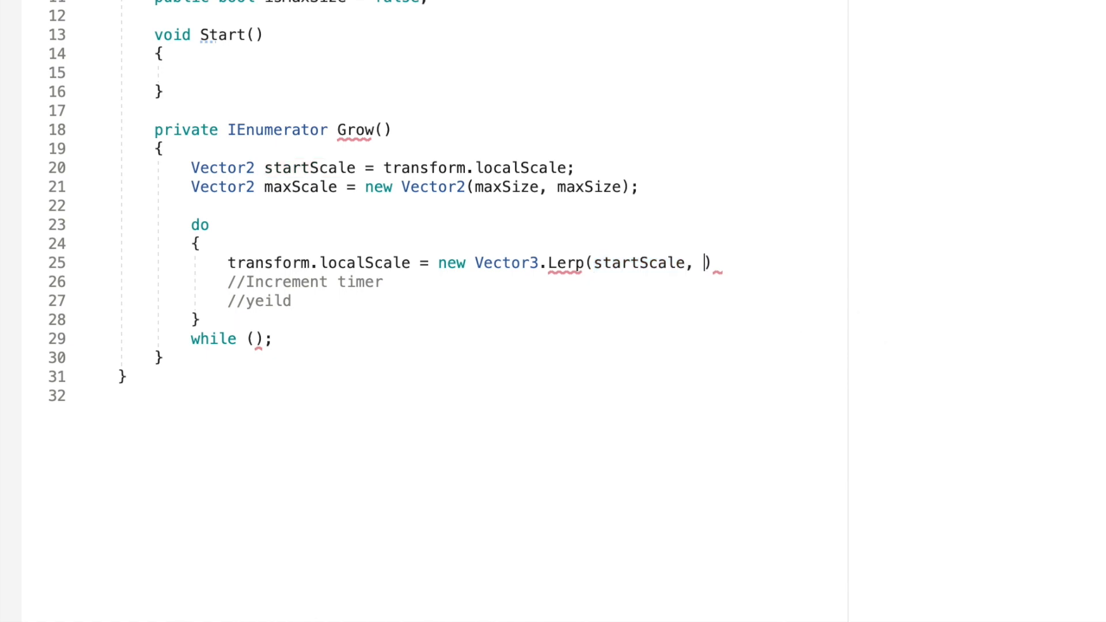
text(maxScale,)
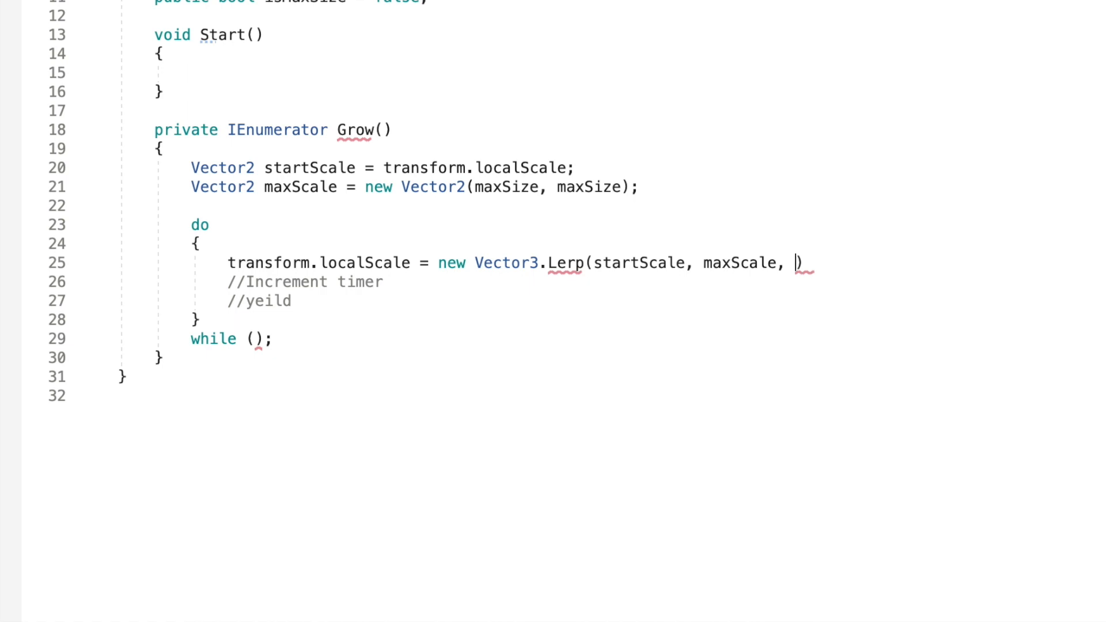
text(timer))
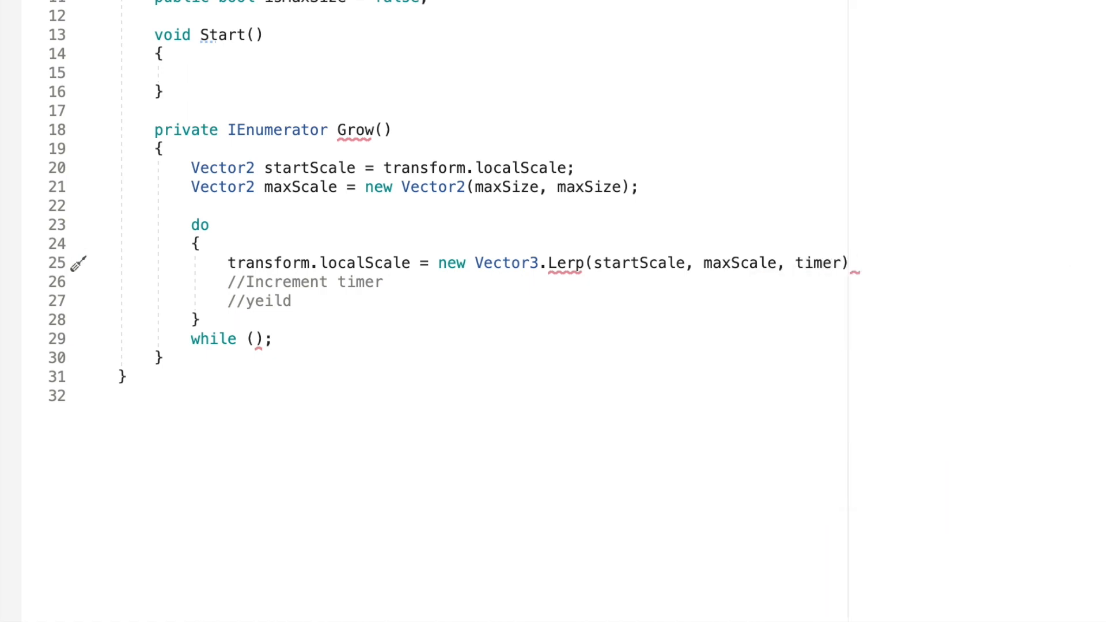
text(/)
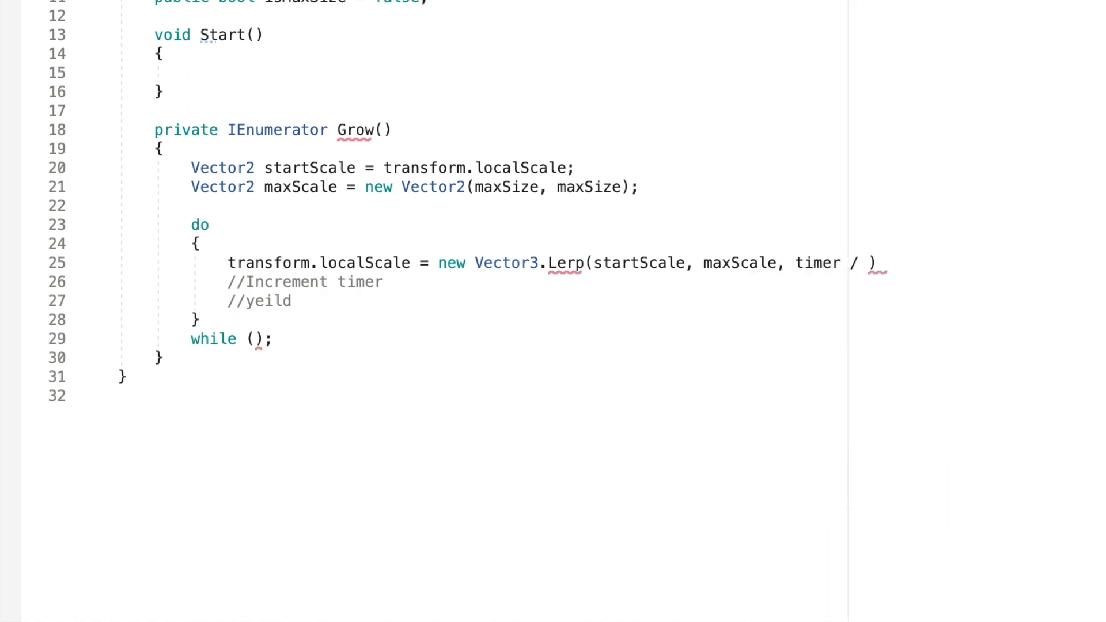
text(growTime)
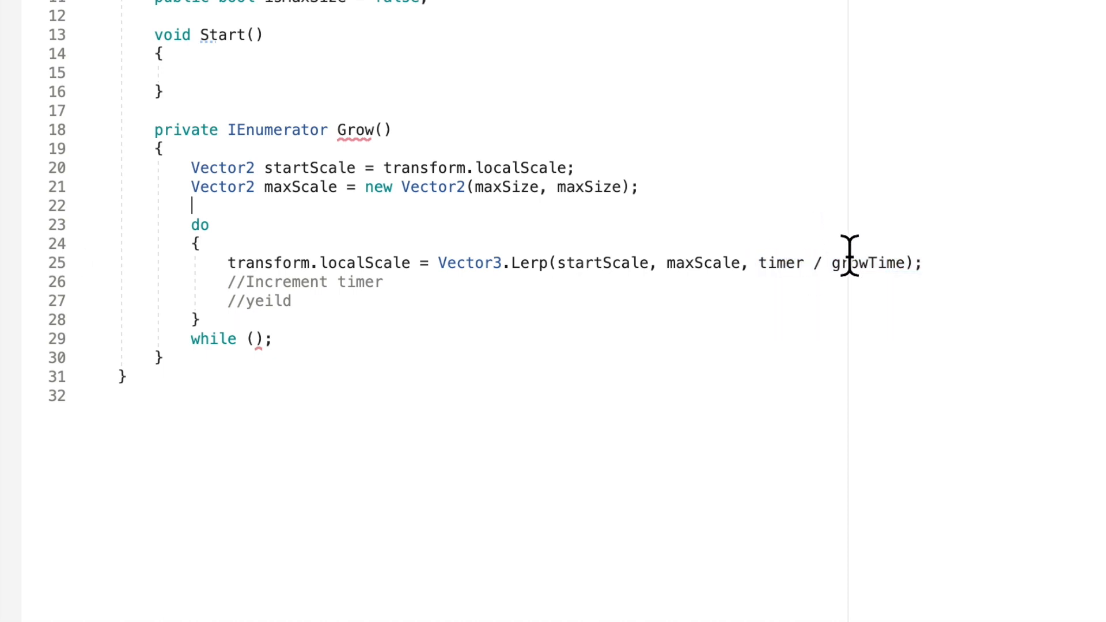
mouse_move(948, 282)
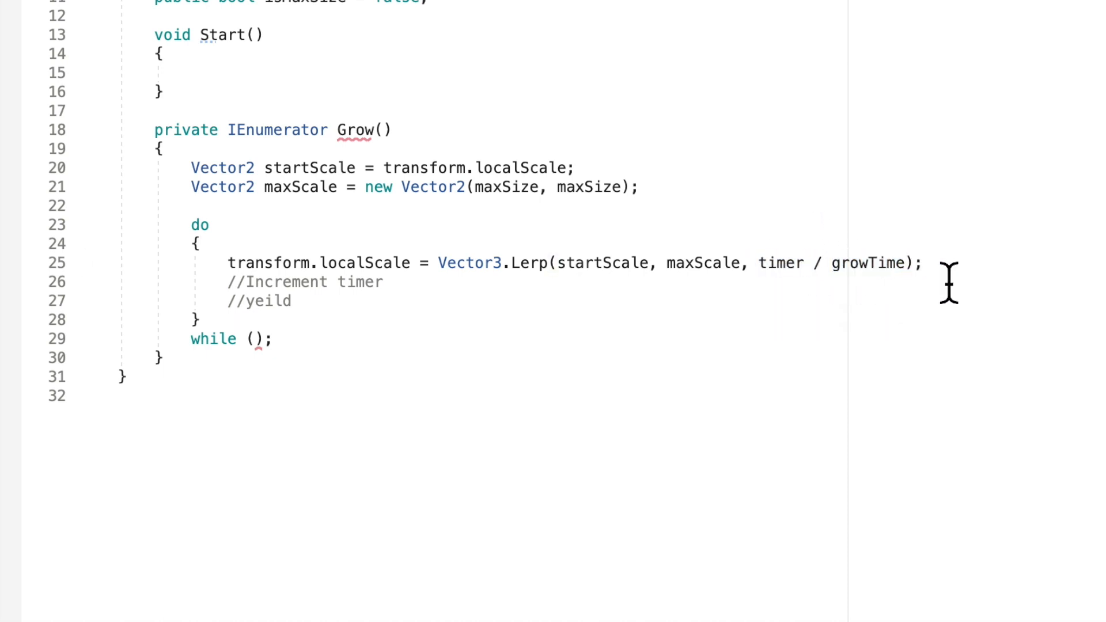
mouse_move(772, 286)
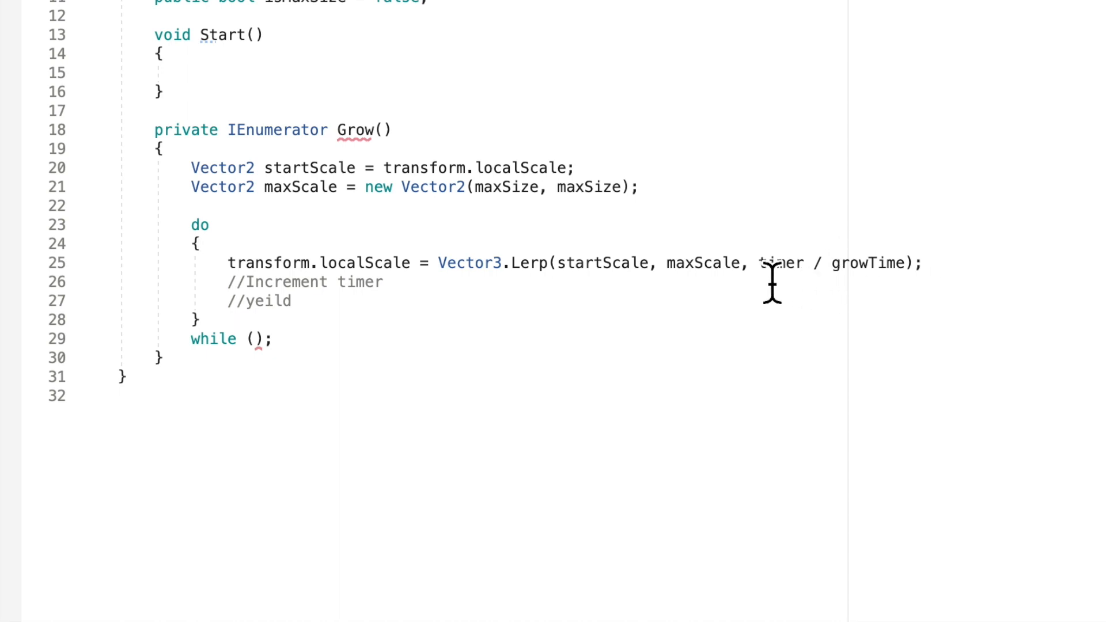
mouse_move(944, 289)
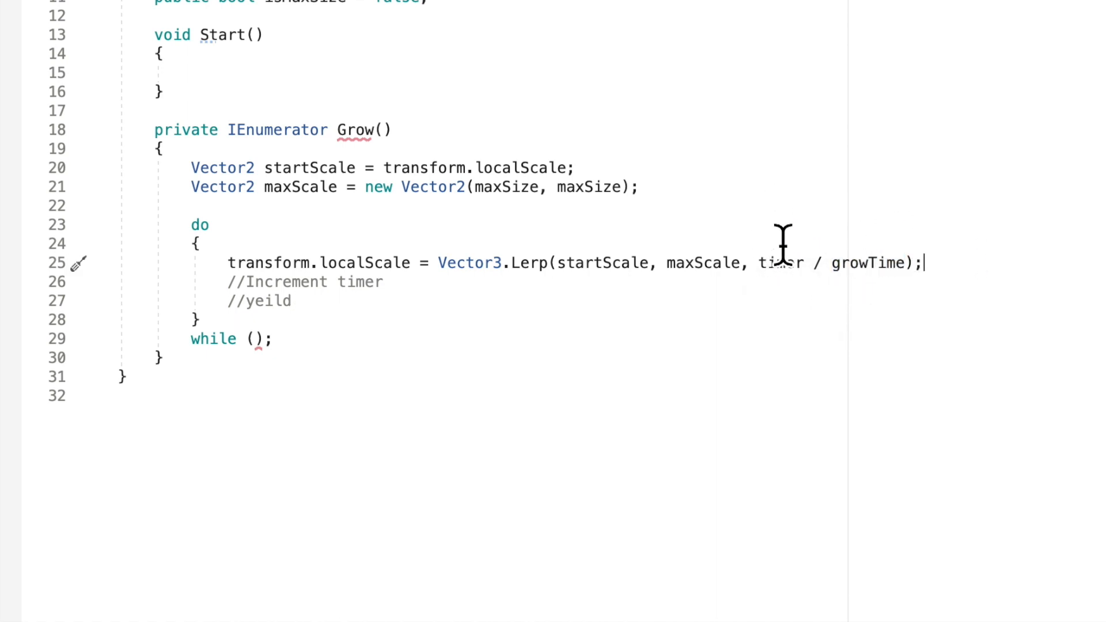
mouse_move(785, 296)
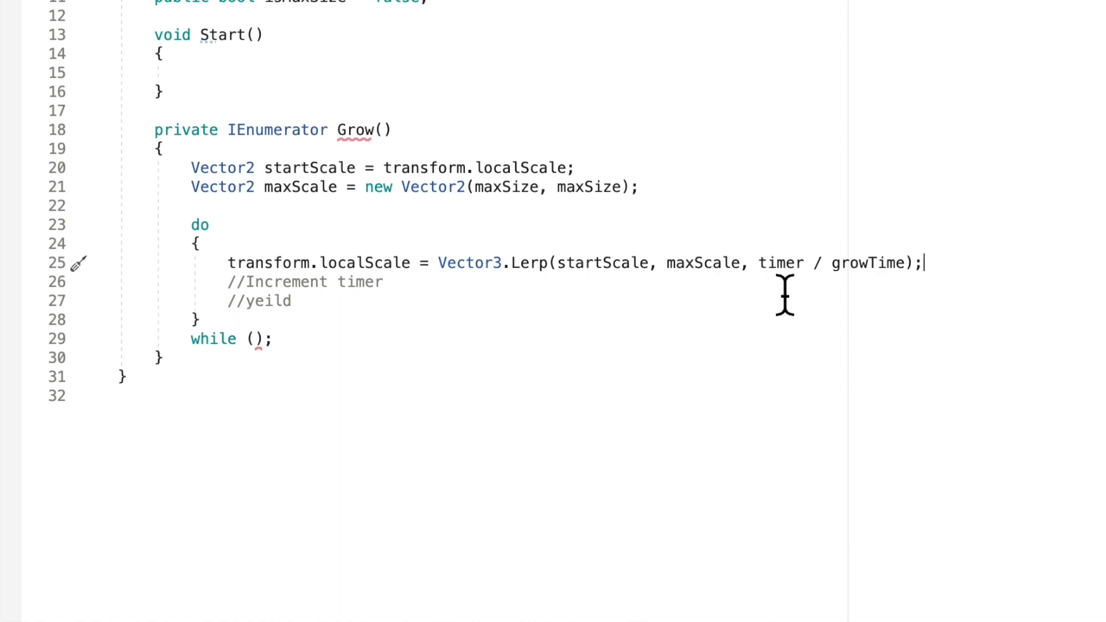
- Replace the comments with timer += Time.deltaTime; and yield return null;
double_click(781, 262)
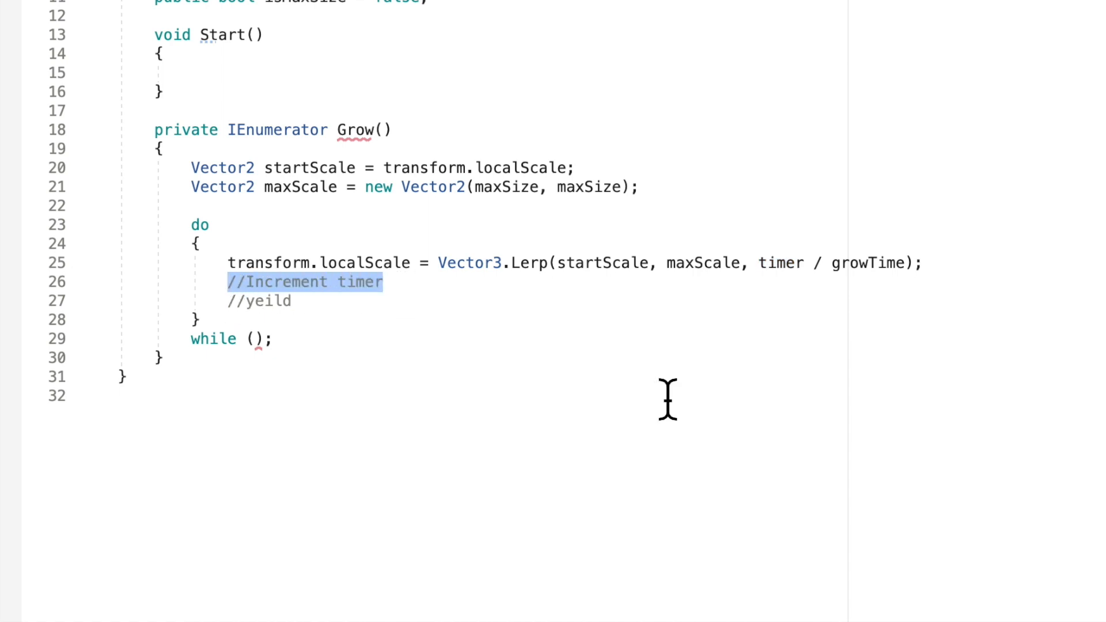
text(timer +)
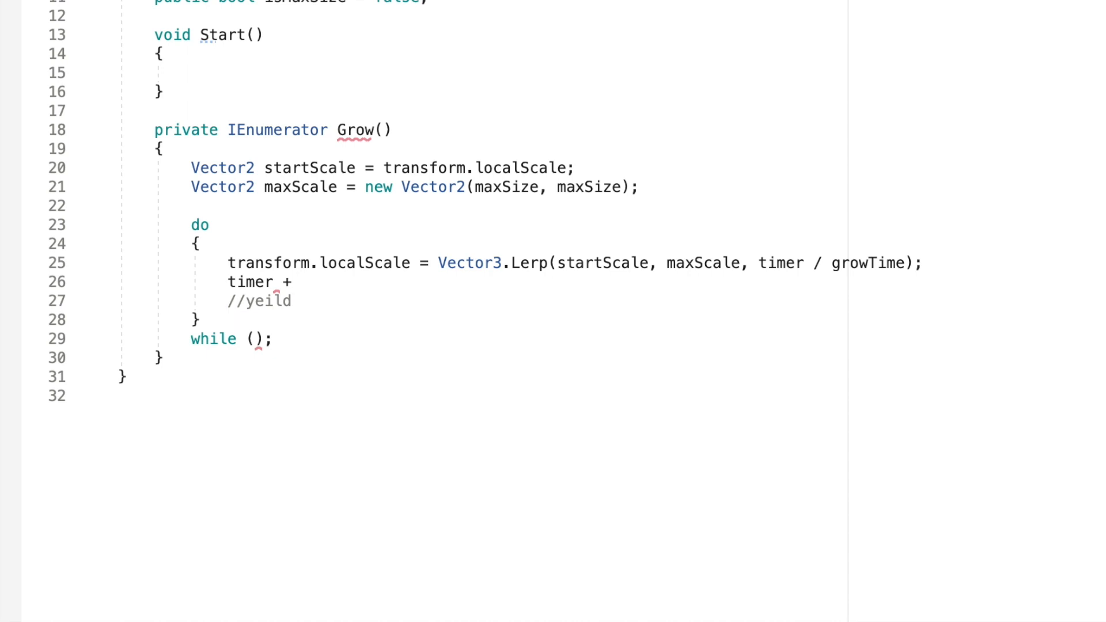
text(= Time.deltaTime;)
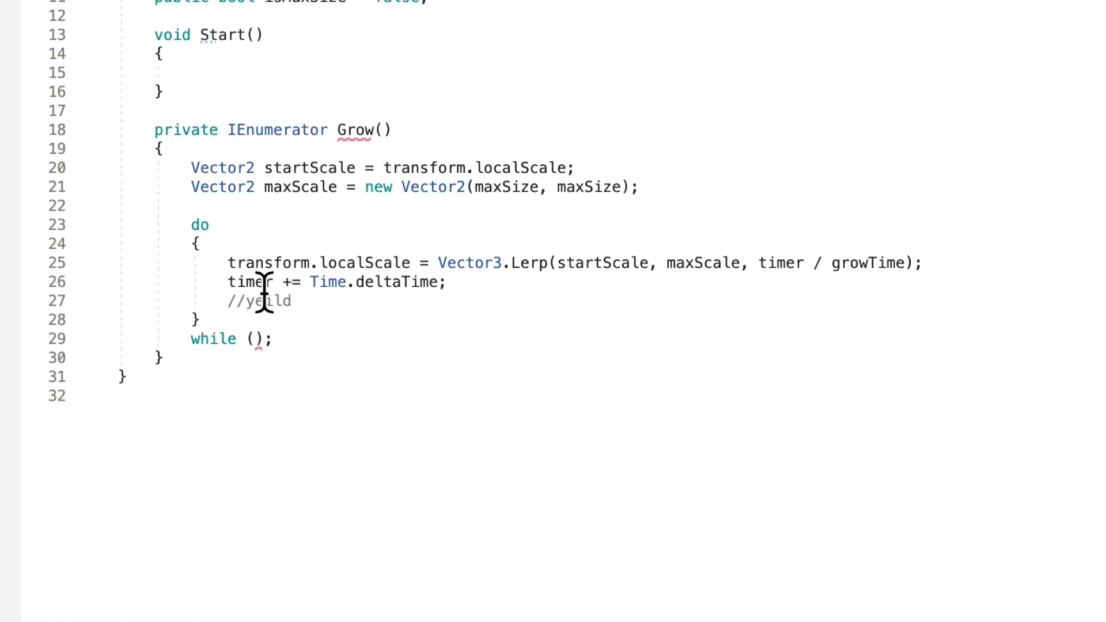
mouse_move(588, 289)
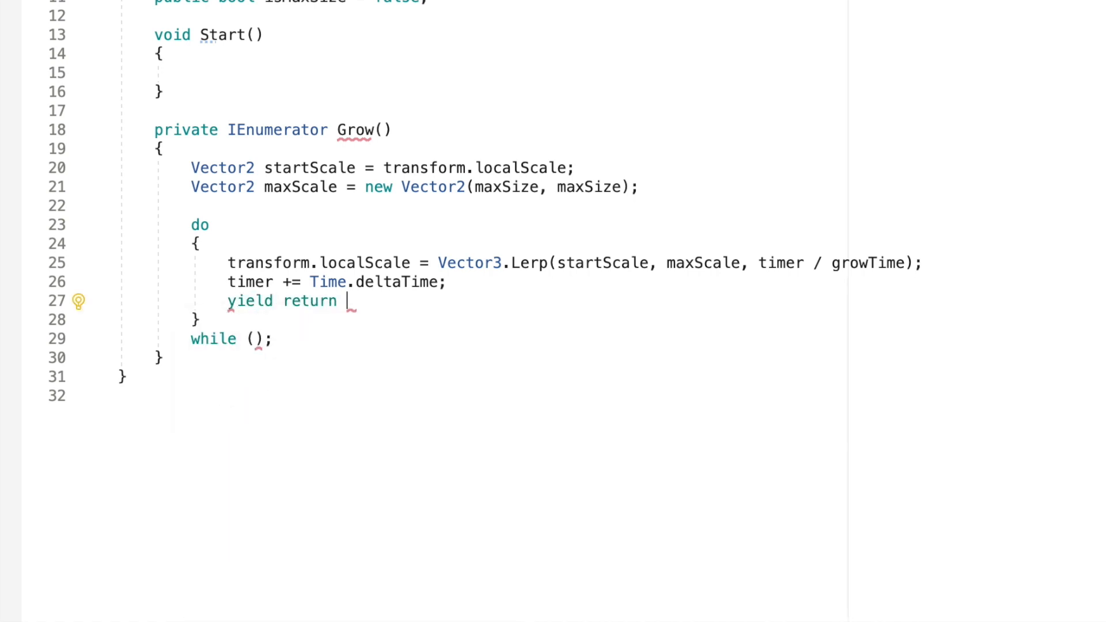
text(null;)
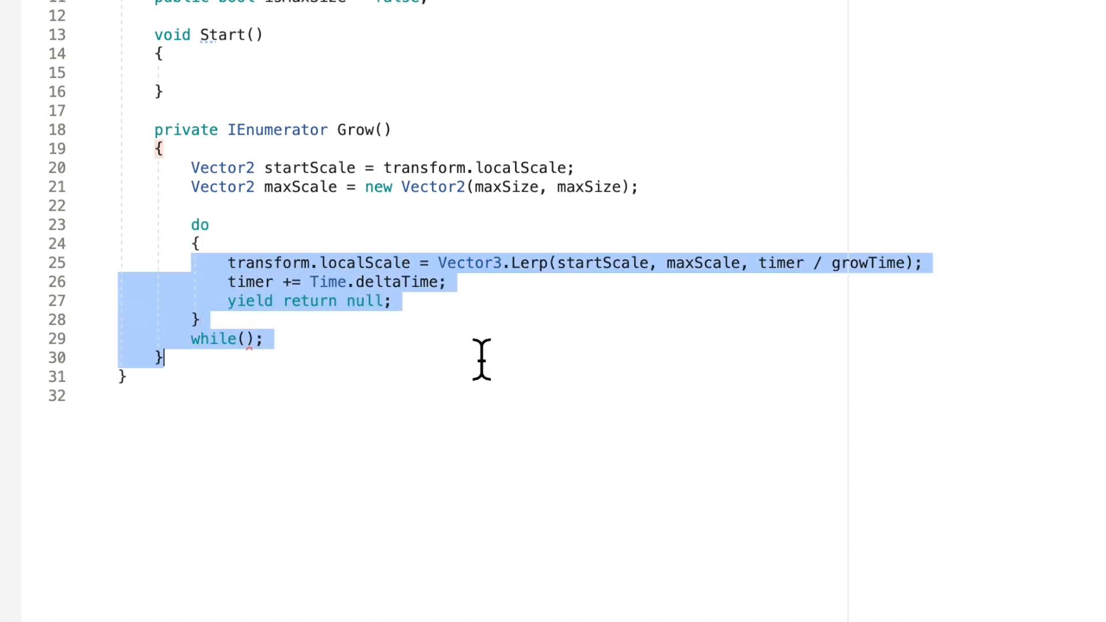
click(282, 339)
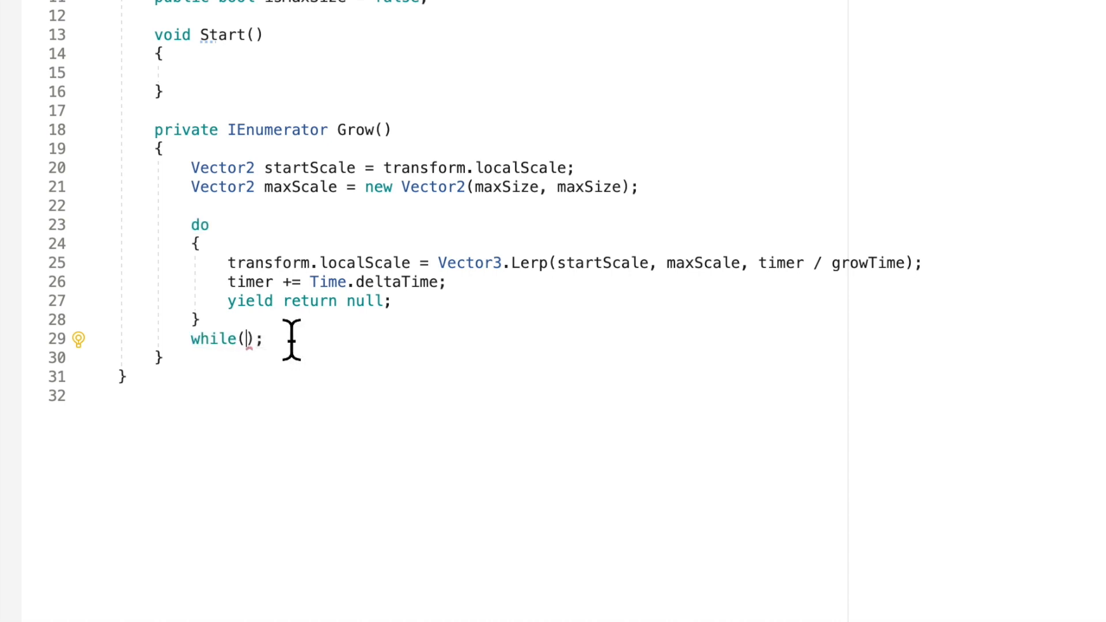
mouse_move(372, 378)
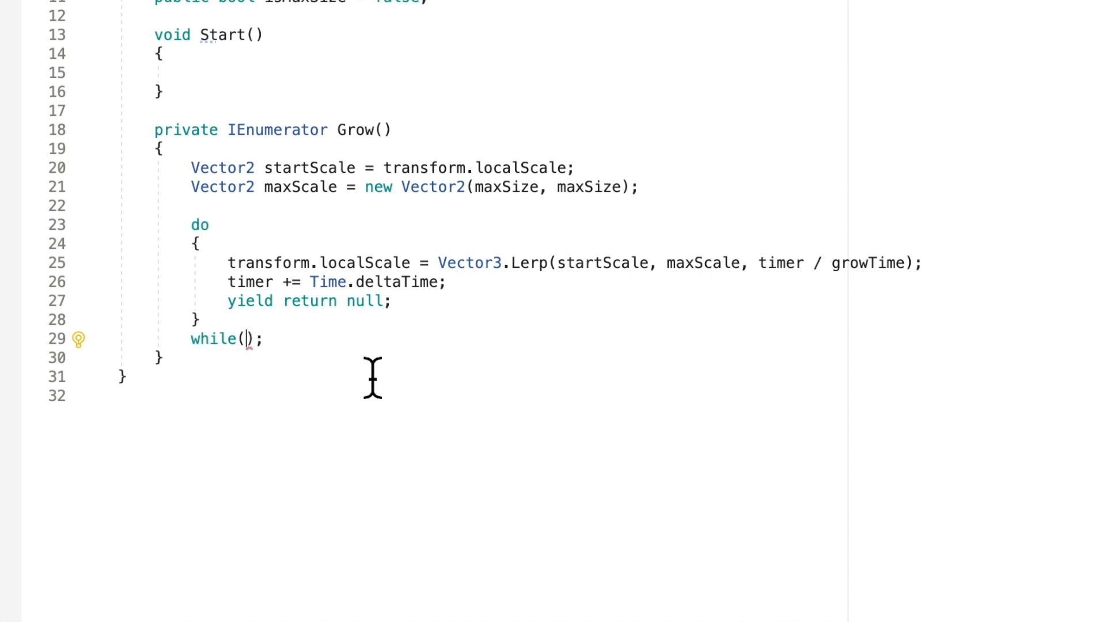
- Set the loop condition to while(timer < growTime)
text(timer <)
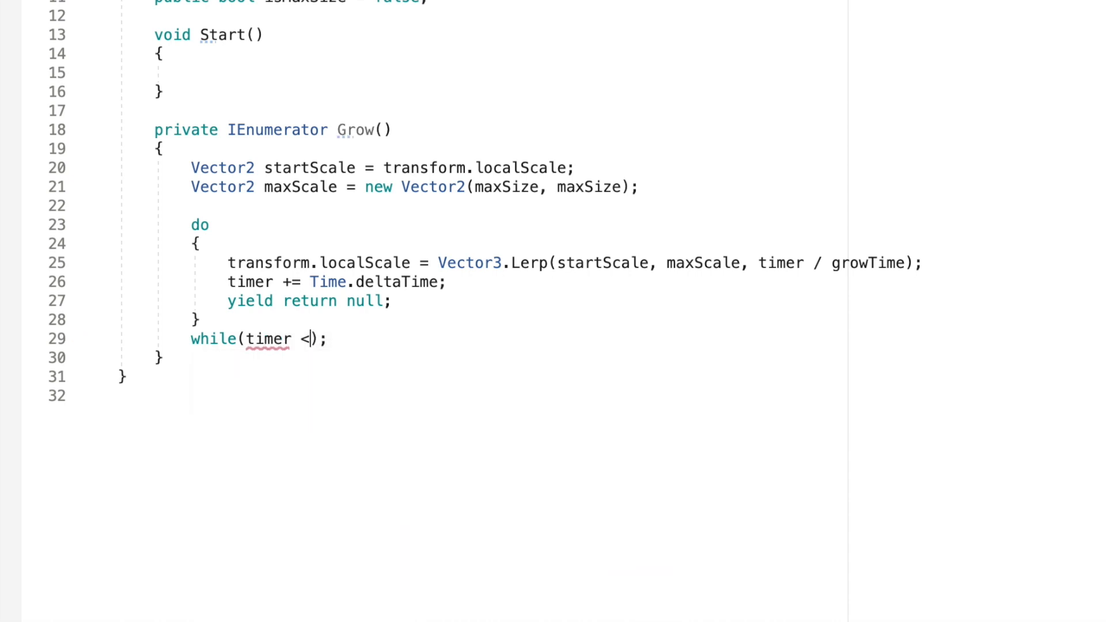
text(growTime)
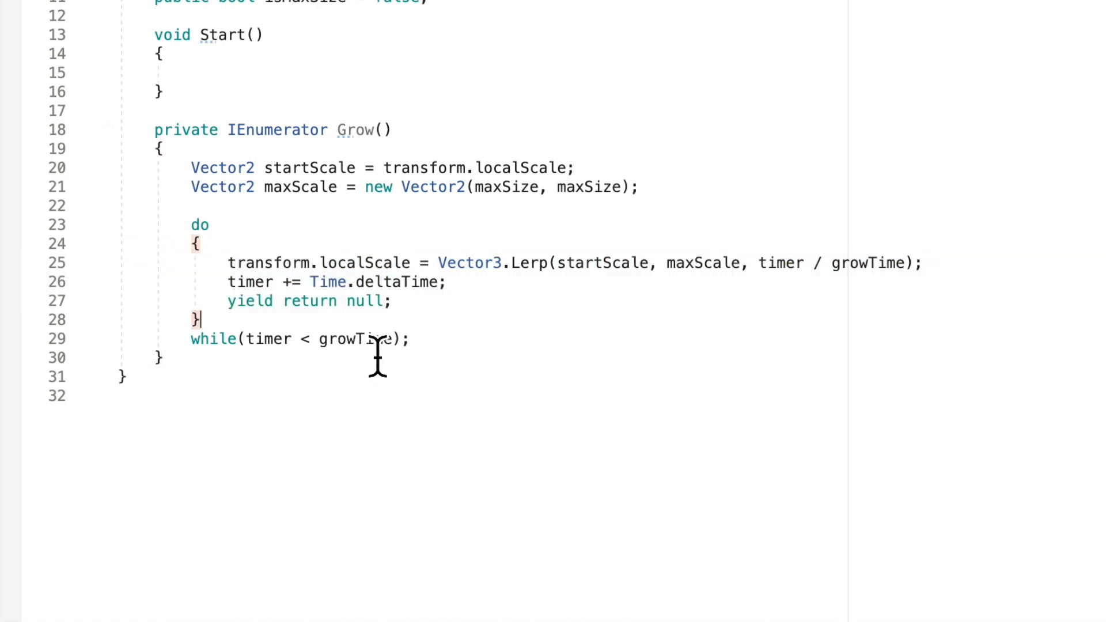
double_click(356, 339)
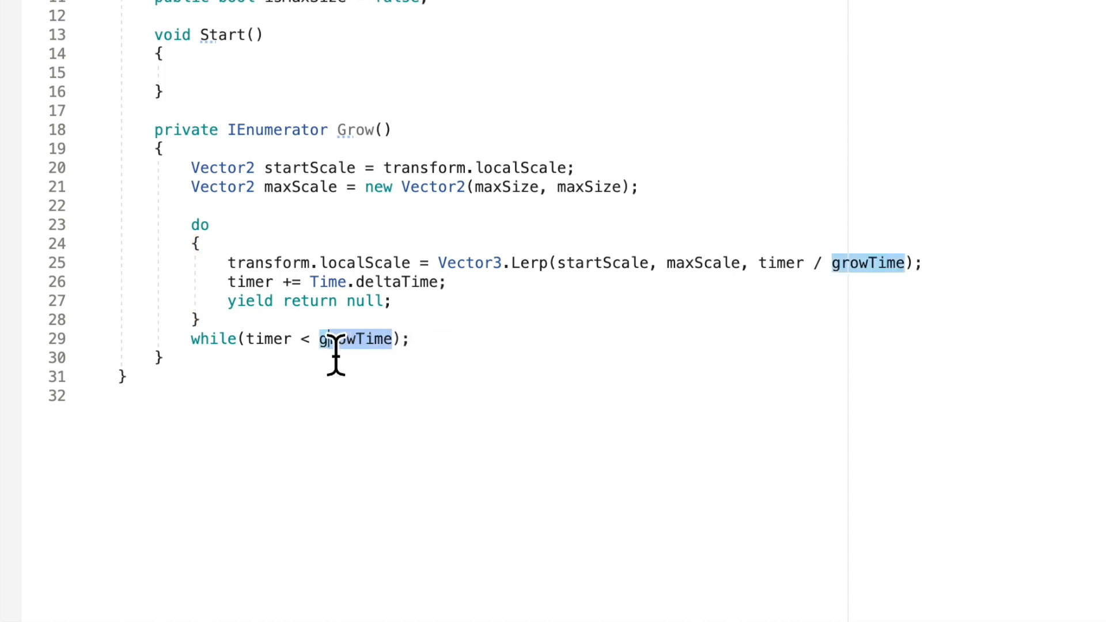
scroll(up, 3)
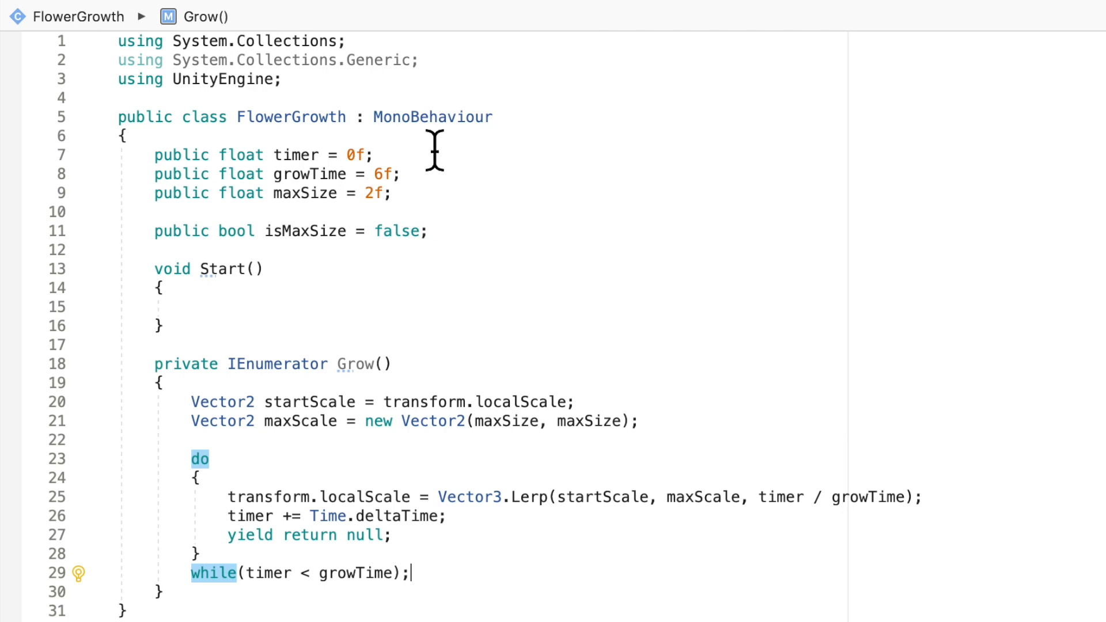
scroll(down, 3)
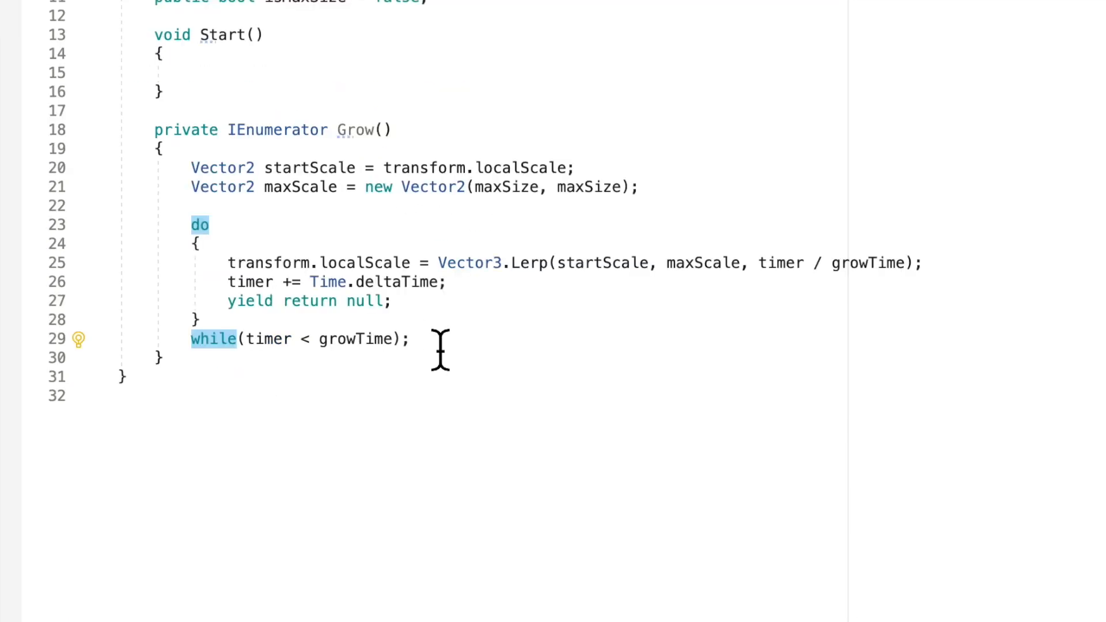
scroll(up, 3)
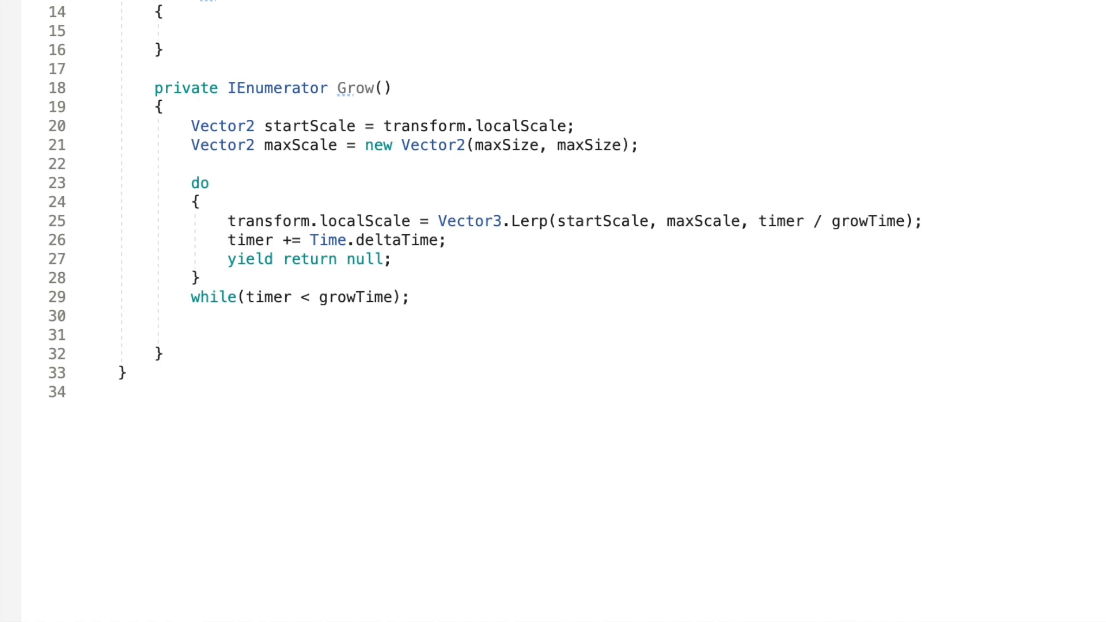
- Add isMaxSize = true; after the loop ends
text(isMaxSize = true;)
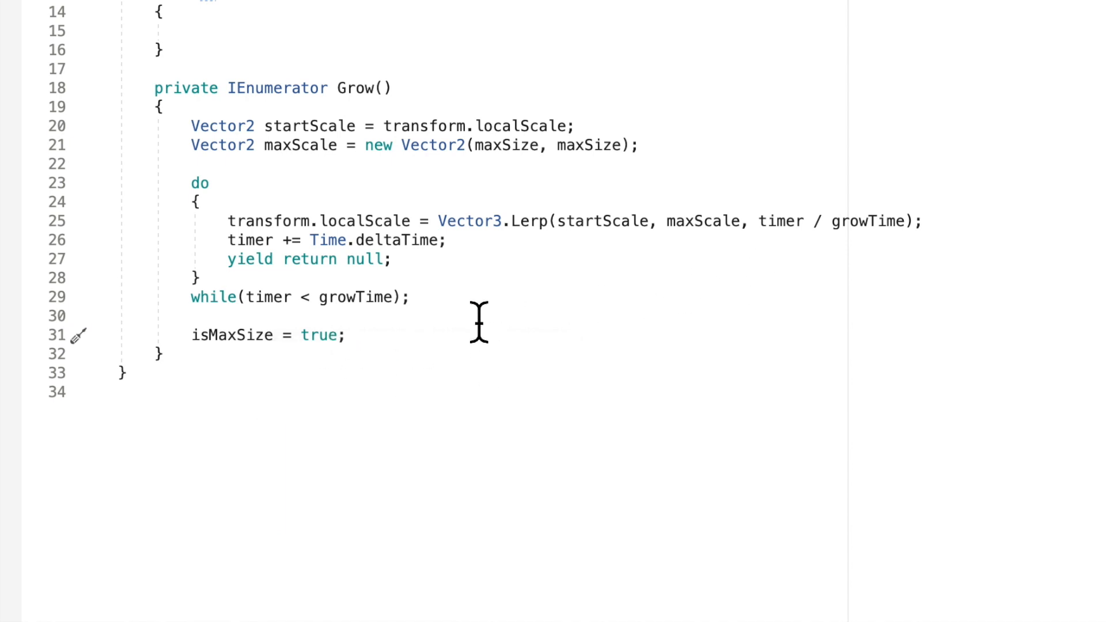
scroll(up, 3)
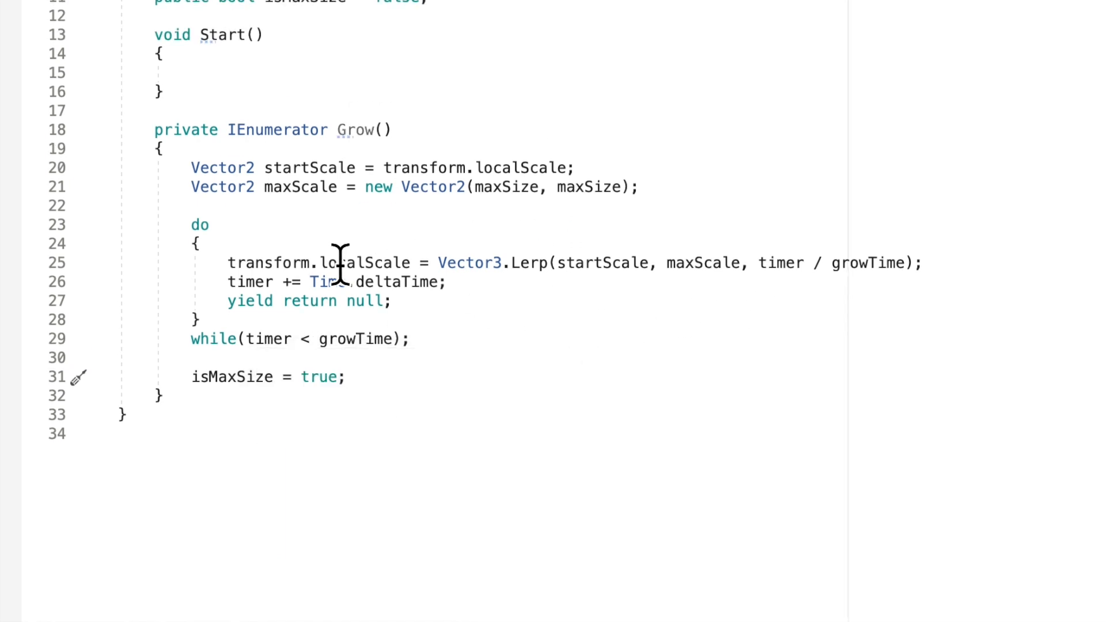
click(917, 263)
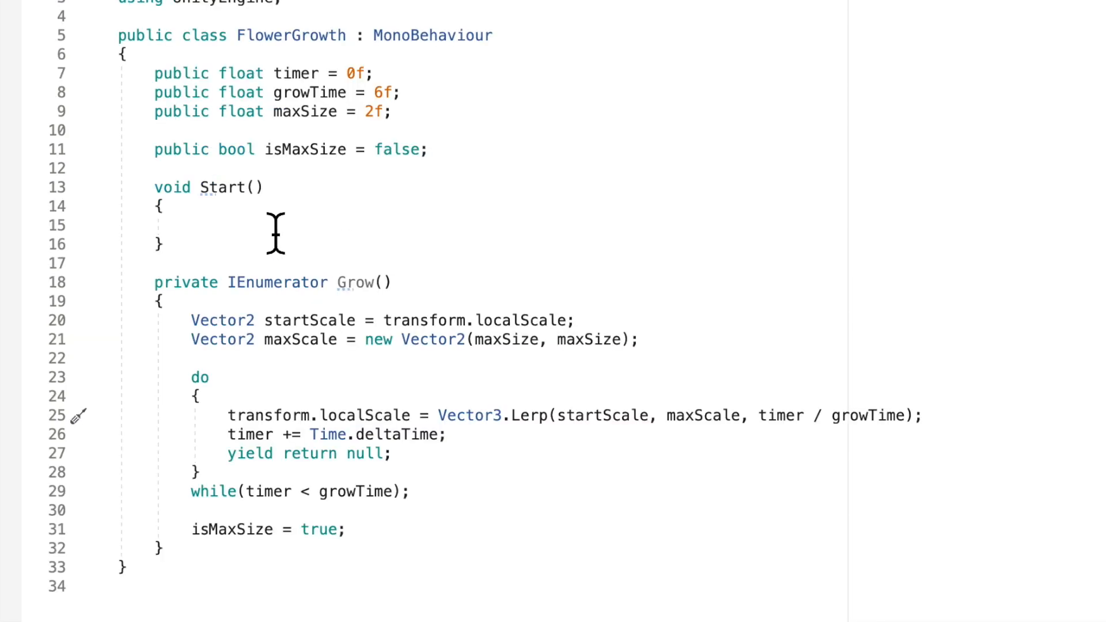
mouse_move(395, 229)
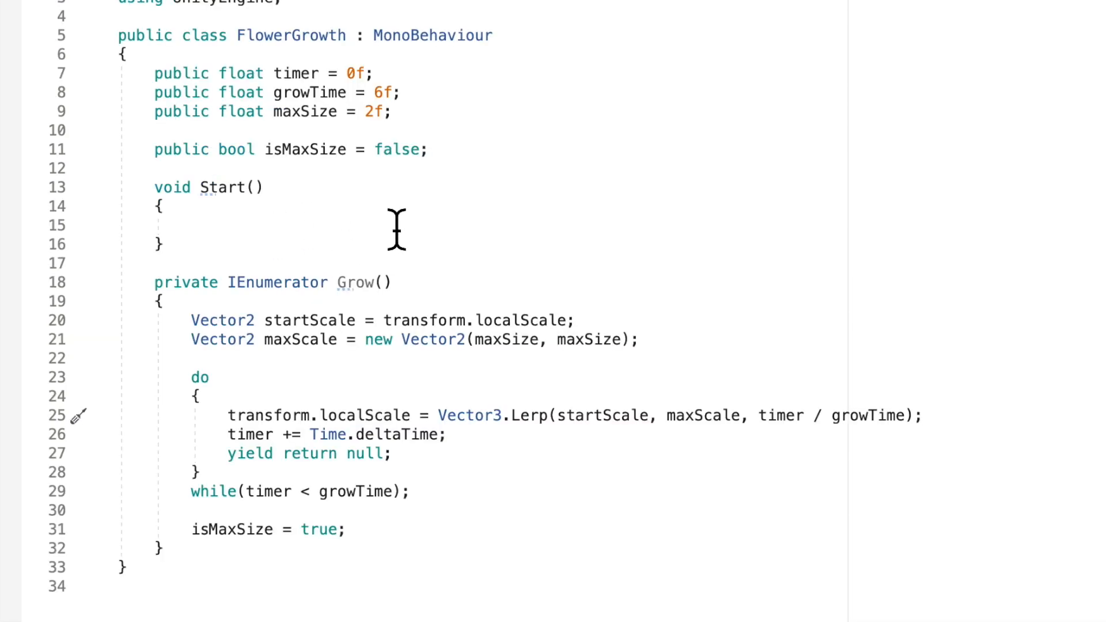
- In Start(), call StartCoroutine(Grow()) inside an if(isMaxSize == false) check
click(391, 282)
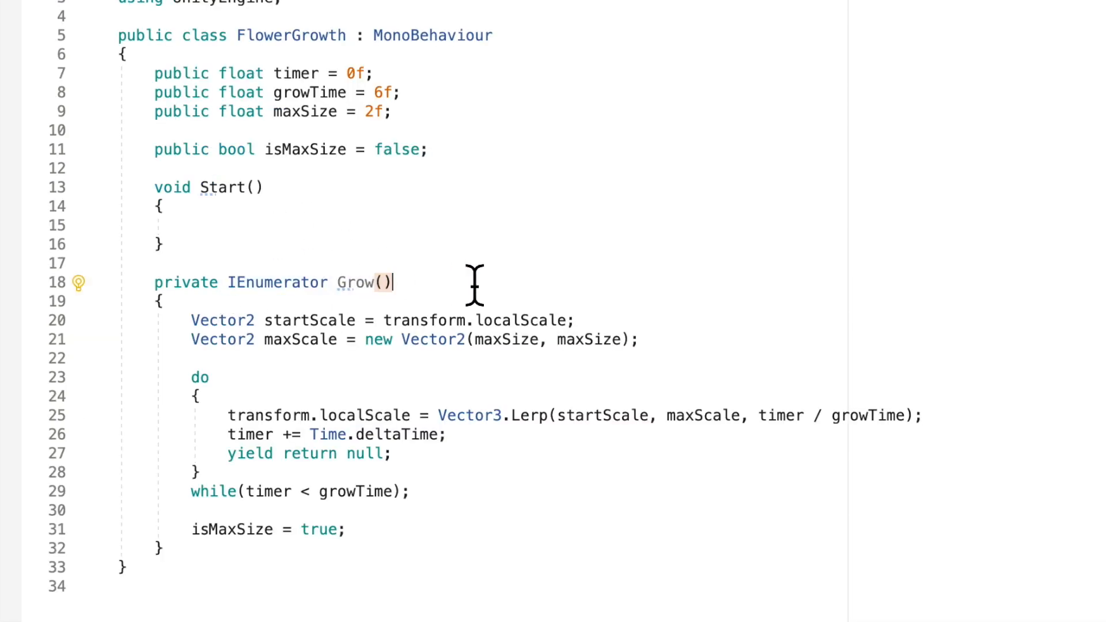
click(194, 225)
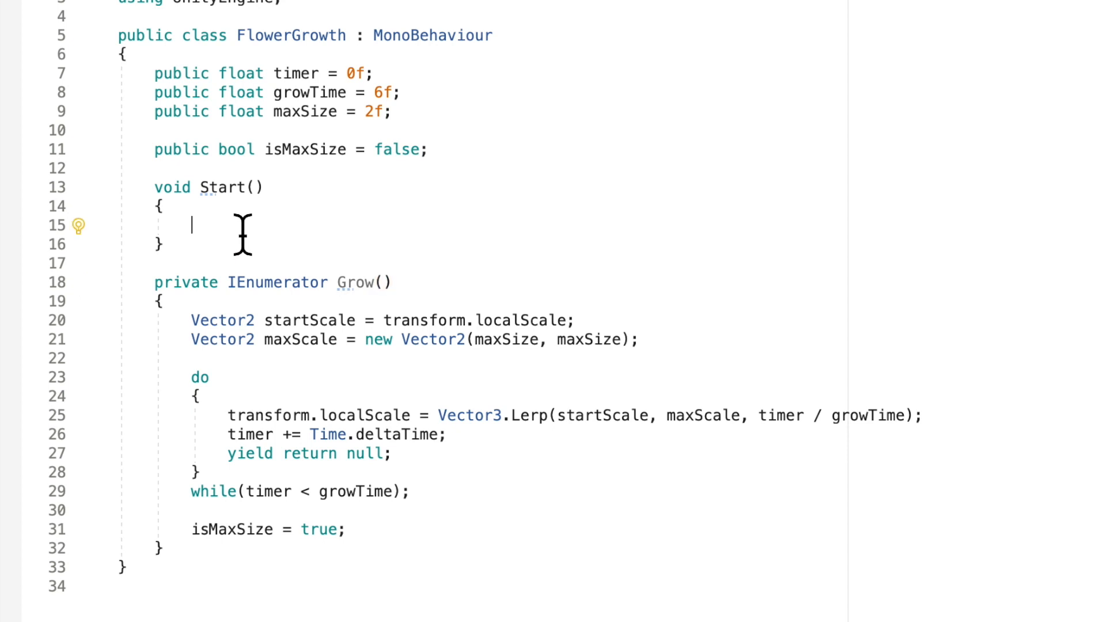
text(if(!isMaxSize)
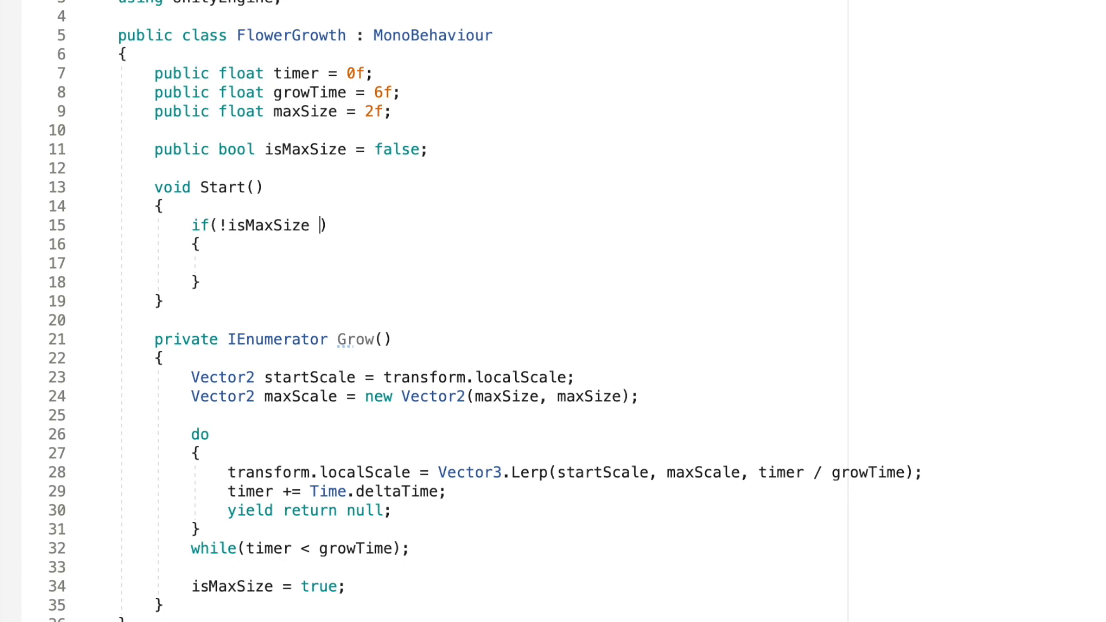
text(== false)
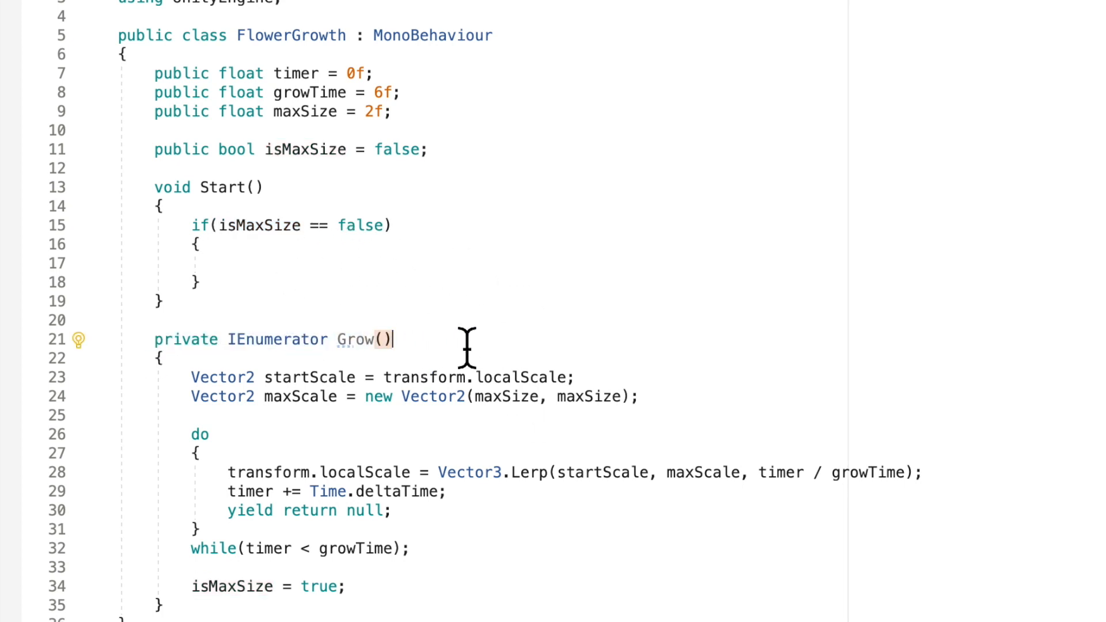
click(229, 263)
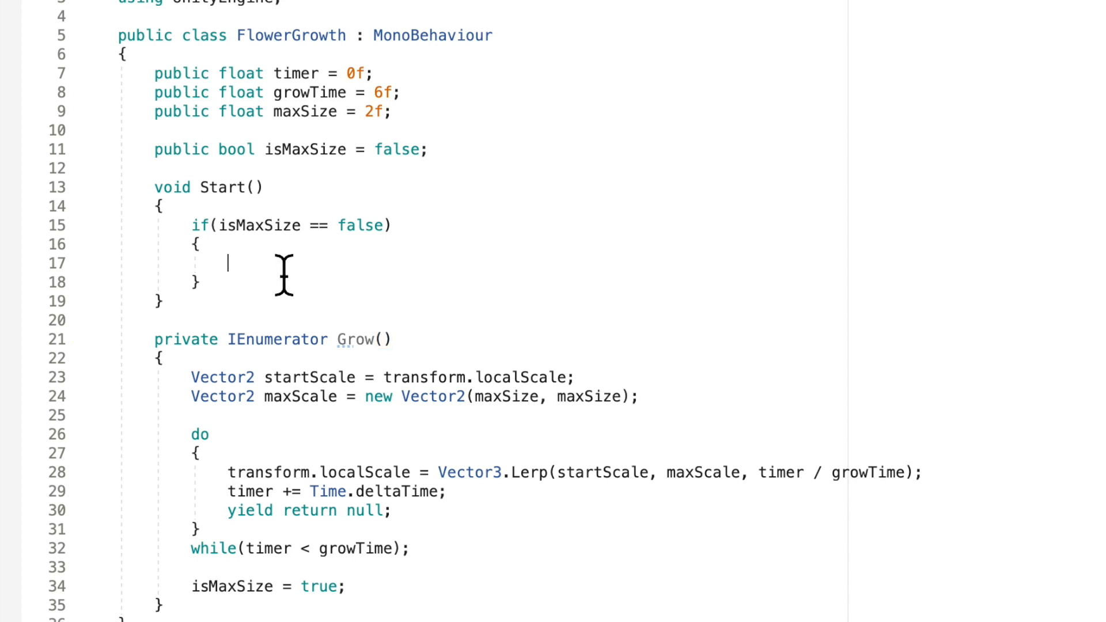
text(StartCoroutine()
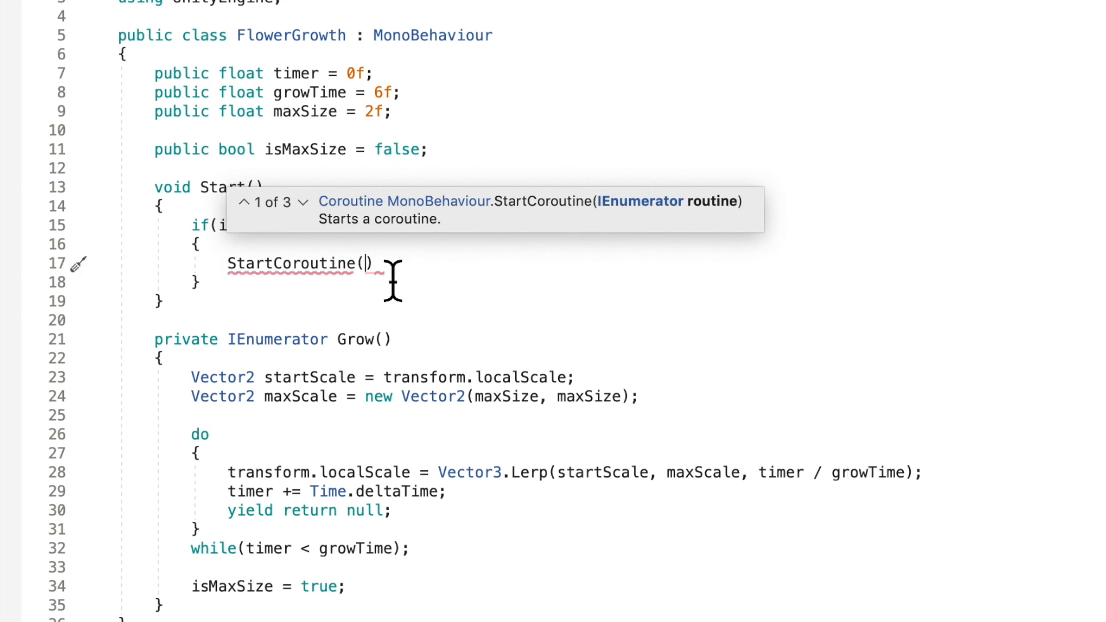
mouse_move(406, 318)
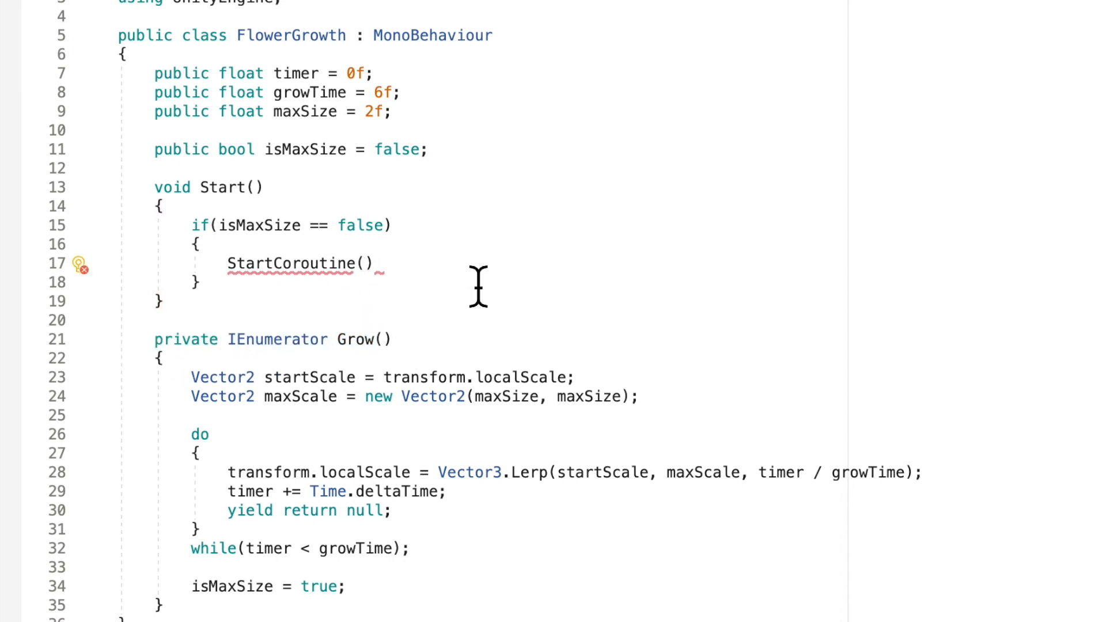
text(Grow())
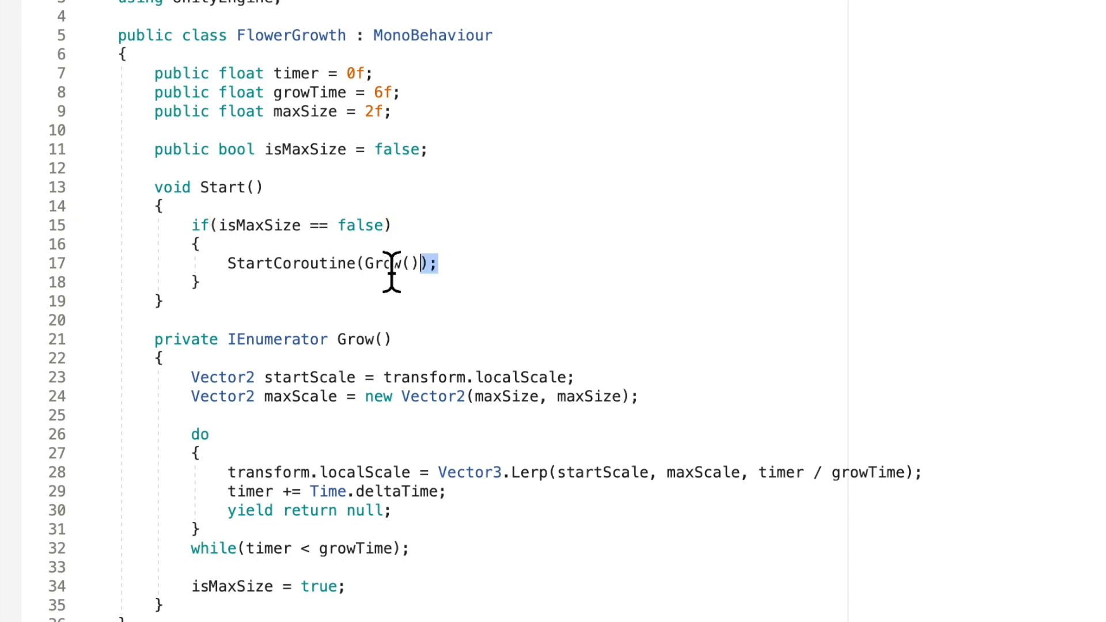
mouse_move(501, 409)
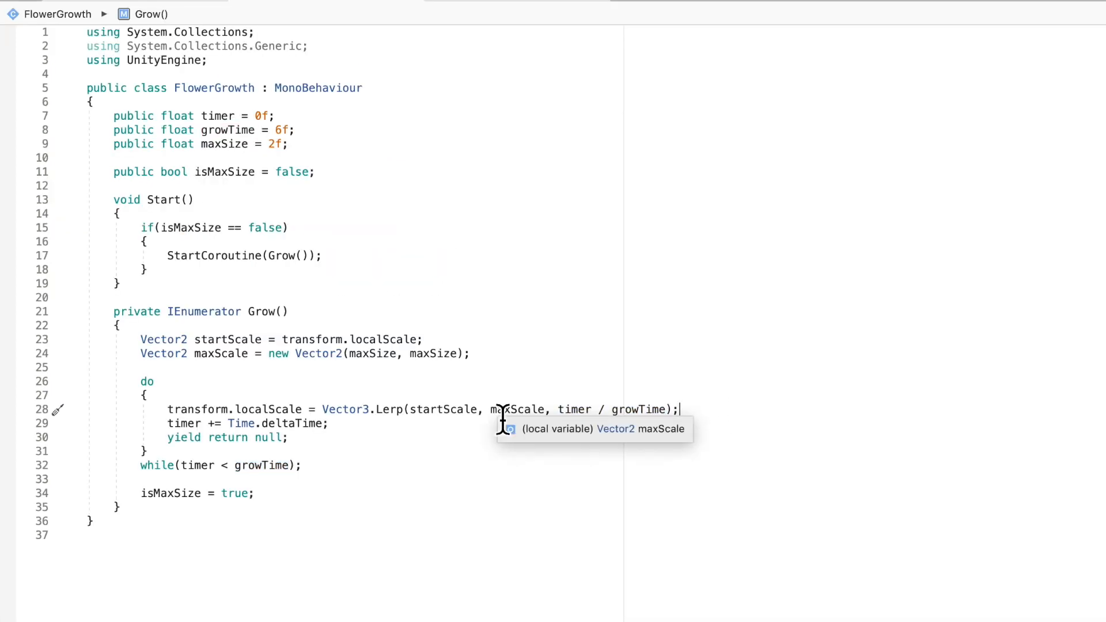
scroll(down, 3)
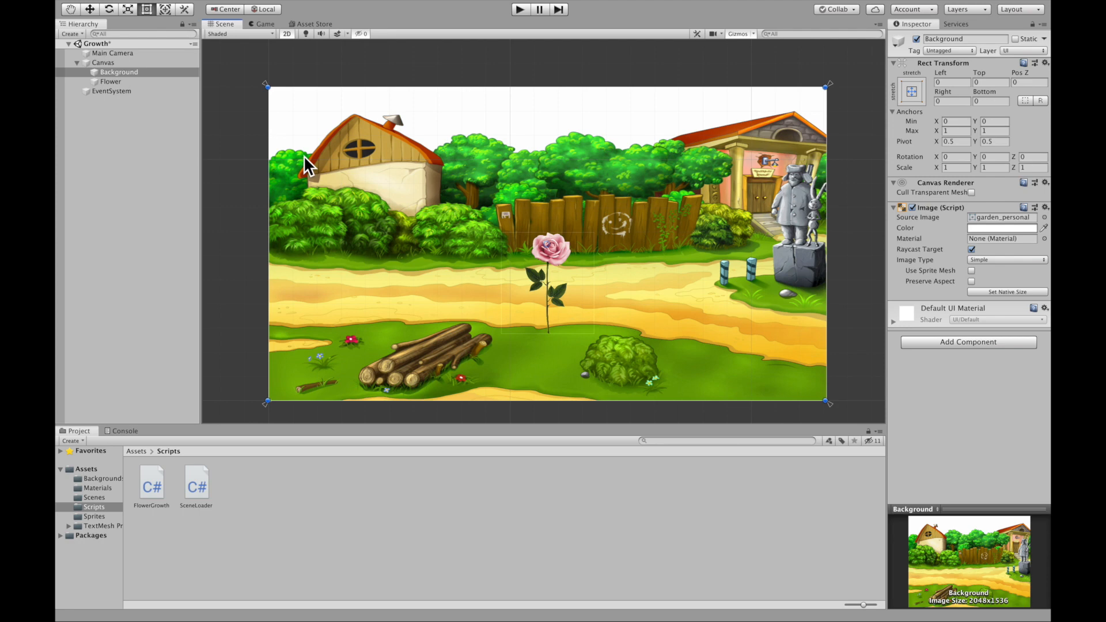
- Select Flower and review its Flower Growth component in the Inspector
click(111, 81)
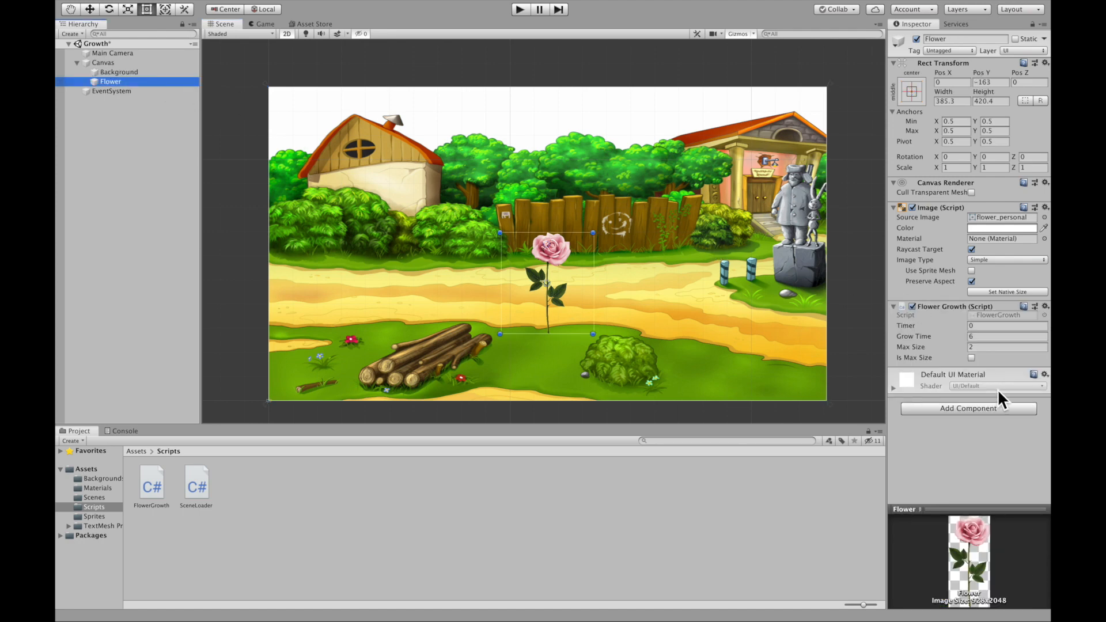
click(1007, 325)
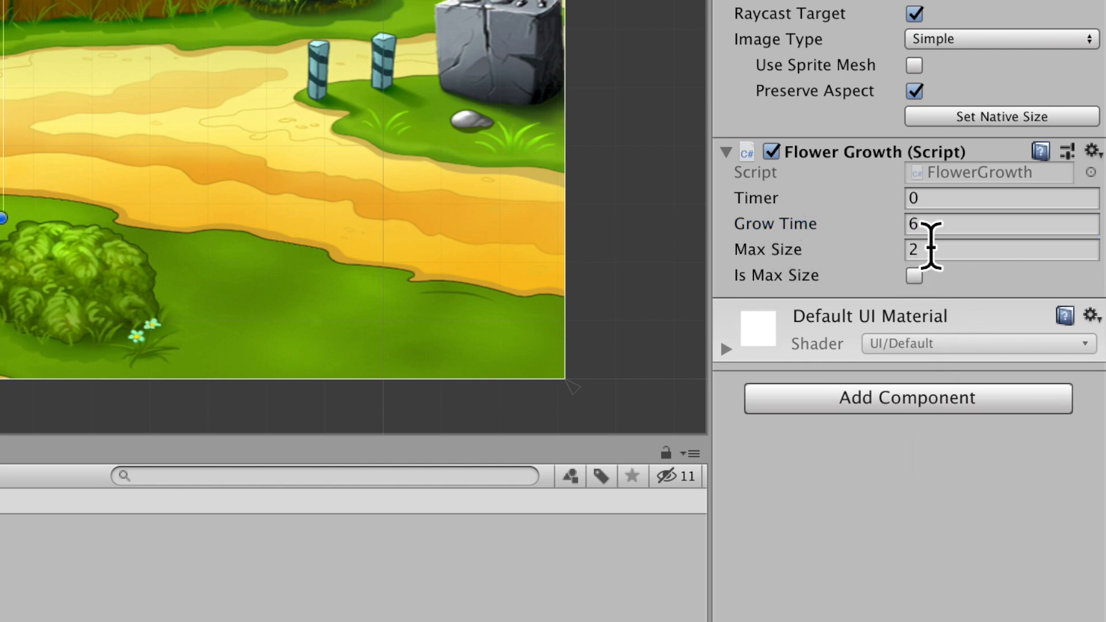
mouse_move(1022, 582)
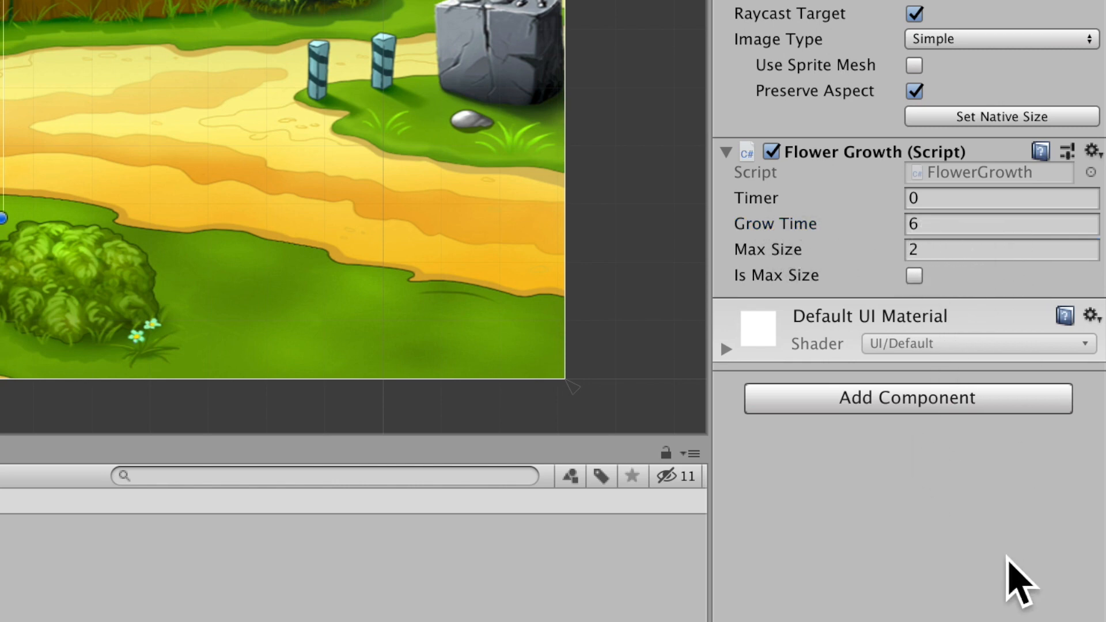
mouse_move(1010, 508)
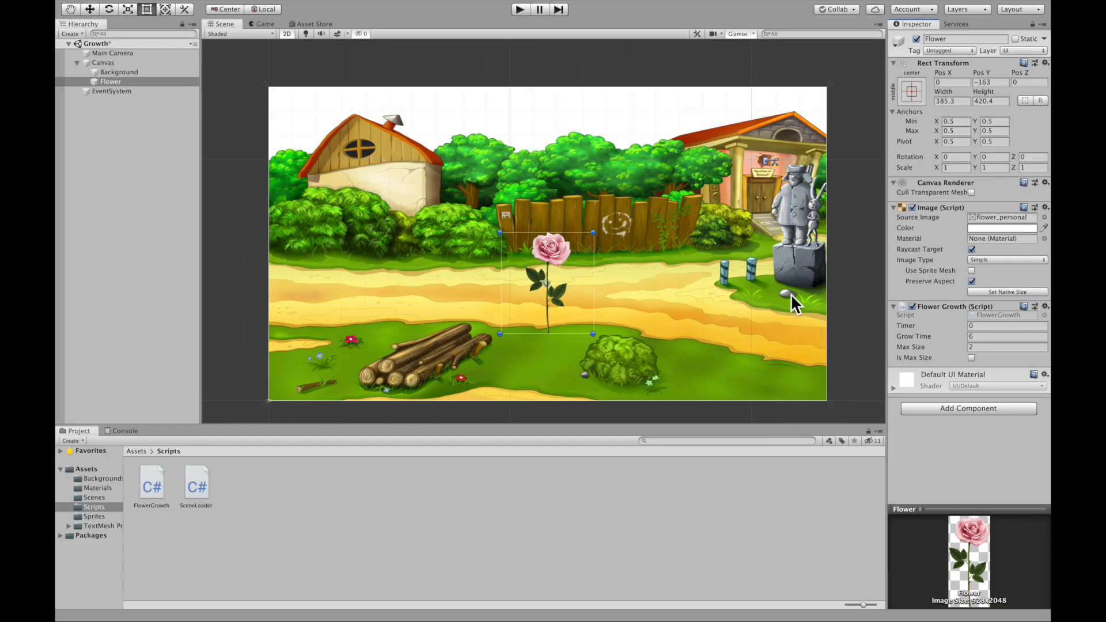
click(519, 9)
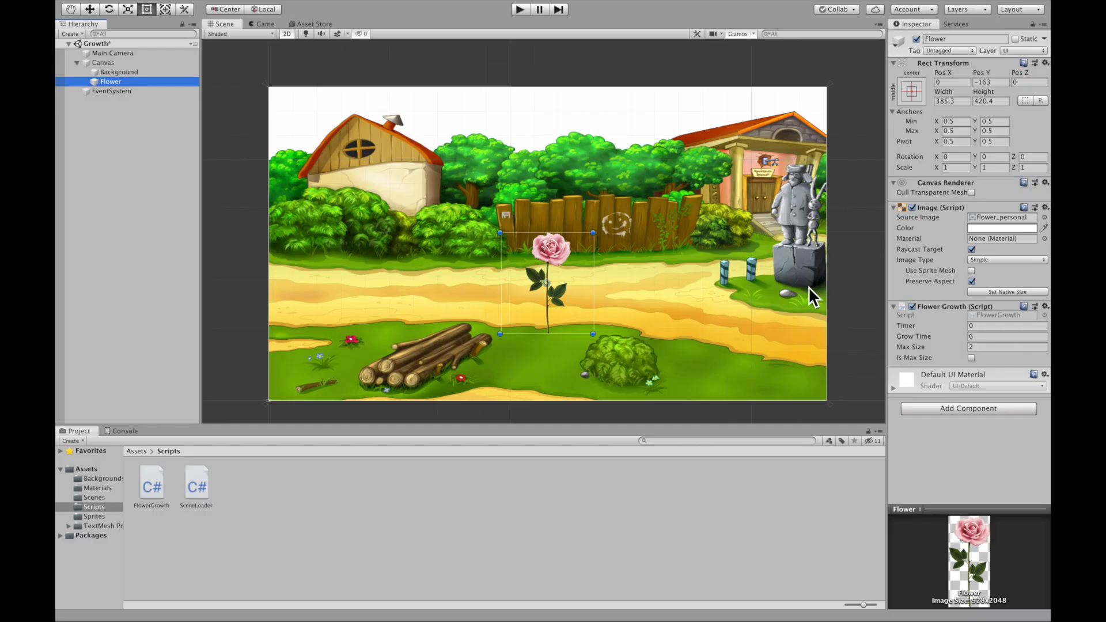
- Set Grow Time to 2 with Max Size 2 and play the scene to watch the rose grow
click(1009, 346)
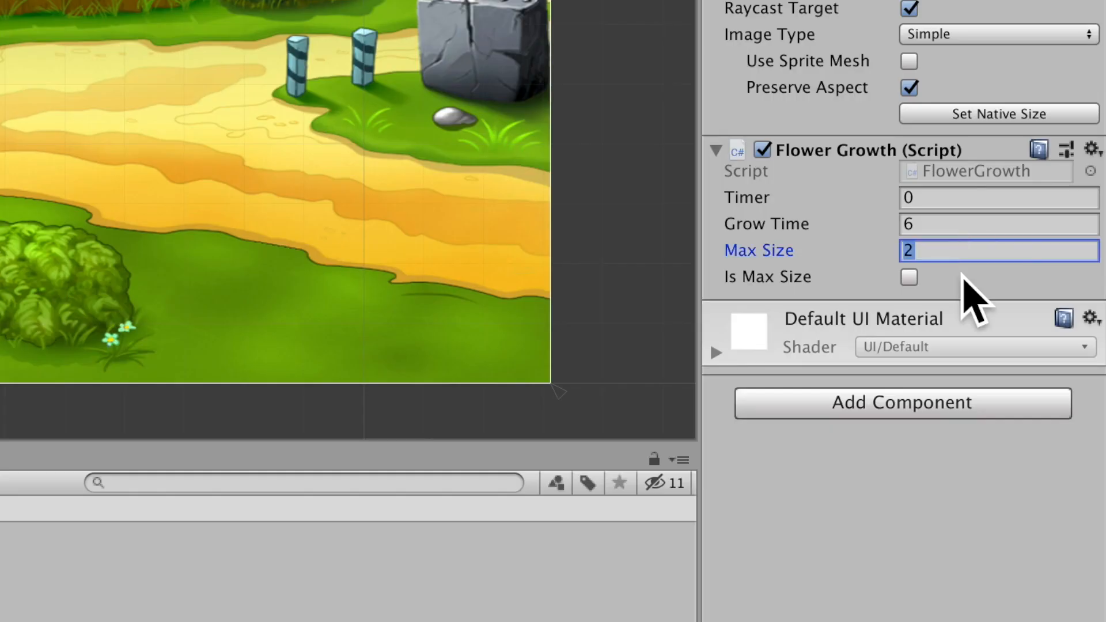
mouse_move(914, 325)
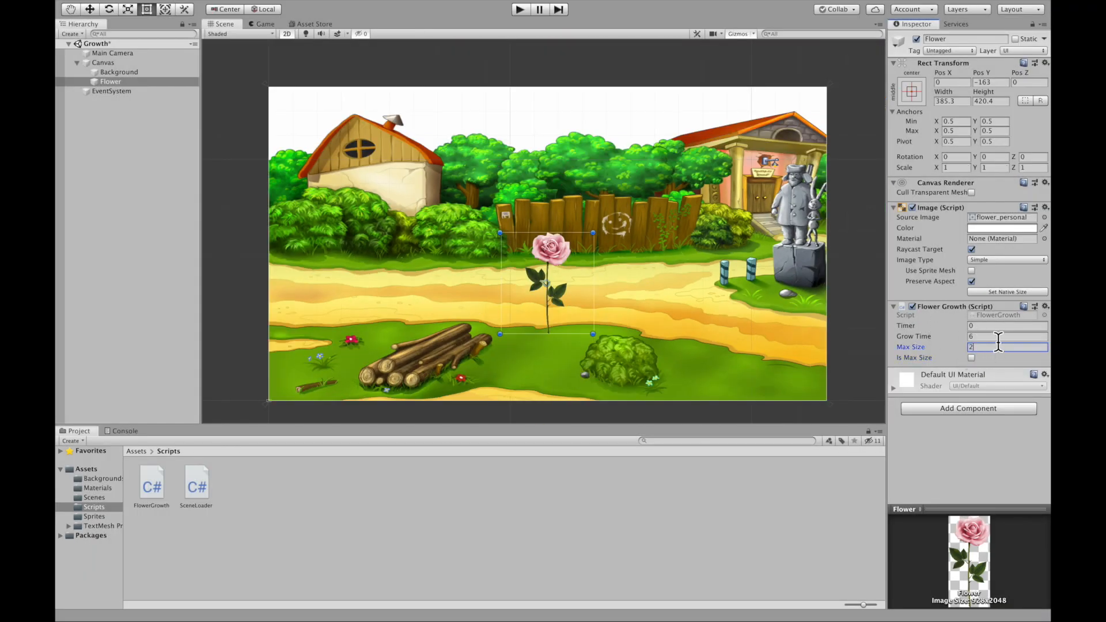
click(1005, 336)
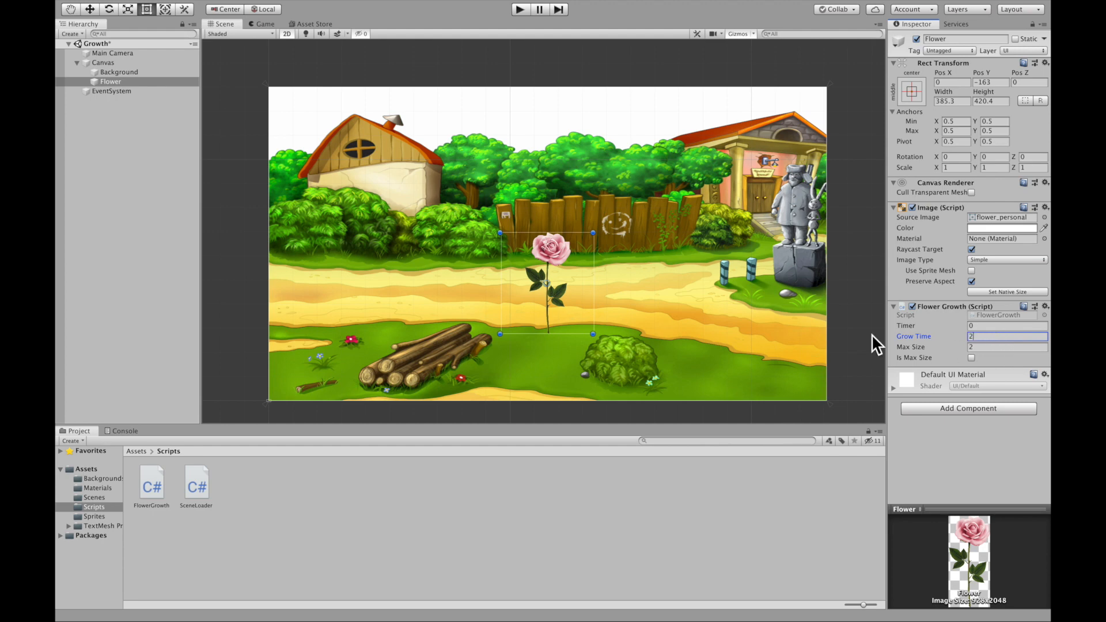
click(520, 9)
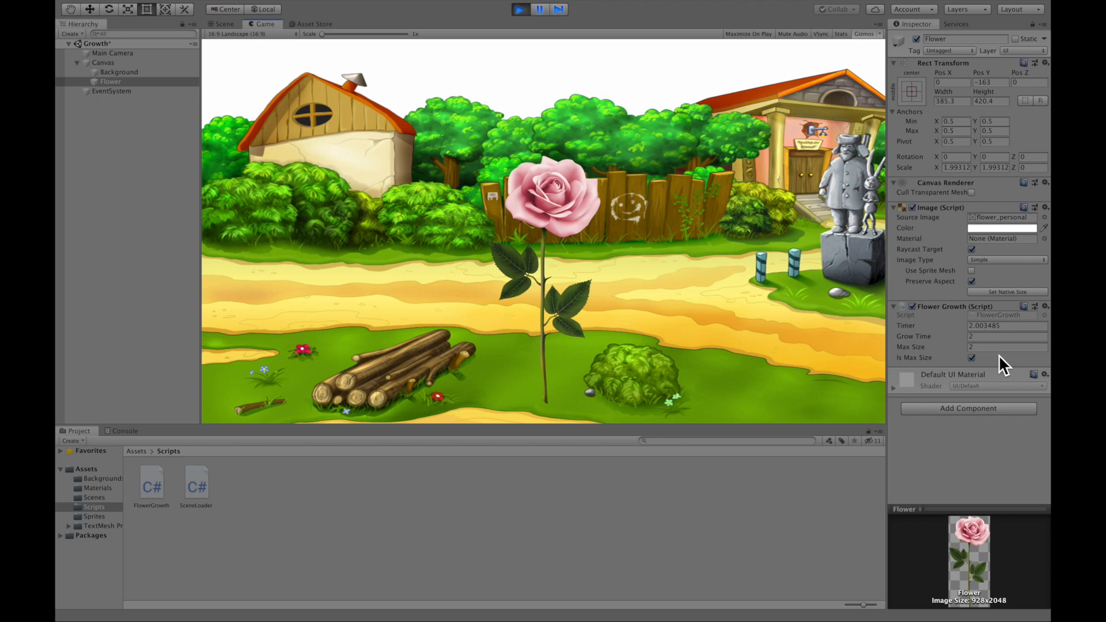
- Stop the play test and reopen the FlowerGrowth script from Assets > Scripts
click(520, 9)
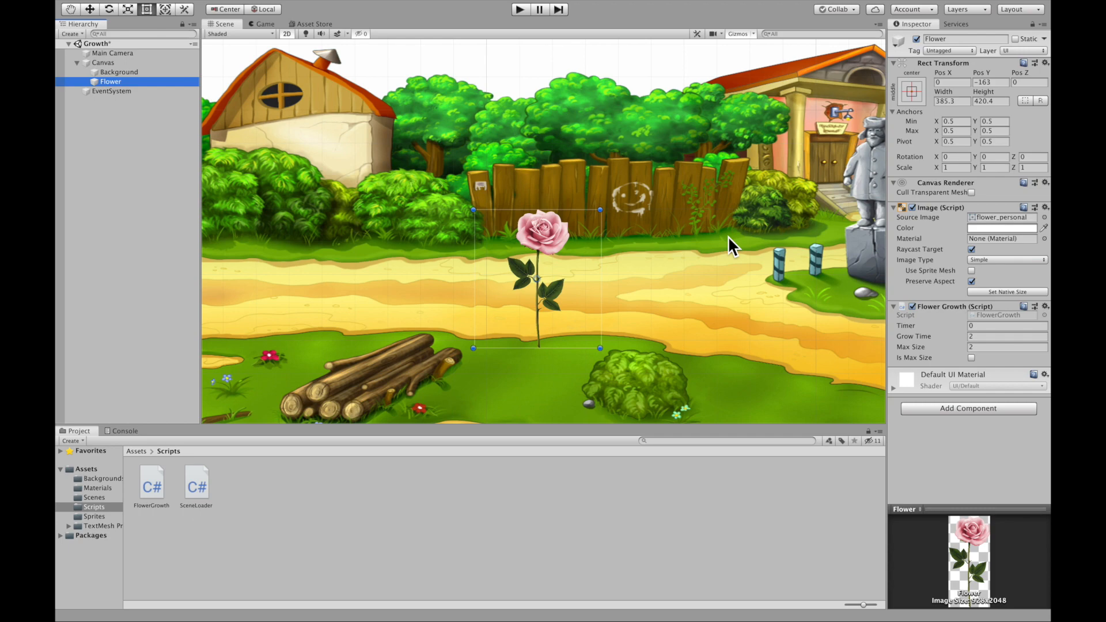
click(151, 485)
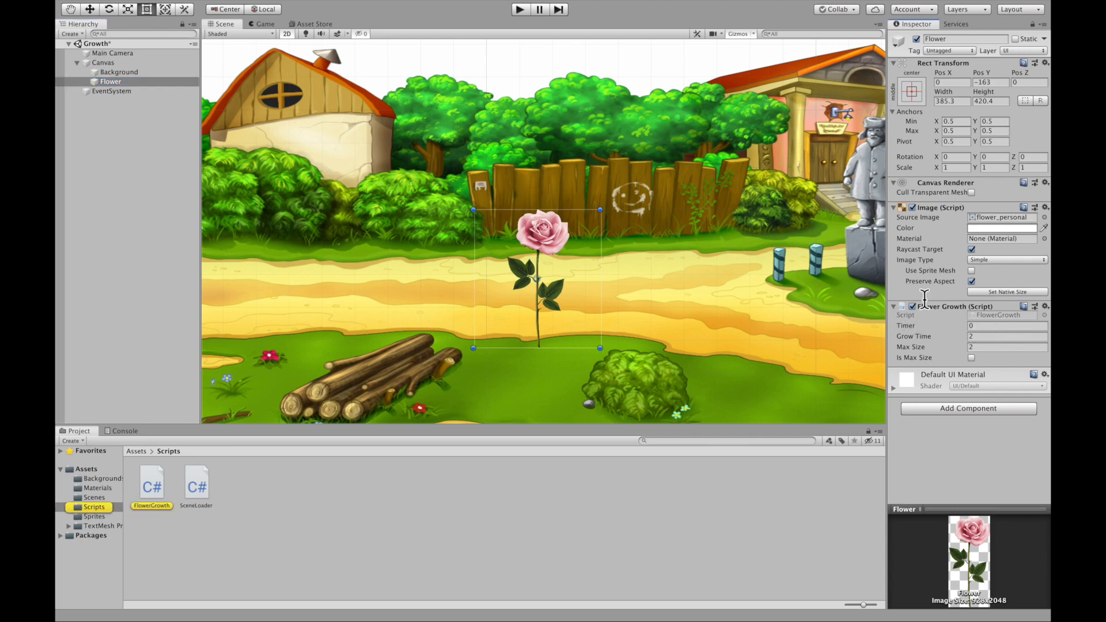
double_click(152, 482)
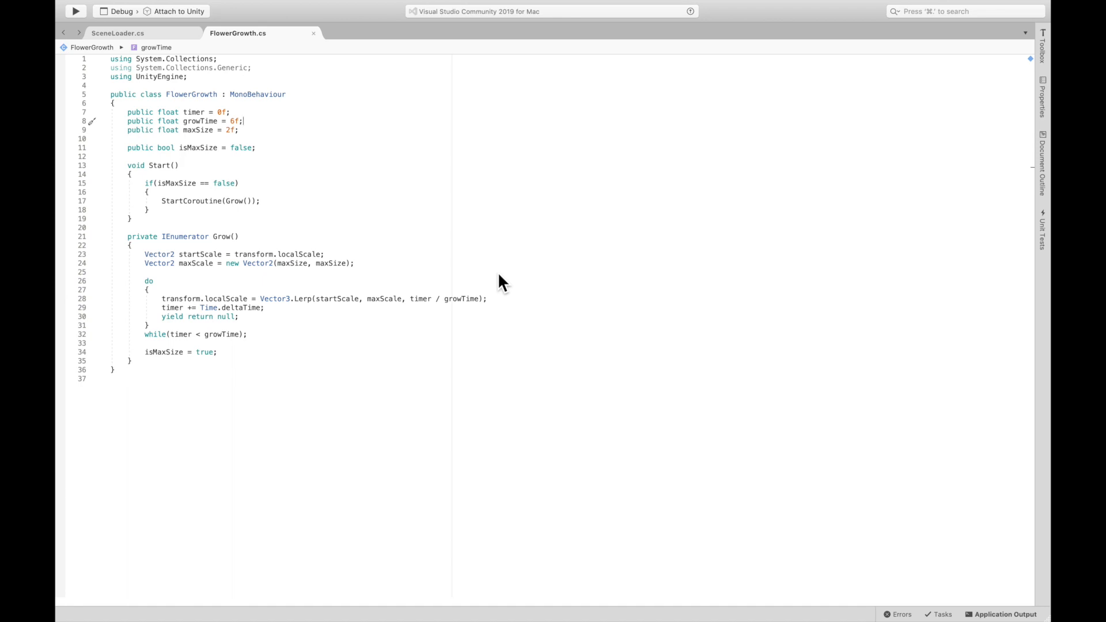
mouse_move(237, 369)
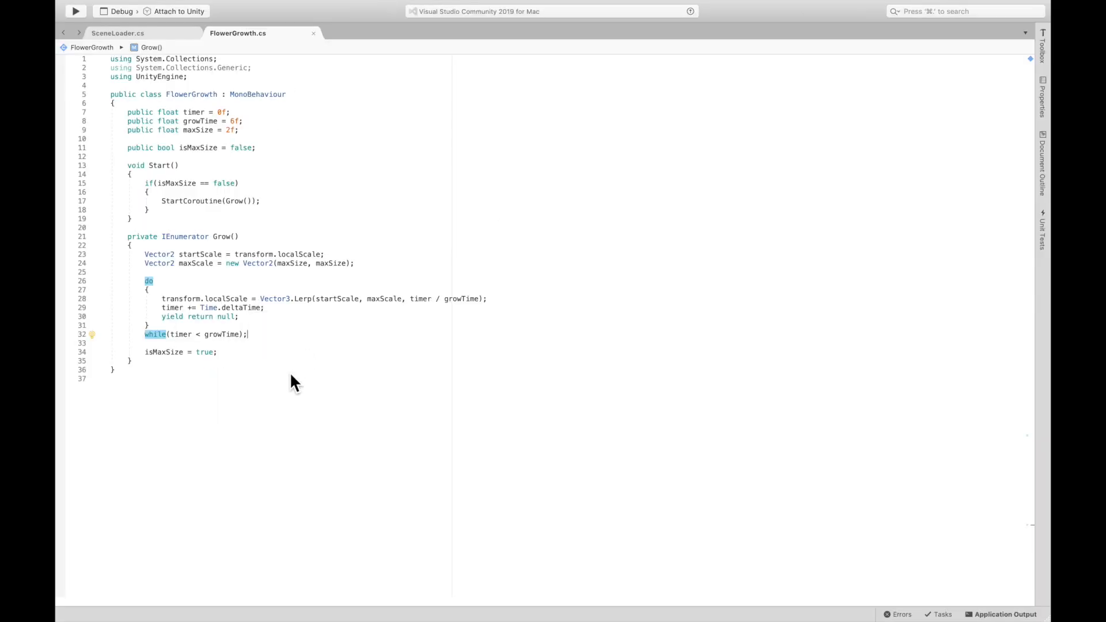
mouse_move(265, 335)
text(while(!isMaxSize)
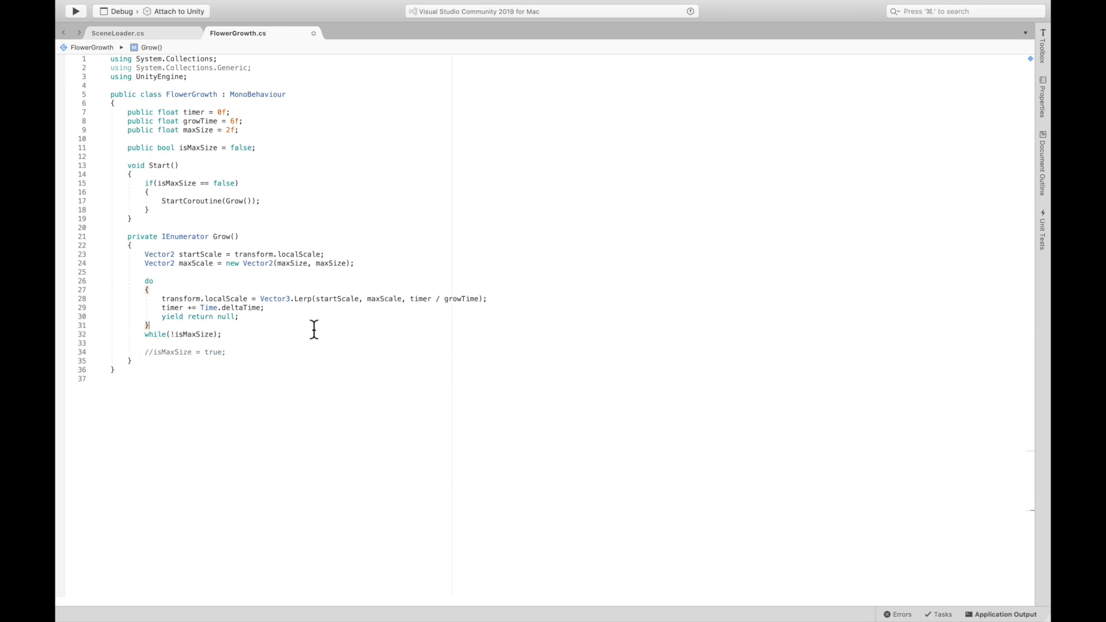
mouse_move(215, 349)
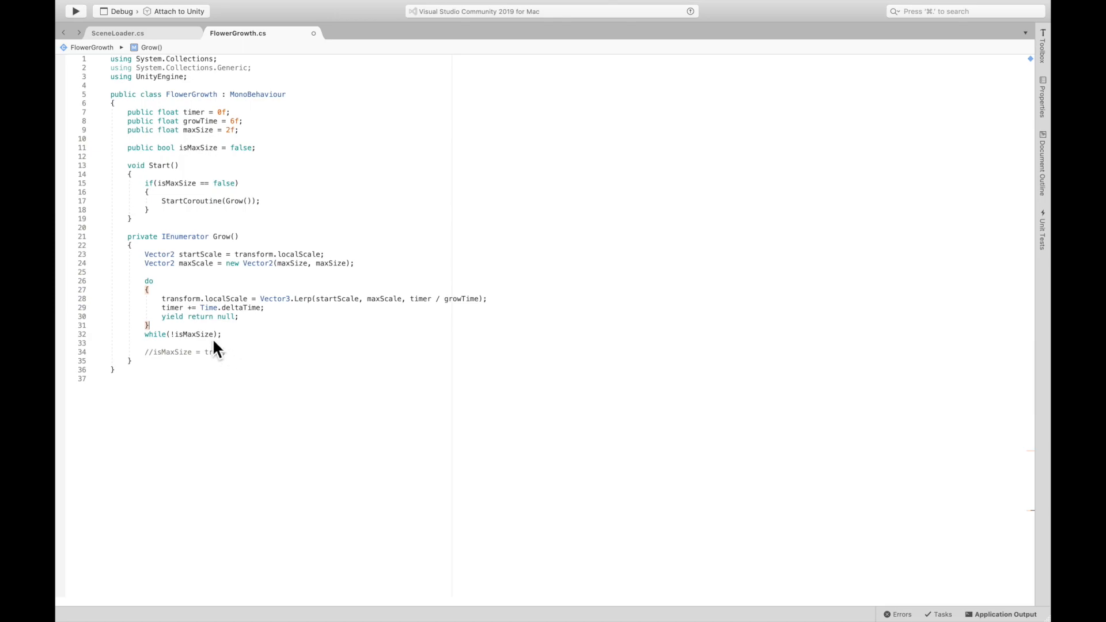